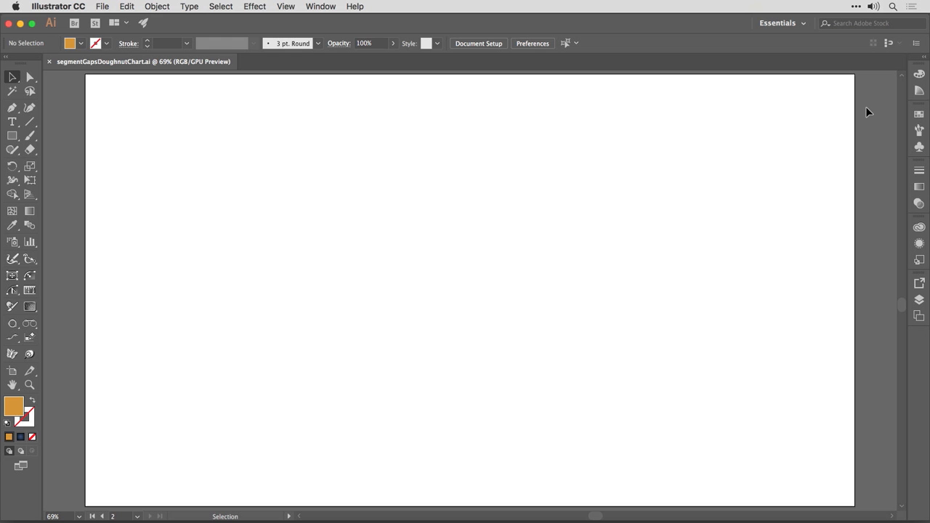
pyautogui.moveTo(64, 231)
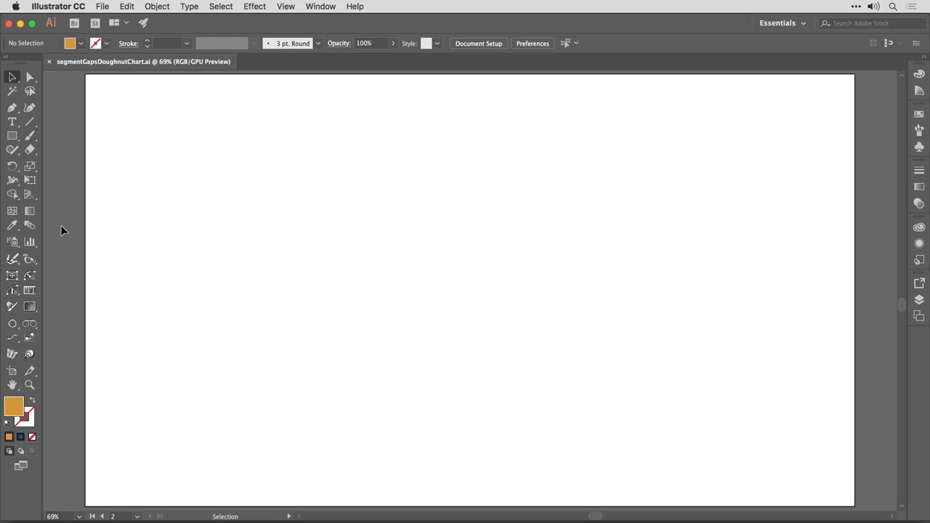
pyautogui.moveTo(408, 271)
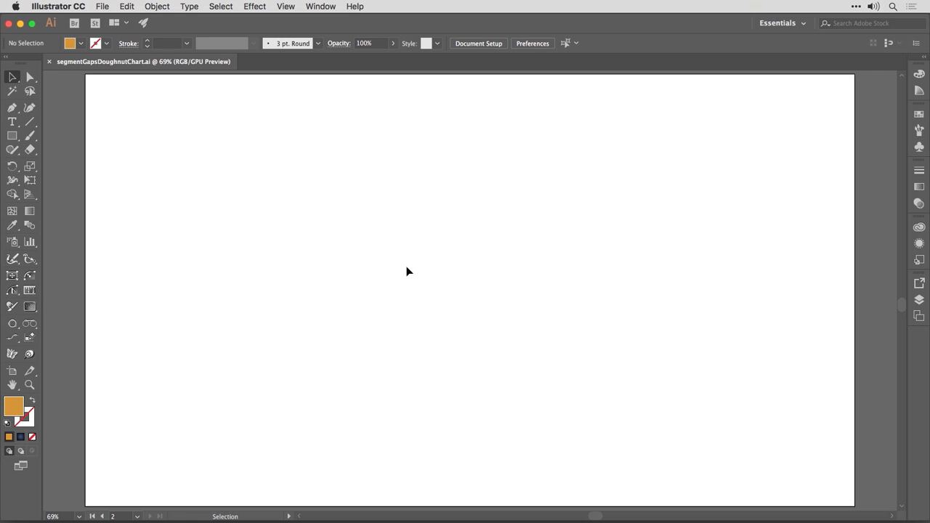
# Select the Column Graph Tool and reveal the graph tool flyout of other graph types
pyautogui.click(29, 241)
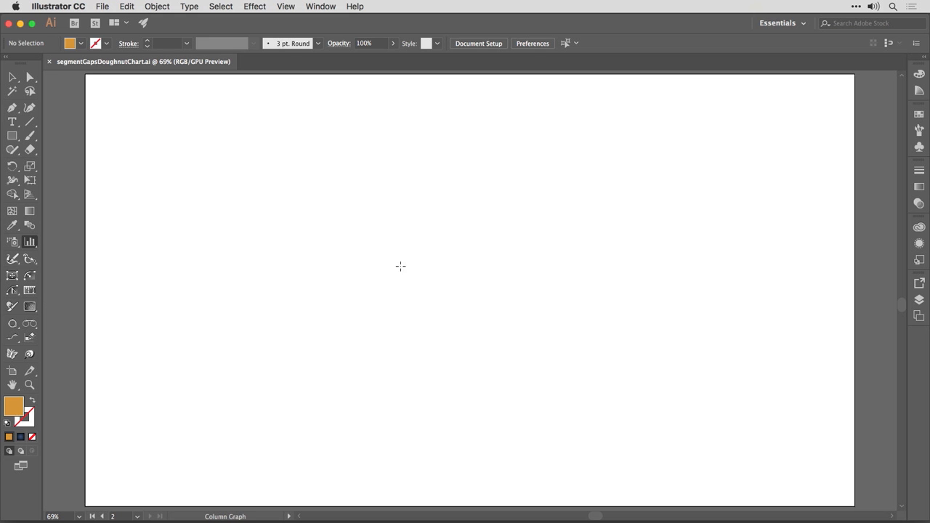
pyautogui.click(30, 241)
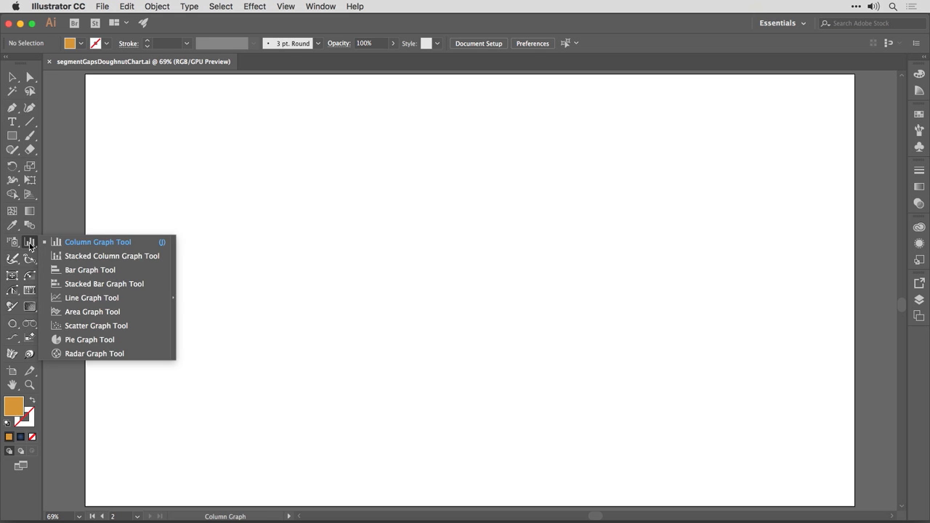
pyautogui.moveTo(85, 353)
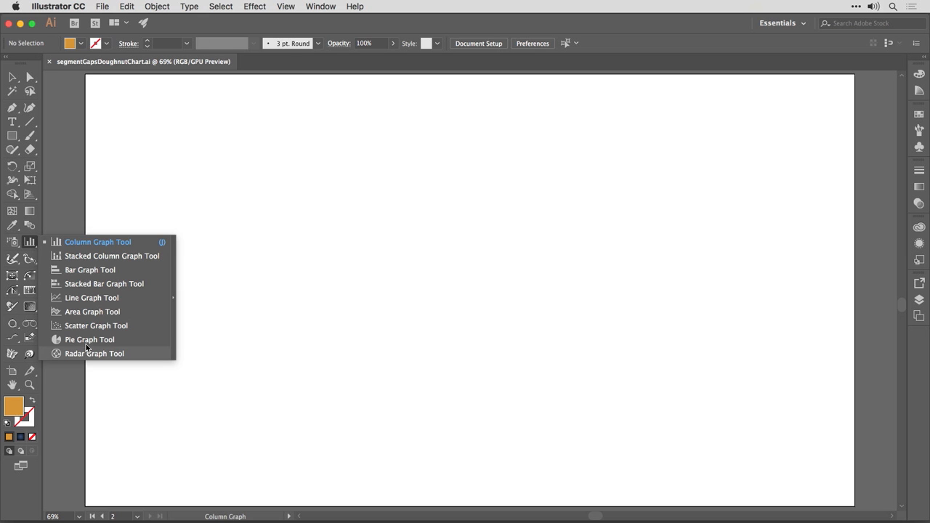
# Draw a pie graph area near the page centre with the Pie Graph Tool
pyautogui.click(89, 339)
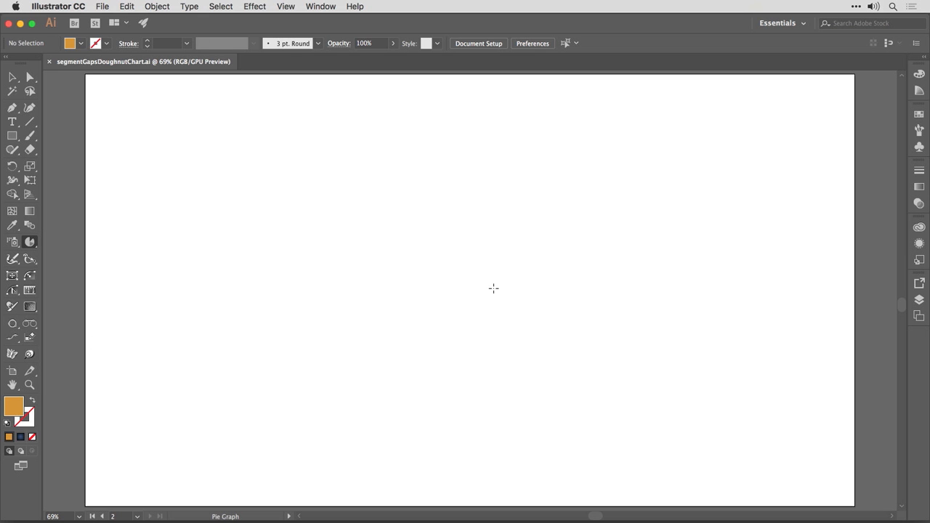
pyautogui.moveTo(333, 154); pyautogui.dragTo(483, 286)
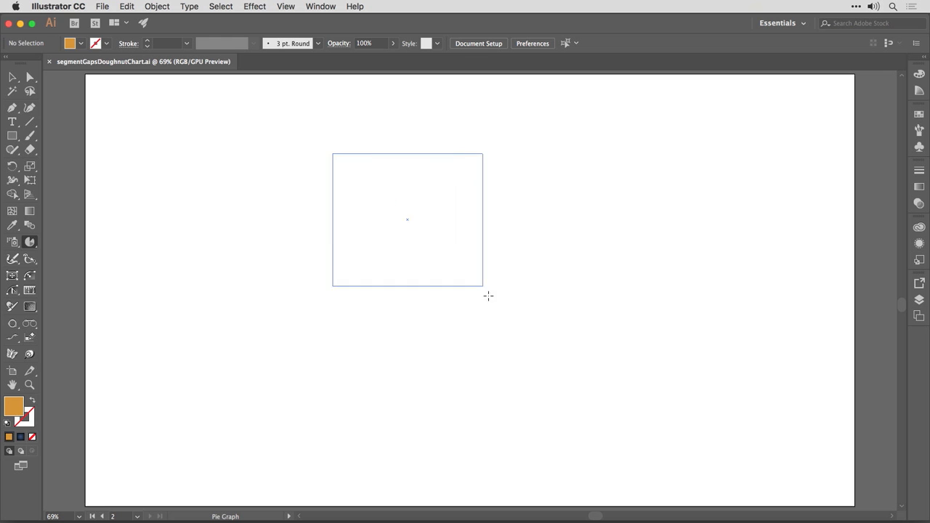
pyautogui.moveTo(483, 286); pyautogui.dragTo(552, 364)
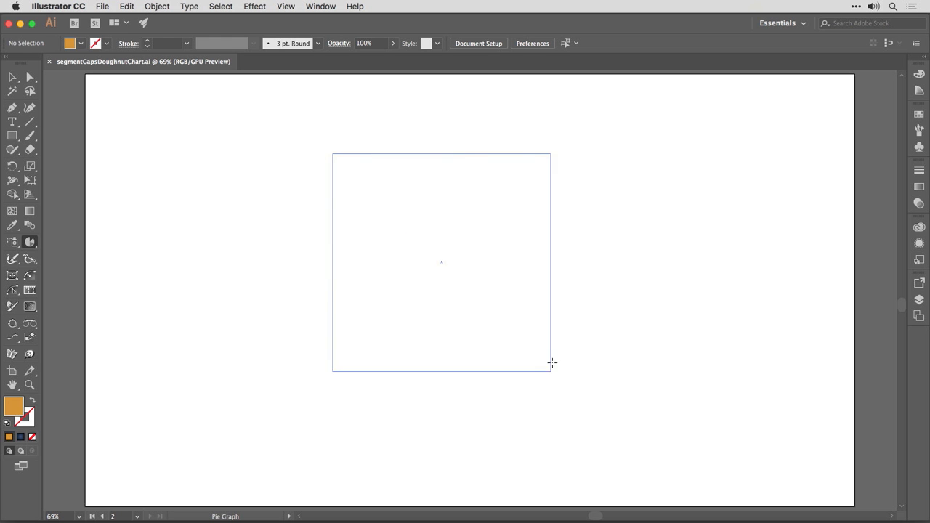
pyautogui.moveTo(332, 154); pyautogui.dragTo(551, 370)
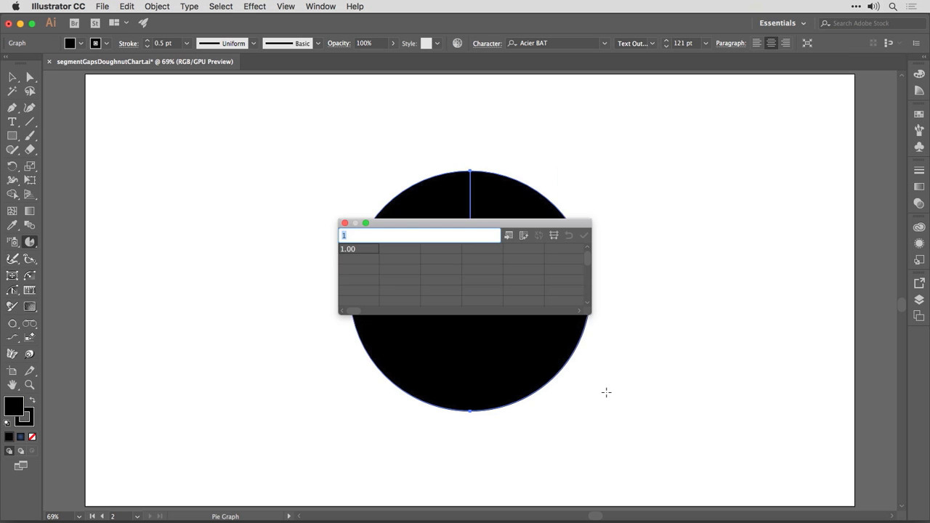
pyautogui.moveTo(411, 228)
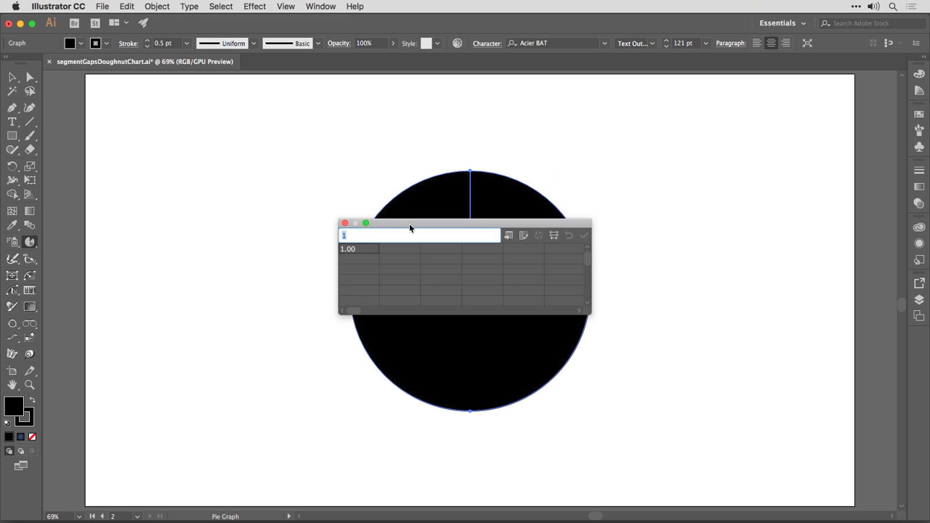
# Move the data sheet aside, enter the values 20, 30, 50 and apply them to the pie
pyautogui.moveTo(410, 223); pyautogui.dragTo(599, 138)
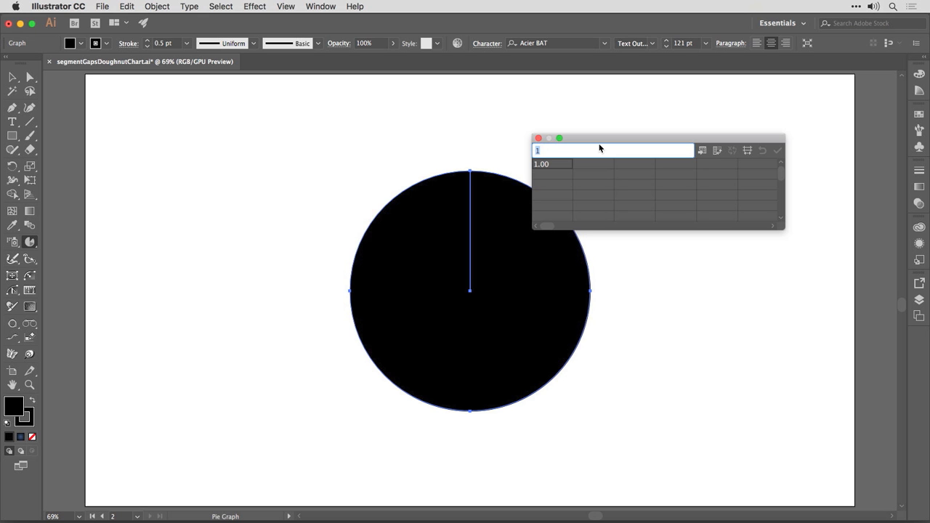
pyautogui.write('30.00')
pyautogui.click(635, 164)
pyautogui.write('50')
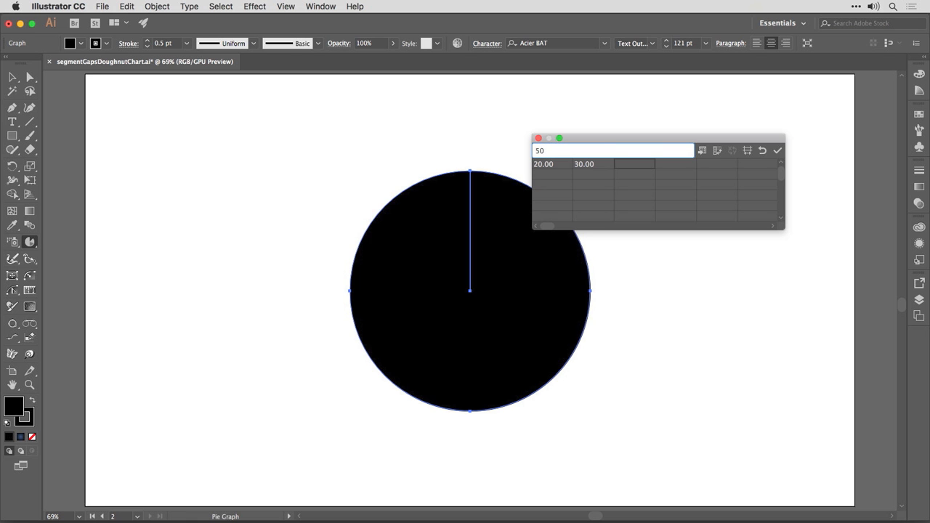
pyautogui.click(777, 150)
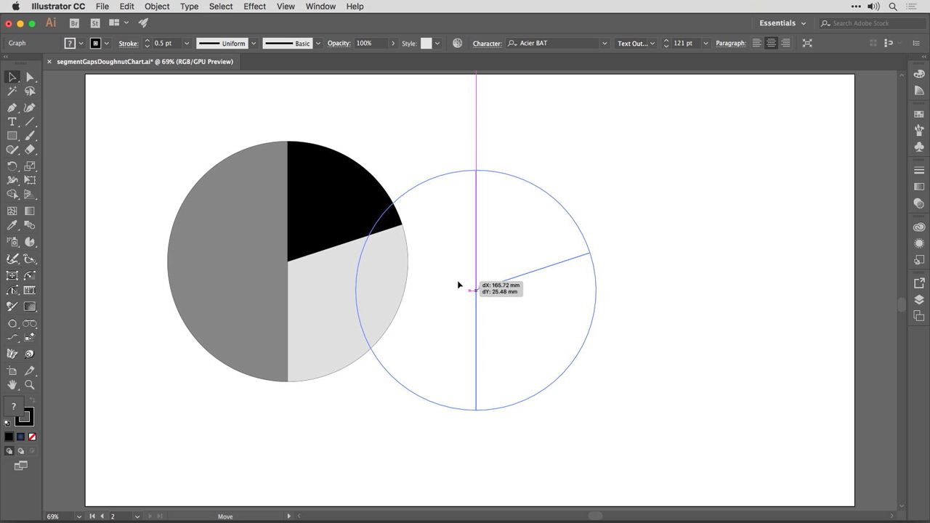
# Drag the pie graph to the artboard centre and fit all artwork in the window
pyautogui.moveTo(476, 290); pyautogui.dragTo(693, 290)
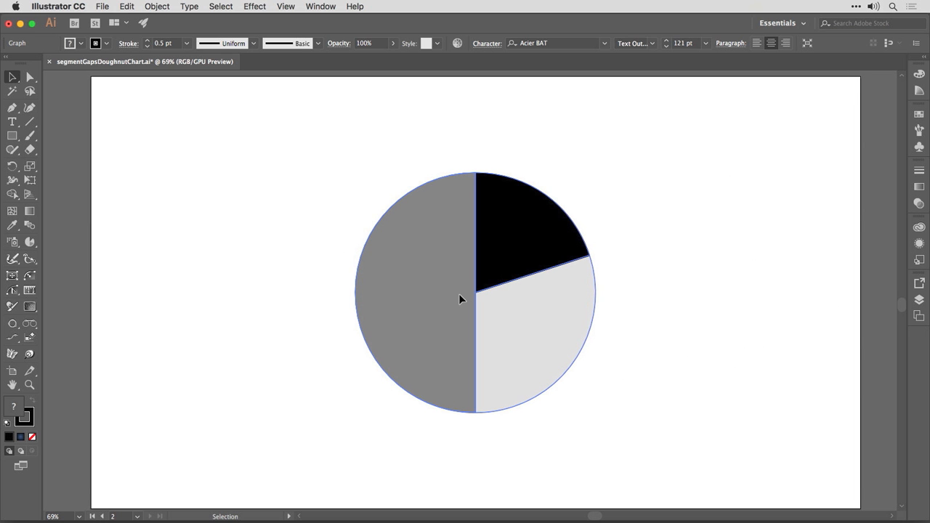
pyautogui.click(285, 6)
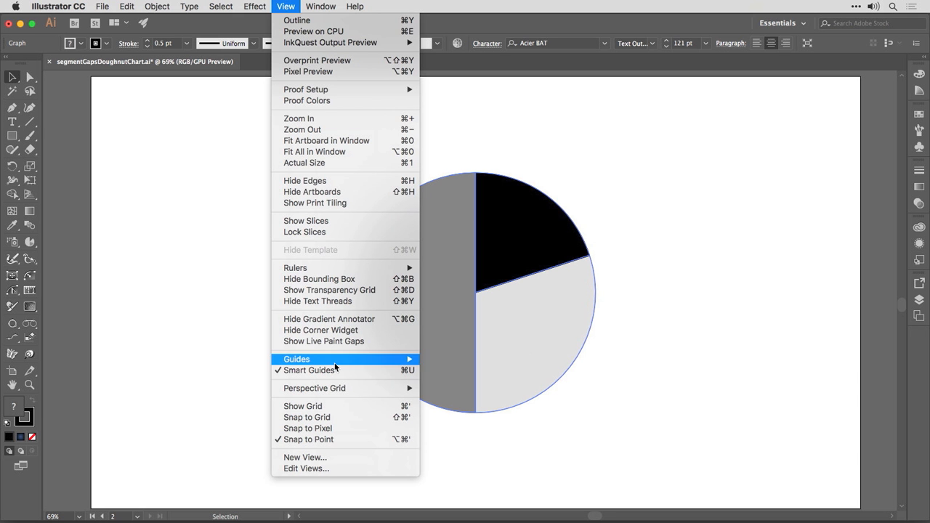
pyautogui.moveTo(314, 151)
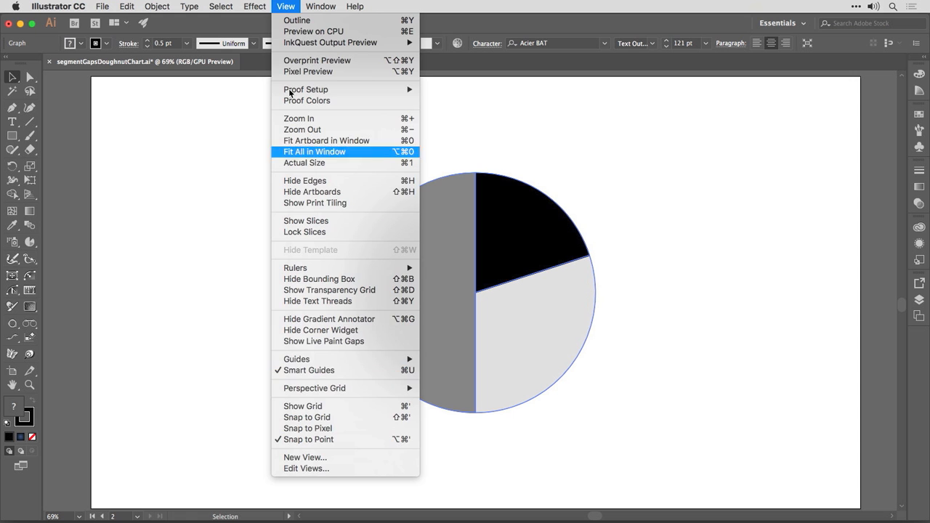
pyautogui.click(313, 151)
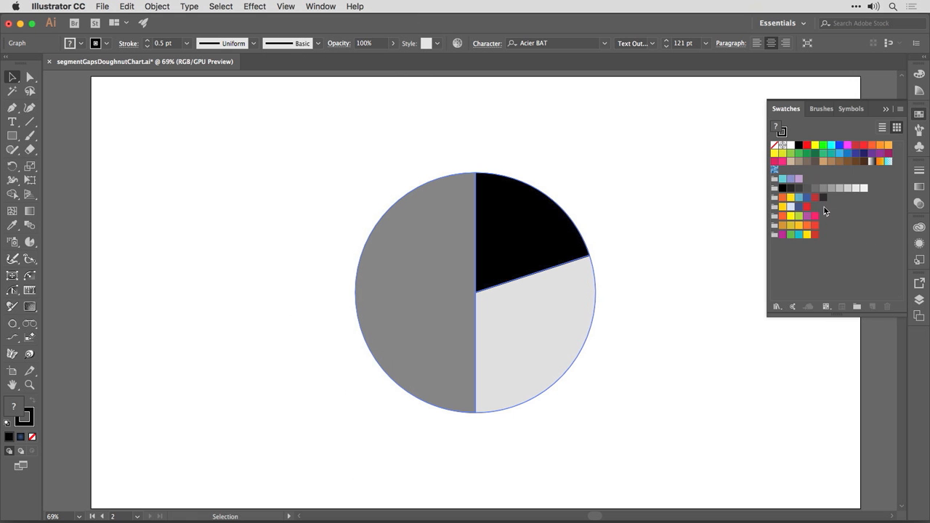
pyautogui.moveTo(801, 217)
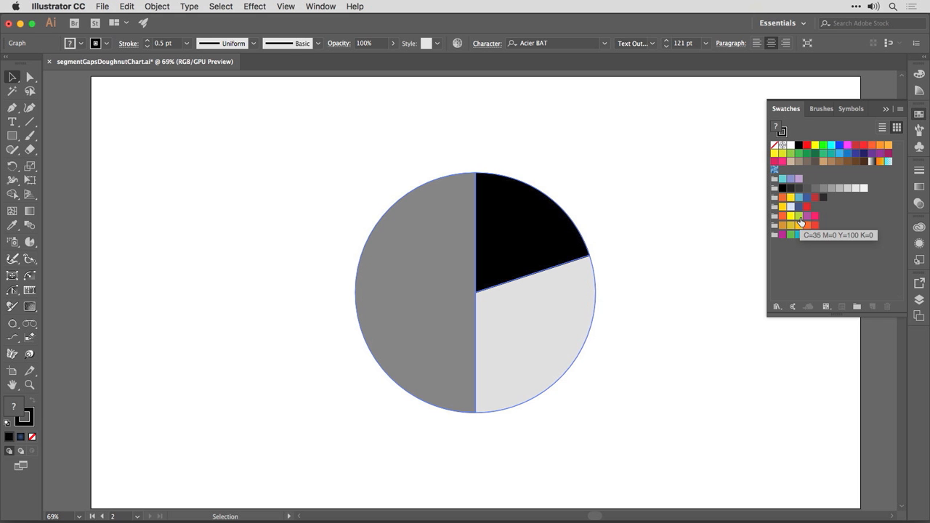
# Fill the wedges lime green, yellow and pink from Swatches and remove their outlines
pyautogui.click(792, 215)
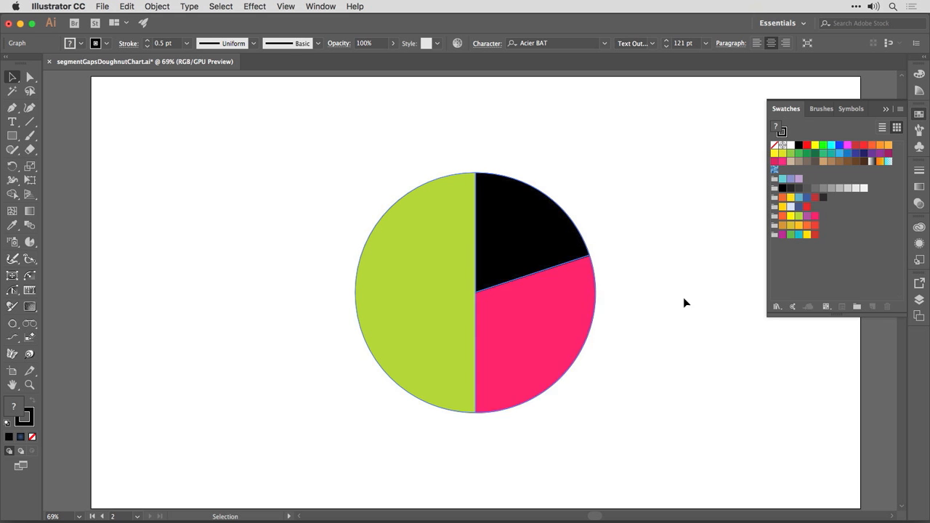
pyautogui.moveTo(789, 221)
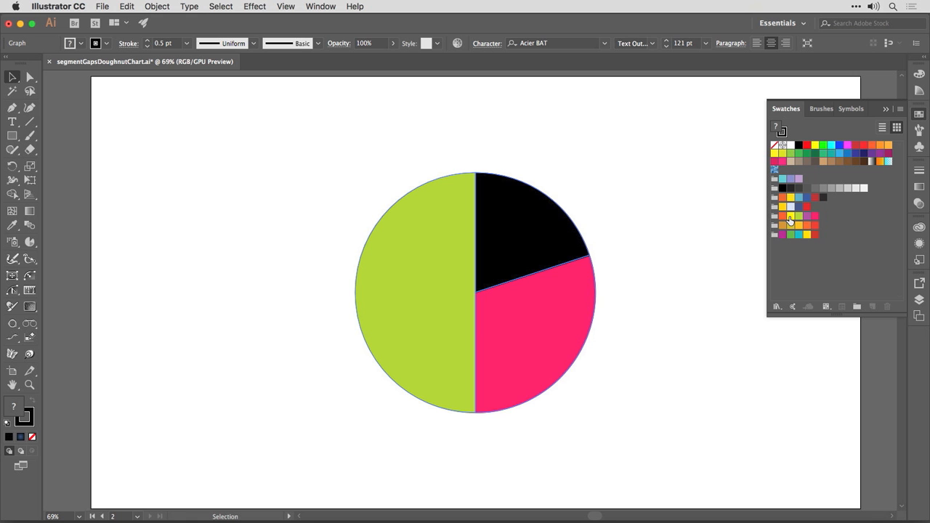
pyautogui.click(791, 216)
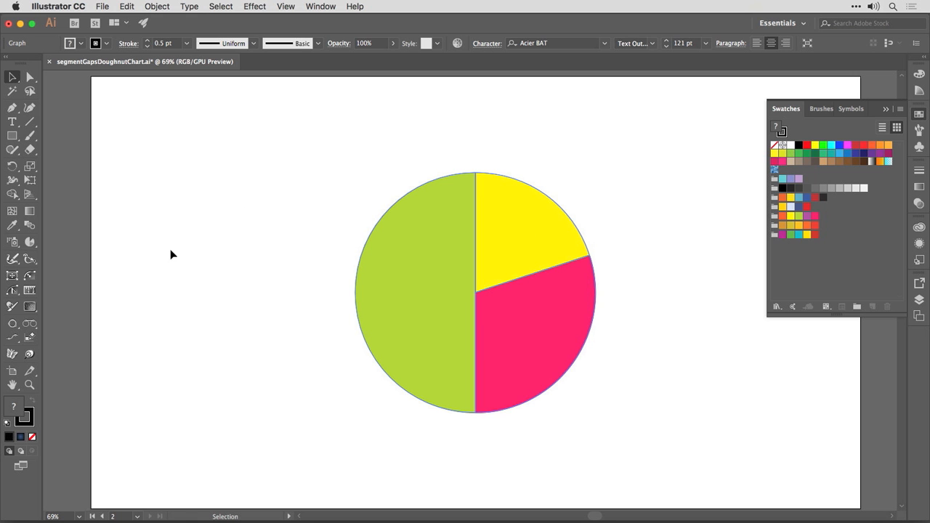
pyautogui.moveTo(436, 247)
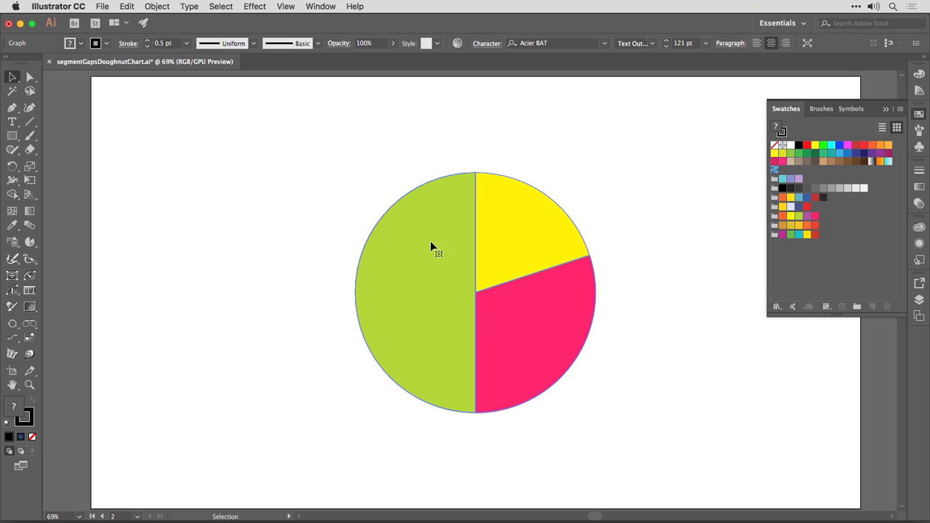
pyautogui.moveTo(324, 266)
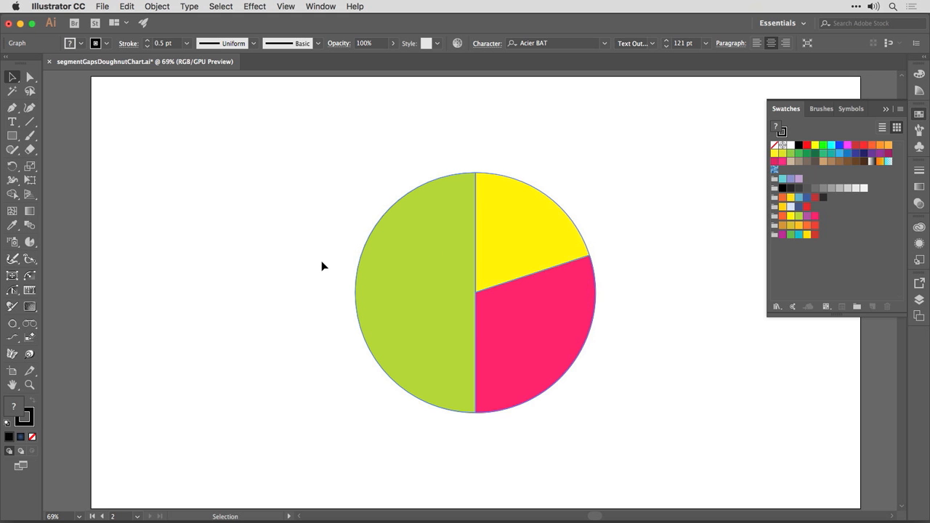
pyautogui.moveTo(496, 274)
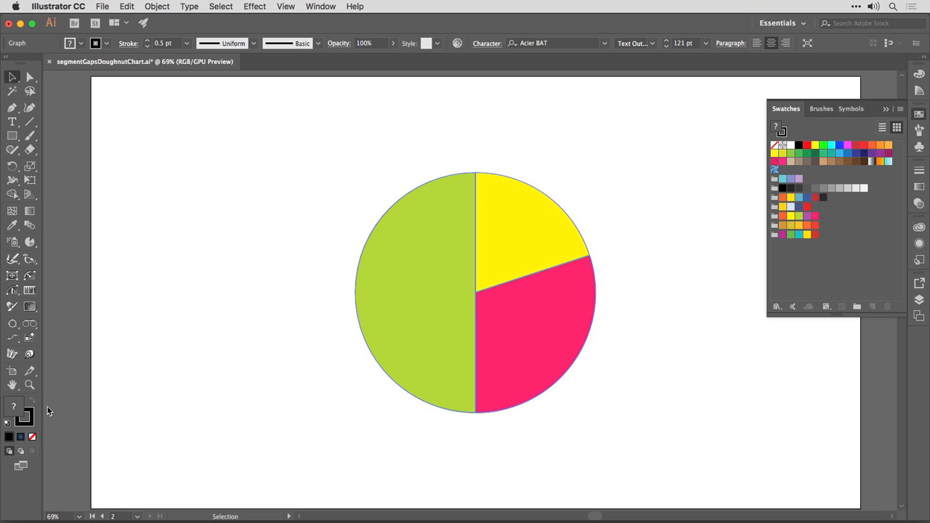
pyautogui.moveTo(22, 415)
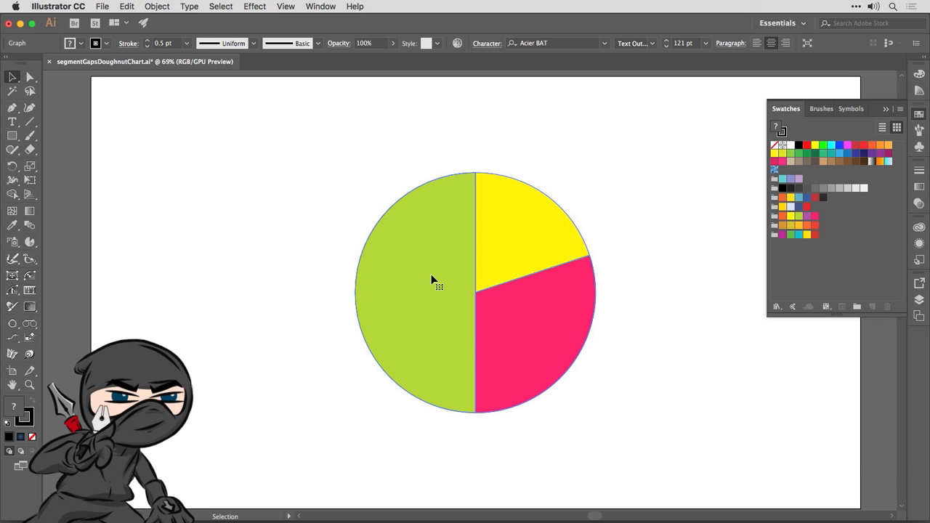
pyautogui.press('x')
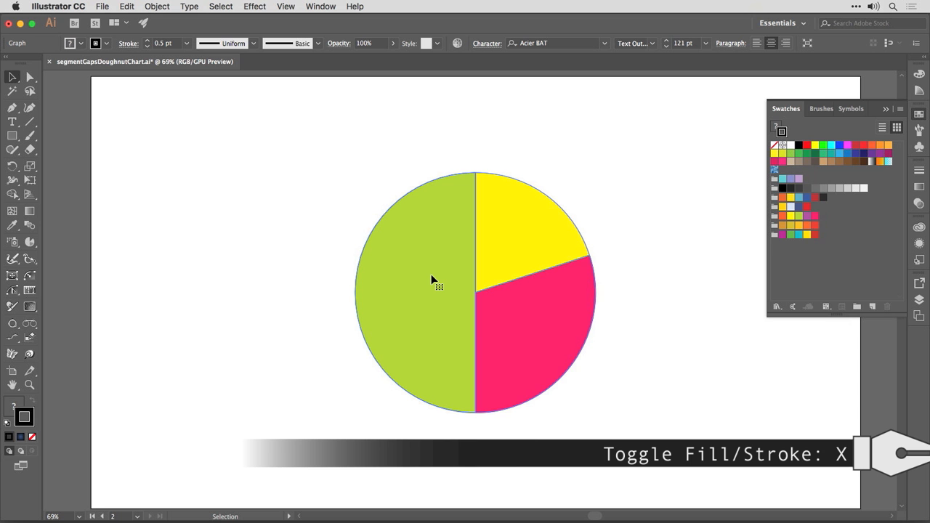
pyautogui.press('x')
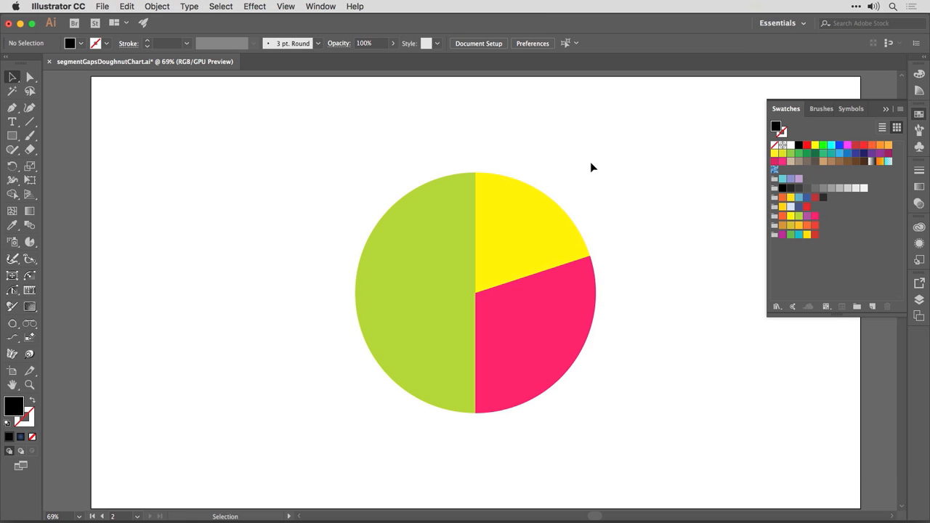
pyautogui.moveTo(599, 170)
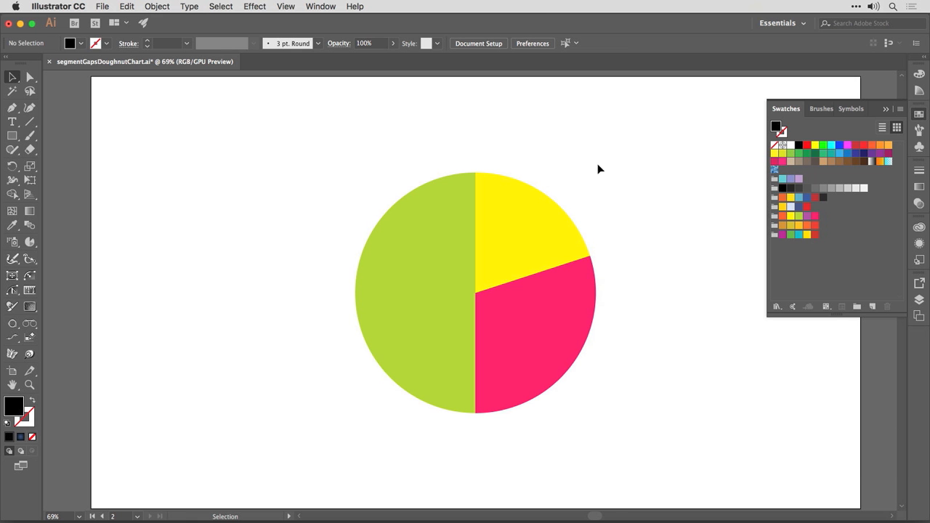
pyautogui.click(919, 116)
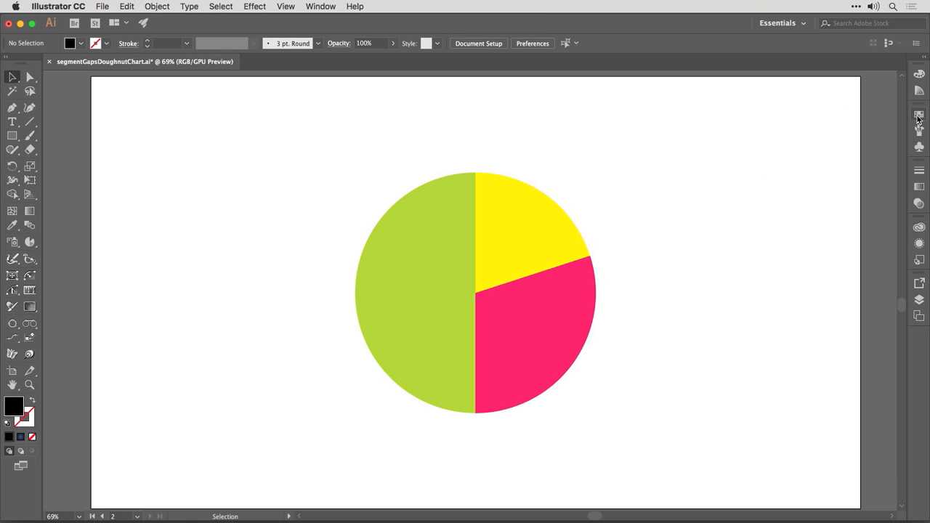
pyautogui.moveTo(436, 153)
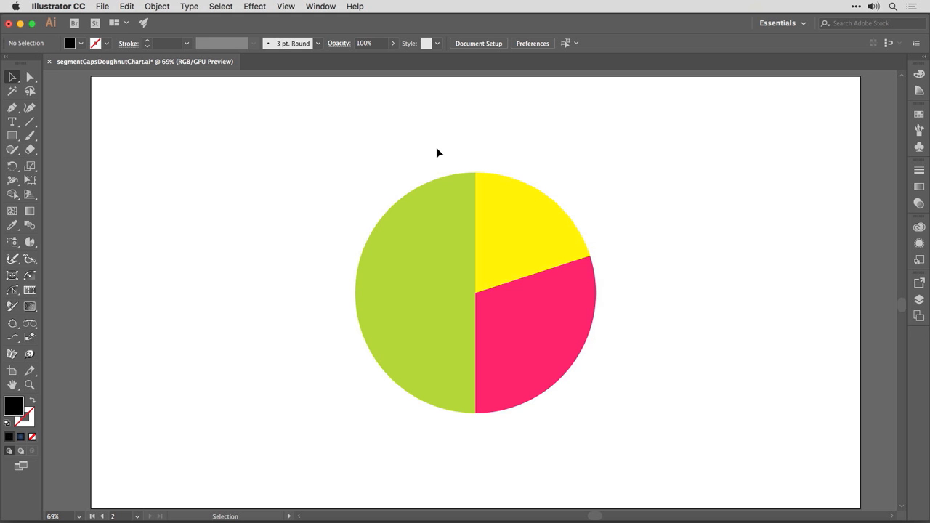
pyautogui.moveTo(410, 153)
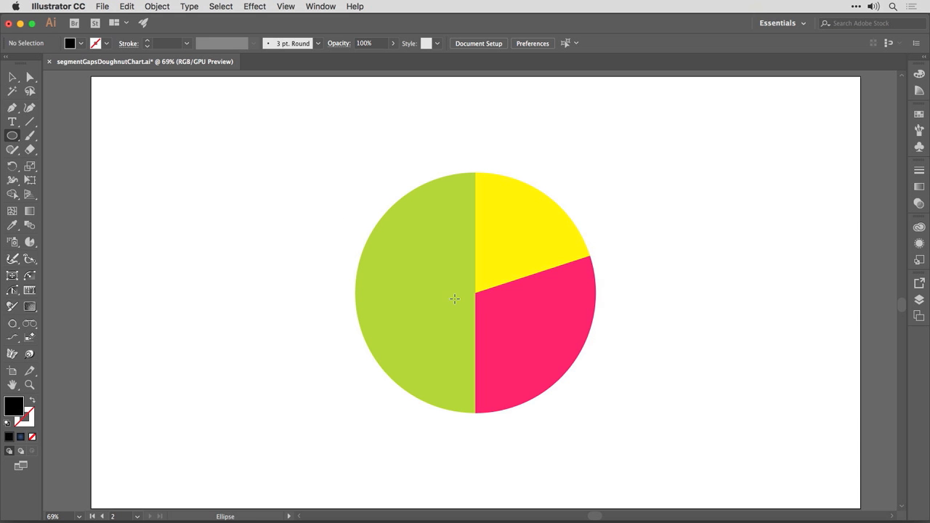
pyautogui.moveTo(476, 293)
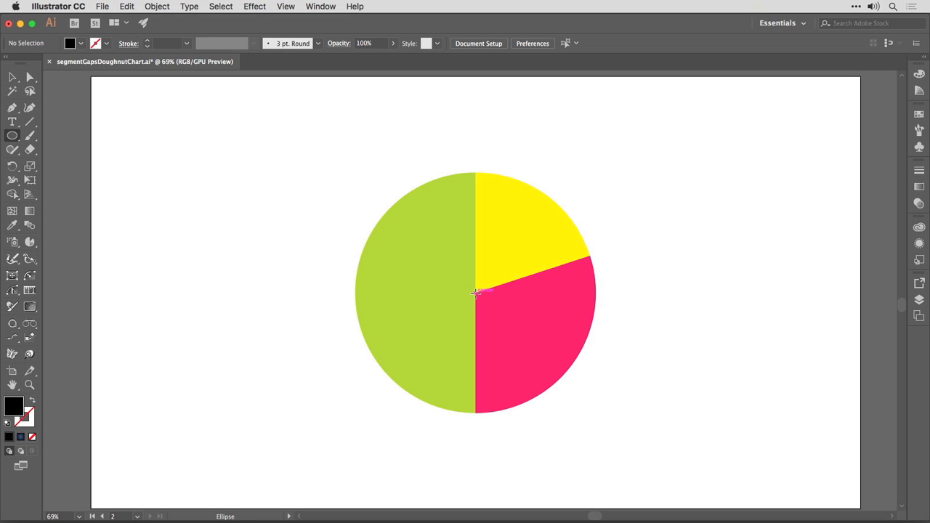
# Draw a black circle from the pie's centre, slightly smaller so a thin coloured rim shows
pyautogui.moveTo(476, 295); pyautogui.dragTo(528, 336)
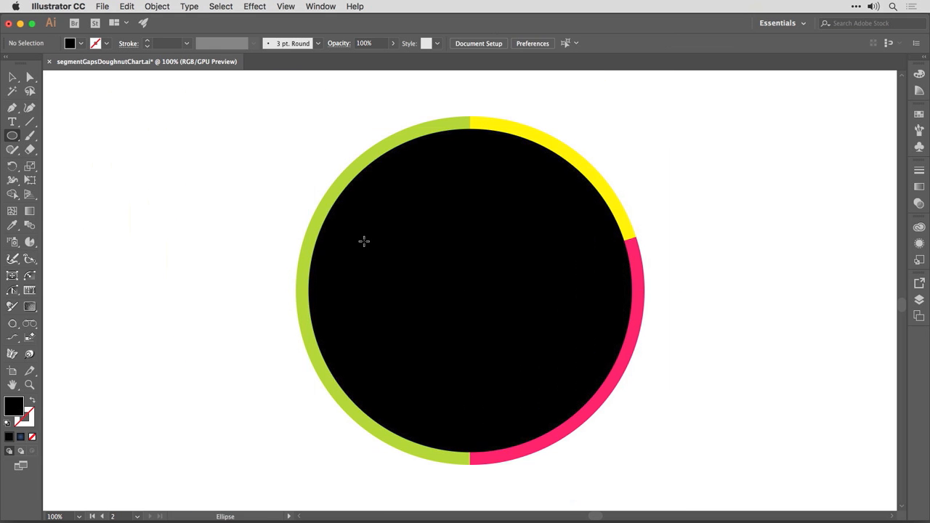
pyautogui.moveTo(475, 291)
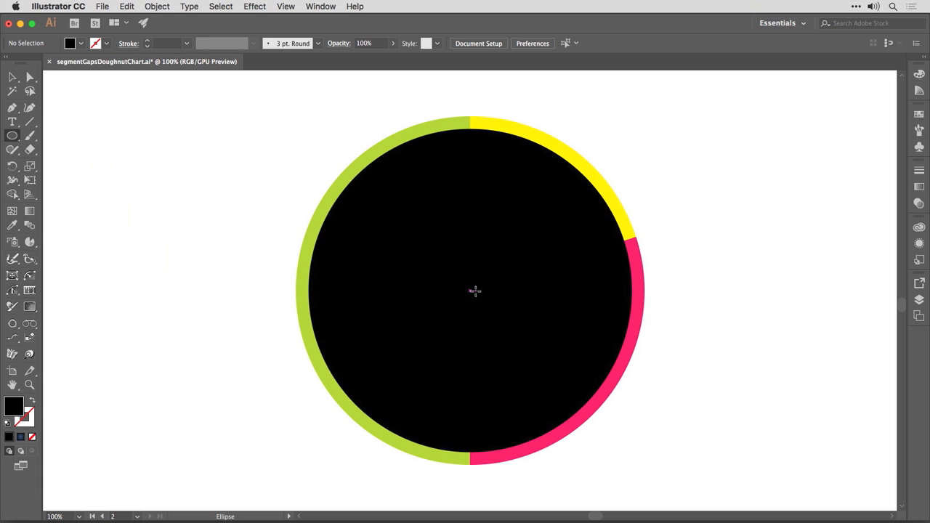
pyautogui.moveTo(471, 289)
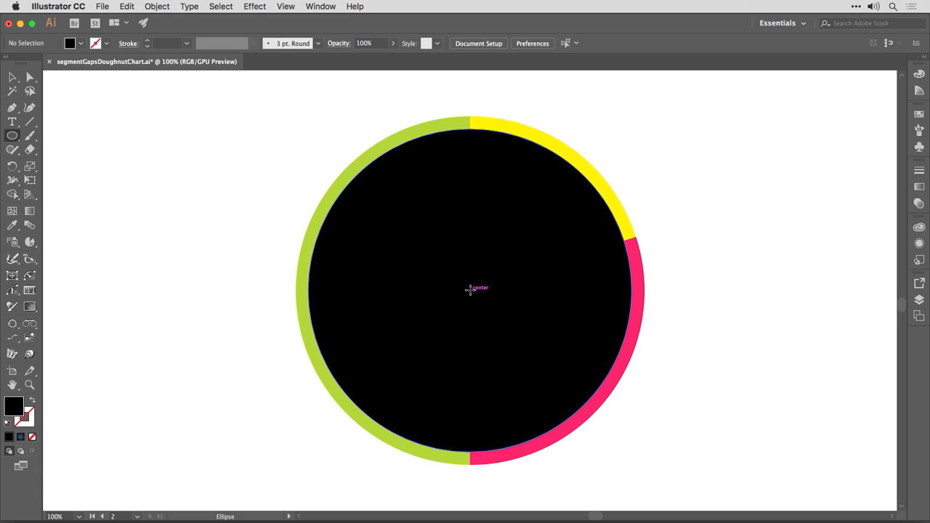
pyautogui.moveTo(470, 291); pyautogui.dragTo(519, 361)
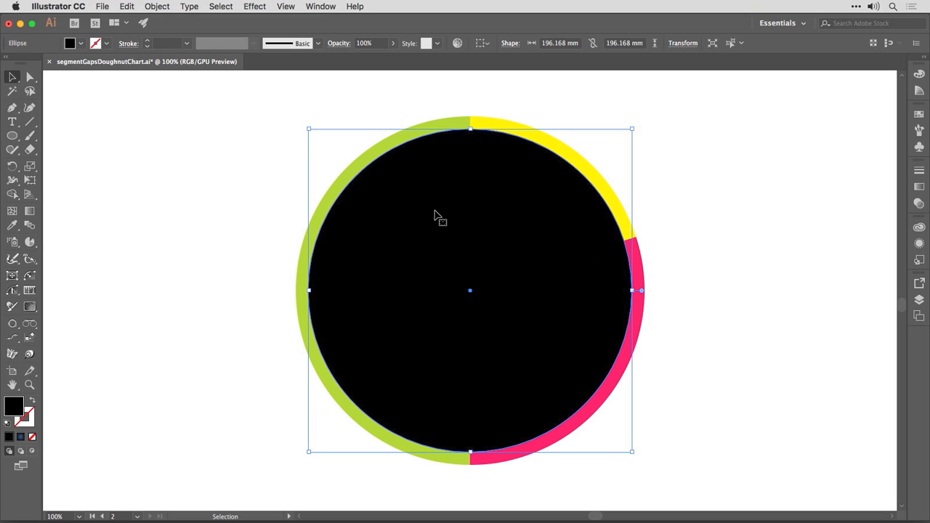
pyautogui.moveTo(178, 69)
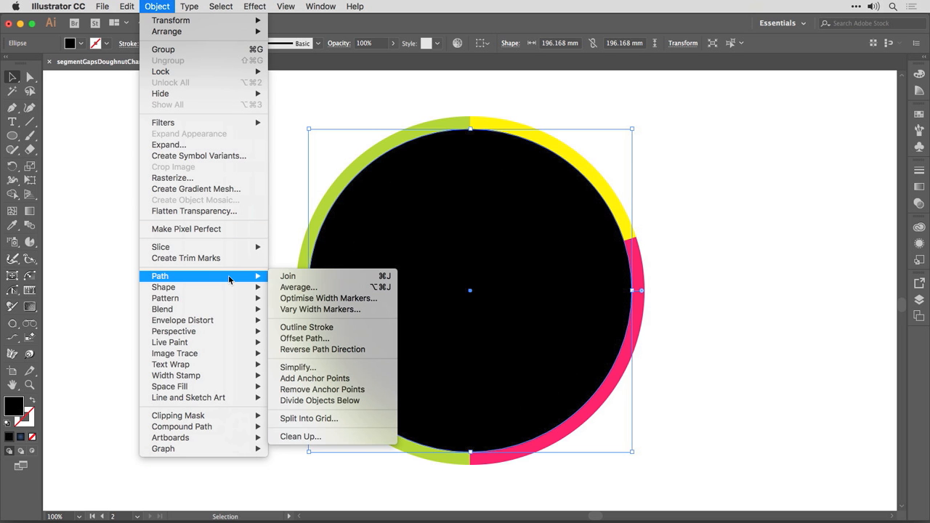
pyautogui.moveTo(304, 338)
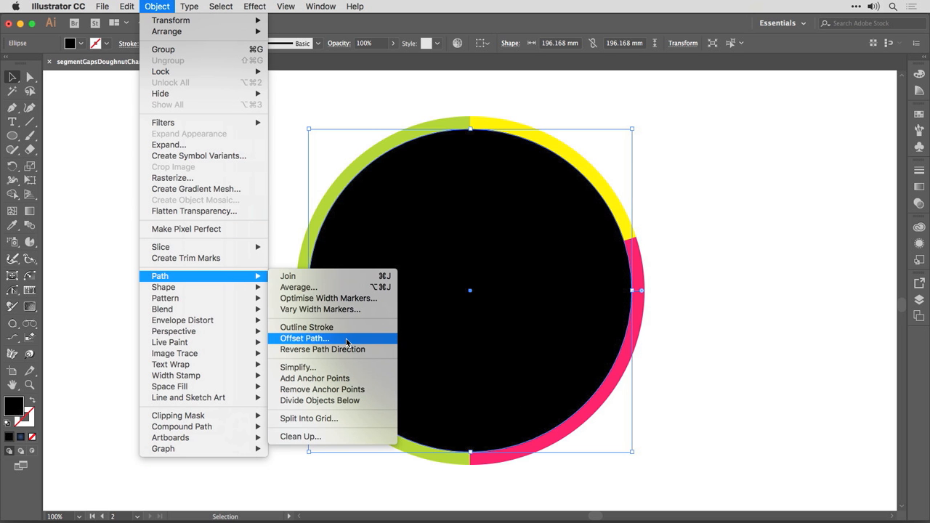
# Offset the black circle's path inward by -23 mm to create a smaller concentric circle
pyautogui.click(304, 338)
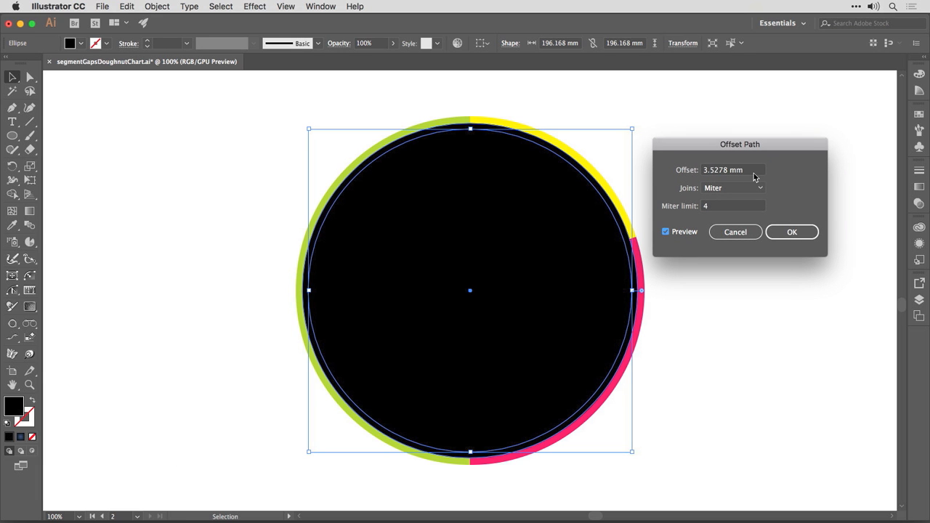
pyautogui.click(730, 169)
pyautogui.write('-10')
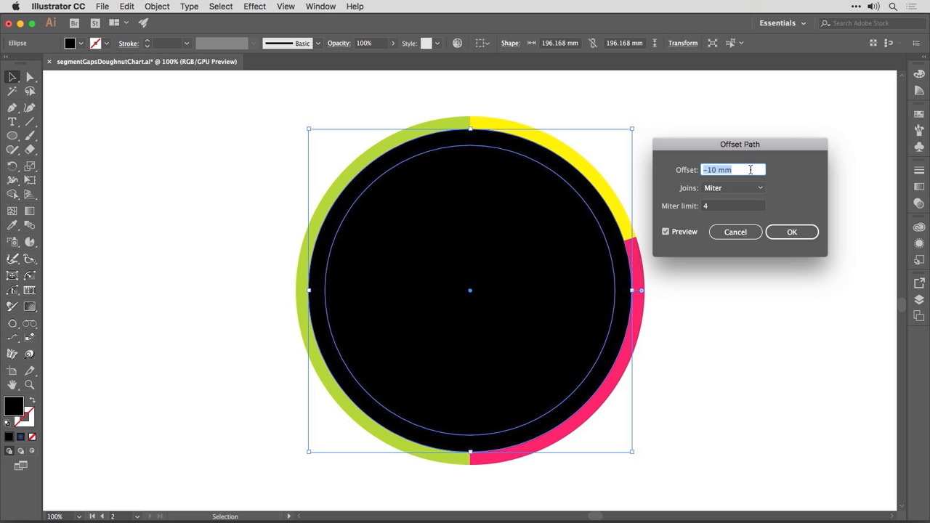
pyautogui.write('-20 mm')
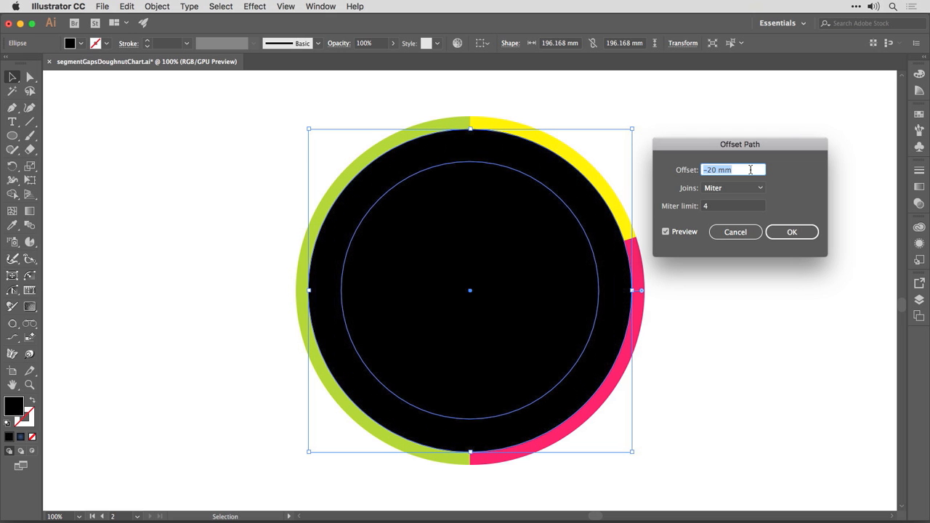
pyautogui.write('-23 mm')
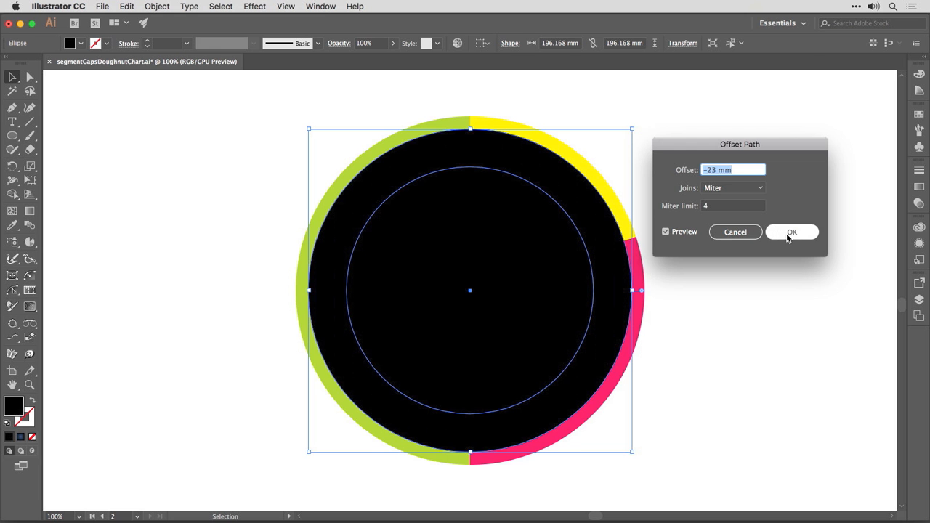
pyautogui.click(791, 231)
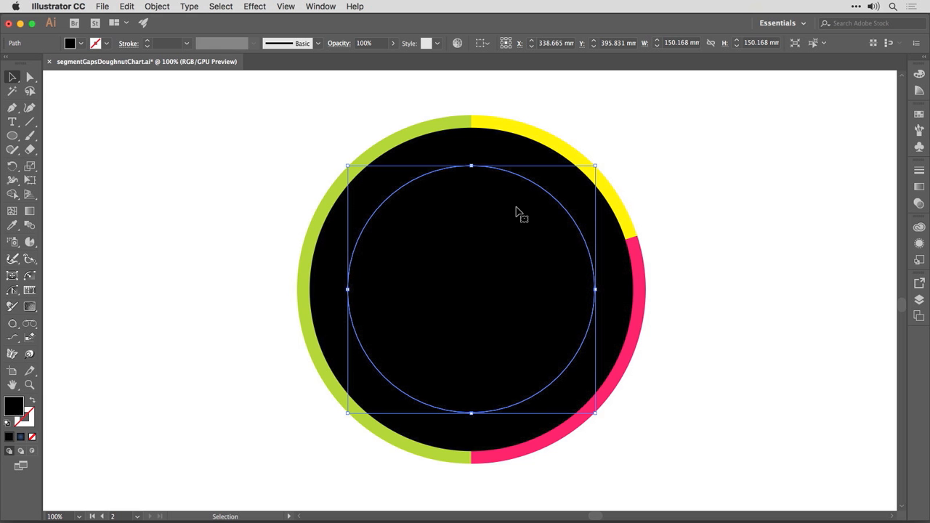
pyautogui.moveTo(508, 209)
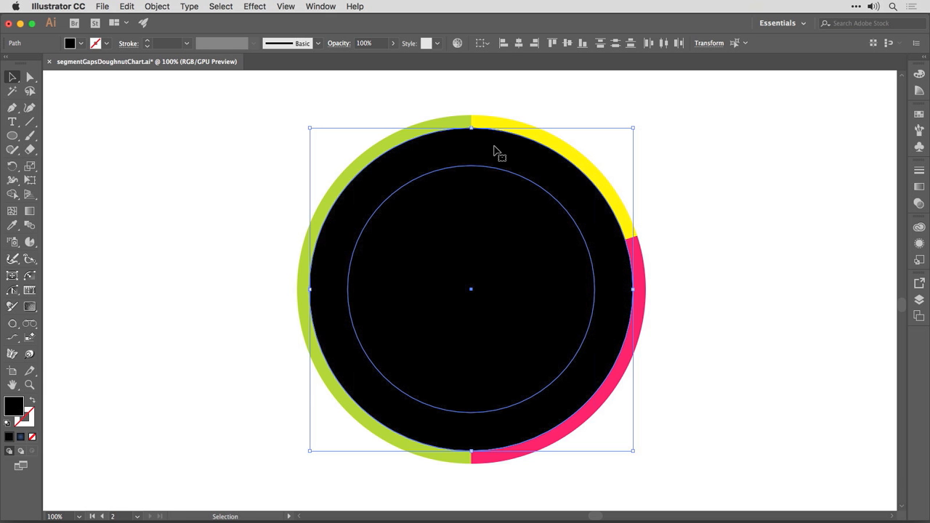
# Combine both circles into a compound-path ring with Cmd+8 so the pie centre shows through
pyautogui.press('cmd+8')
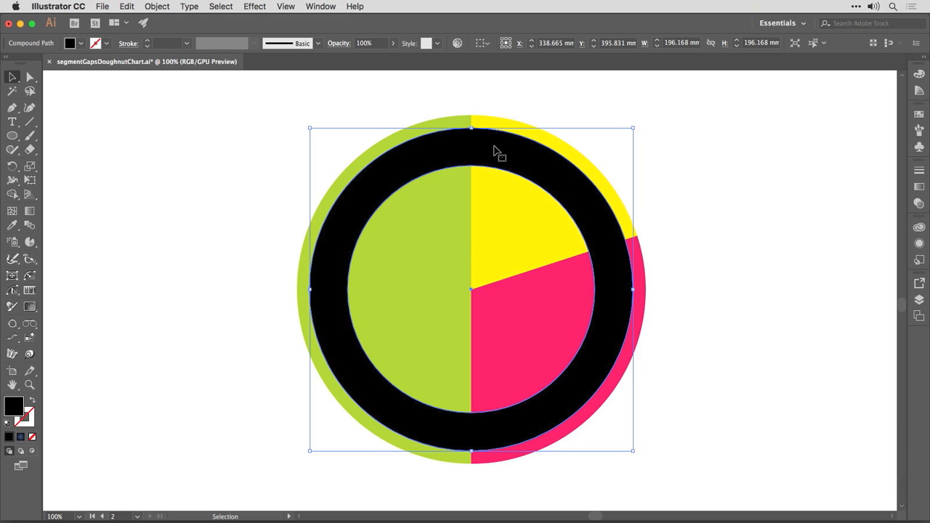
pyautogui.moveTo(702, 147)
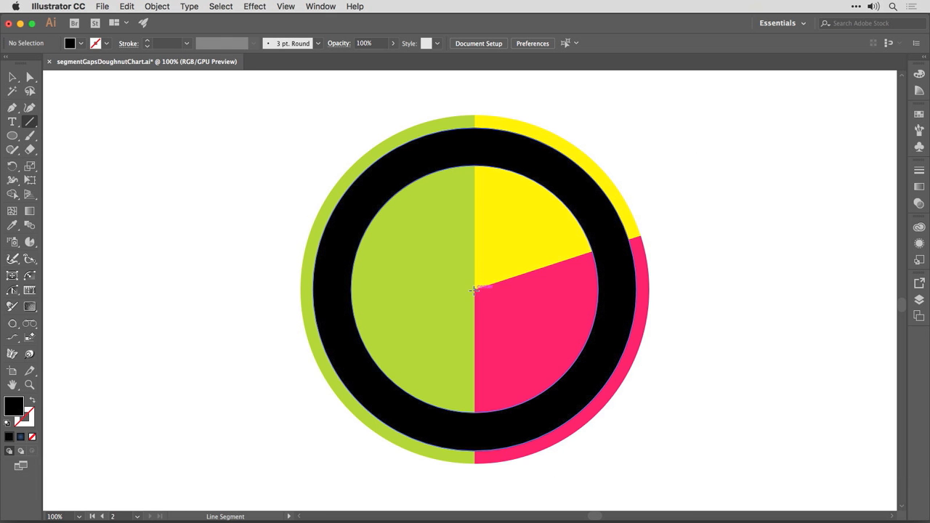
# Draw a line from the chart's centre to its top edge and give it a black 20 pt stroke
pyautogui.moveTo(473, 290); pyautogui.dragTo(470, 121)
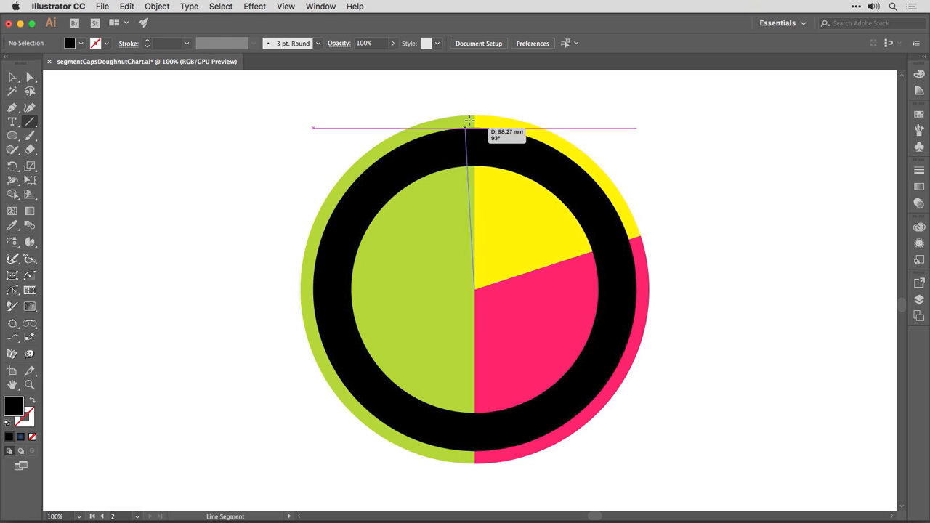
pyautogui.moveTo(470, 127); pyautogui.dragTo(475, 115)
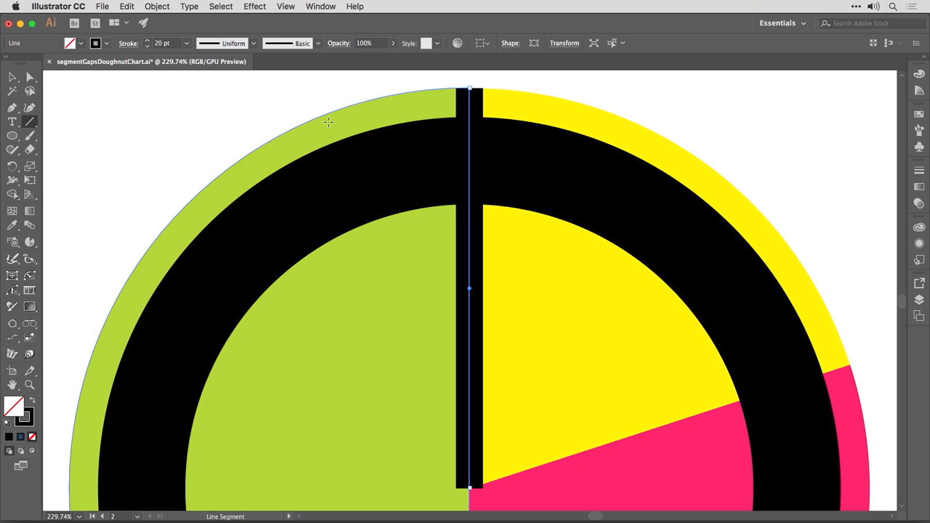
pyautogui.click(157, 6)
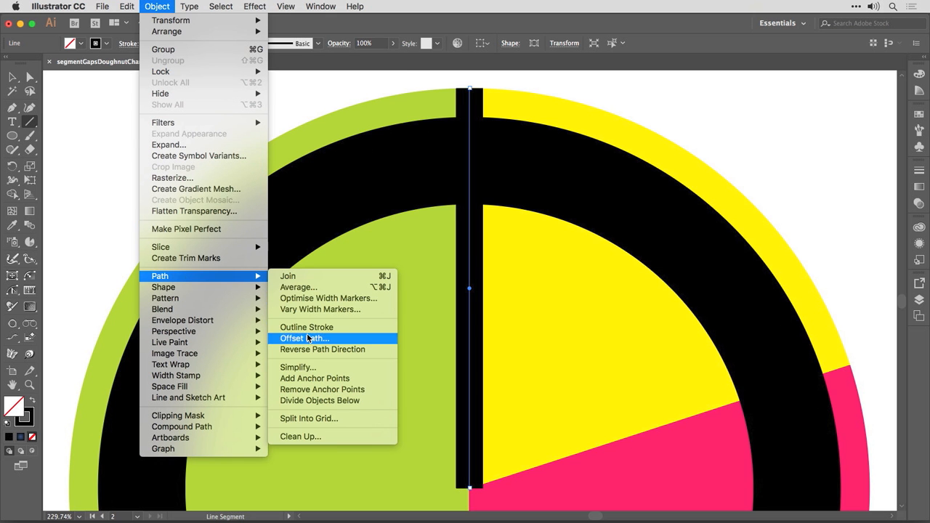
# Outline the stroke into a filled black bar and add anchor points along its edges
pyautogui.click(305, 327)
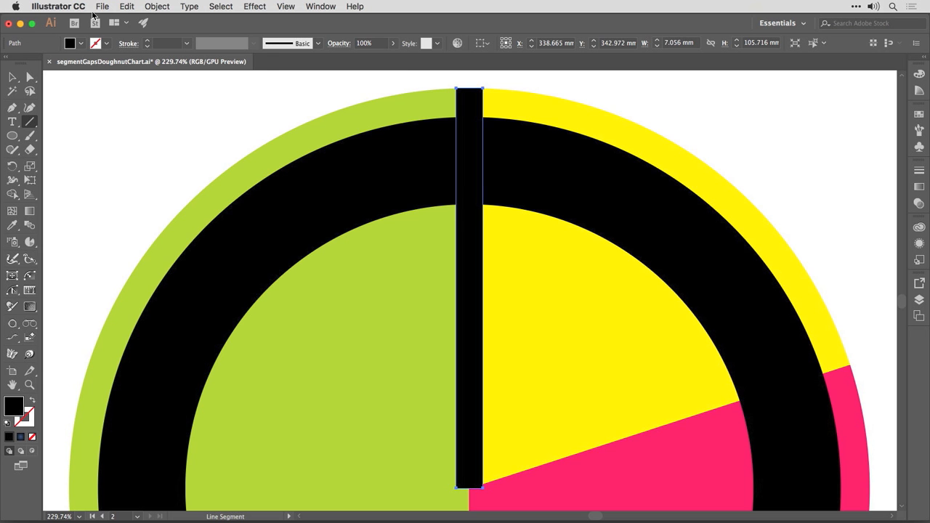
pyautogui.click(157, 5)
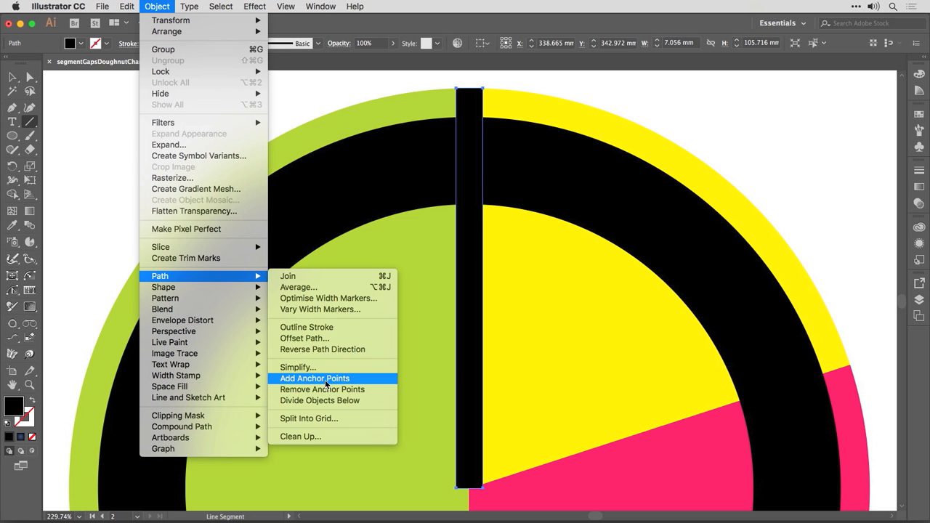
pyautogui.click(315, 378)
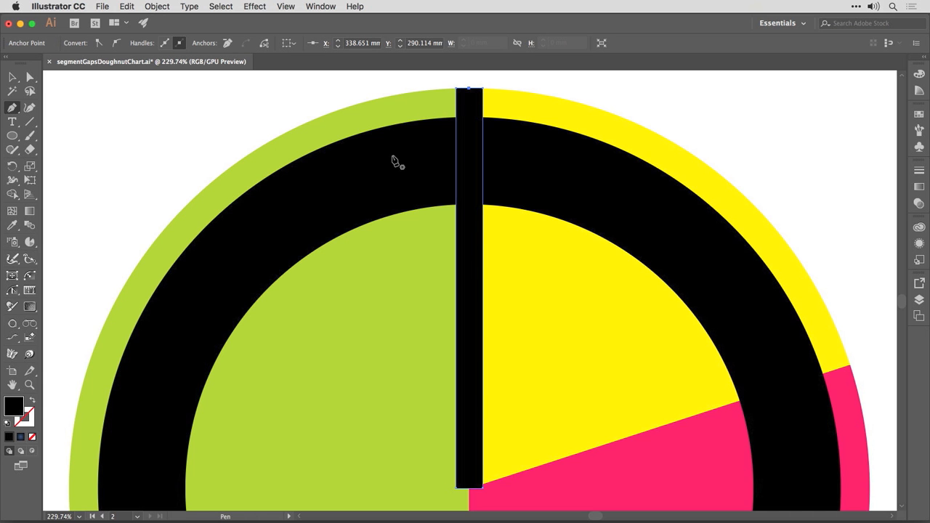
pyautogui.moveTo(478, 494)
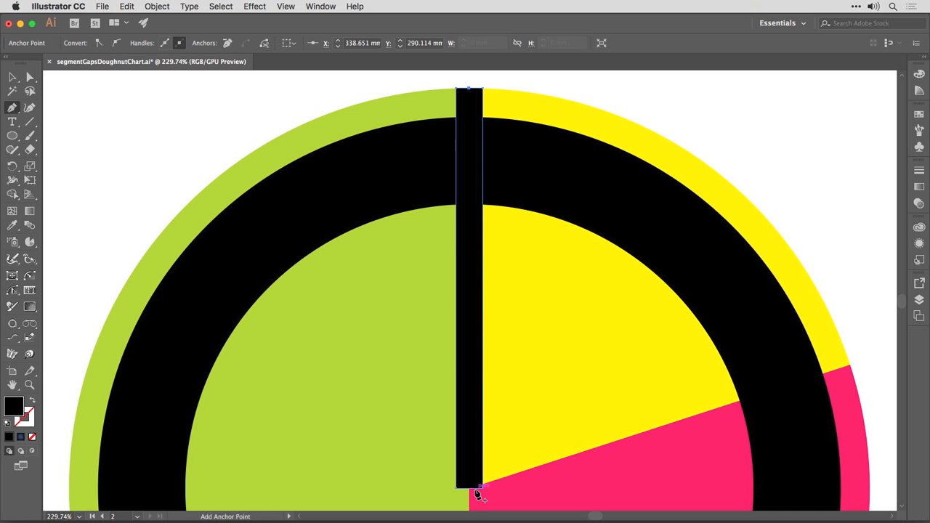
pyautogui.moveTo(474, 489)
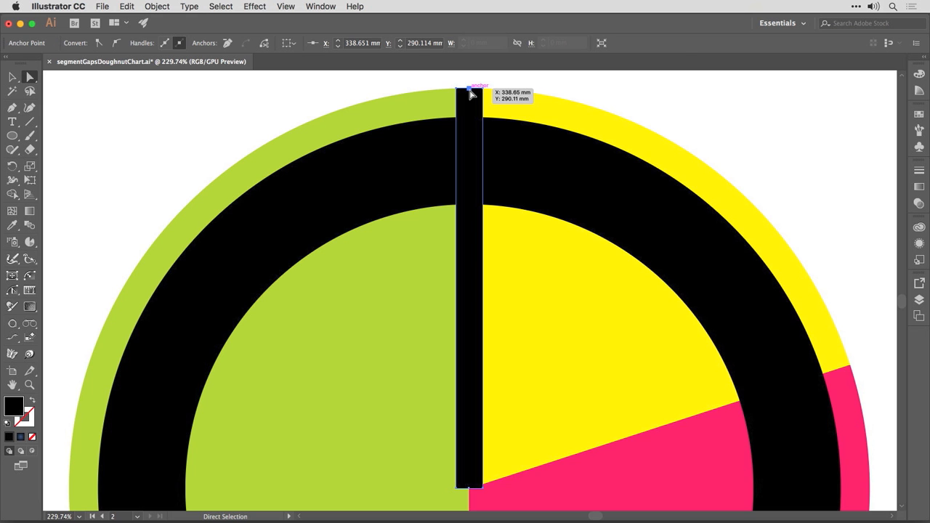
# Pull the bar's top middle anchor down into a V notch and point its bottom at the centre
pyautogui.click(469, 87)
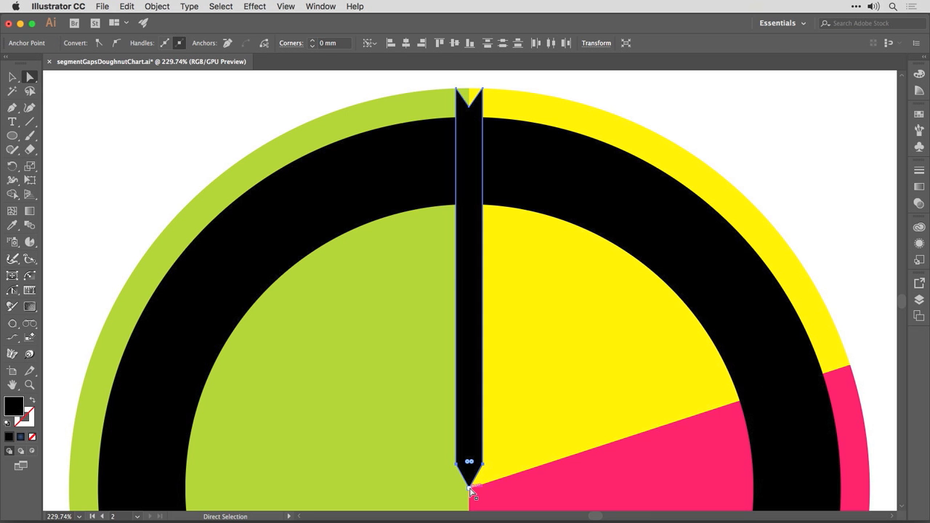
pyautogui.press('v')
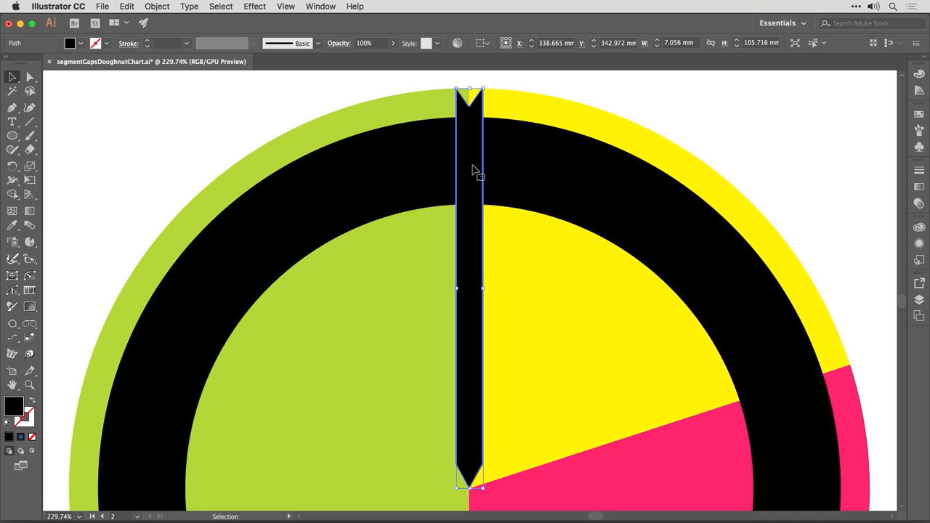
# Switch to the Rotate tool (R) to rotate the gap bar about the chart centre
pyautogui.press('r')
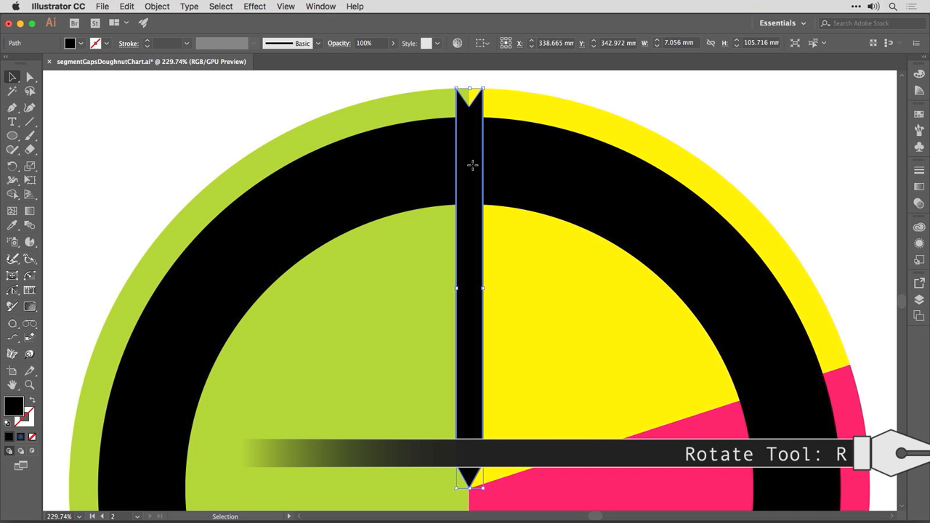
pyautogui.press('r')
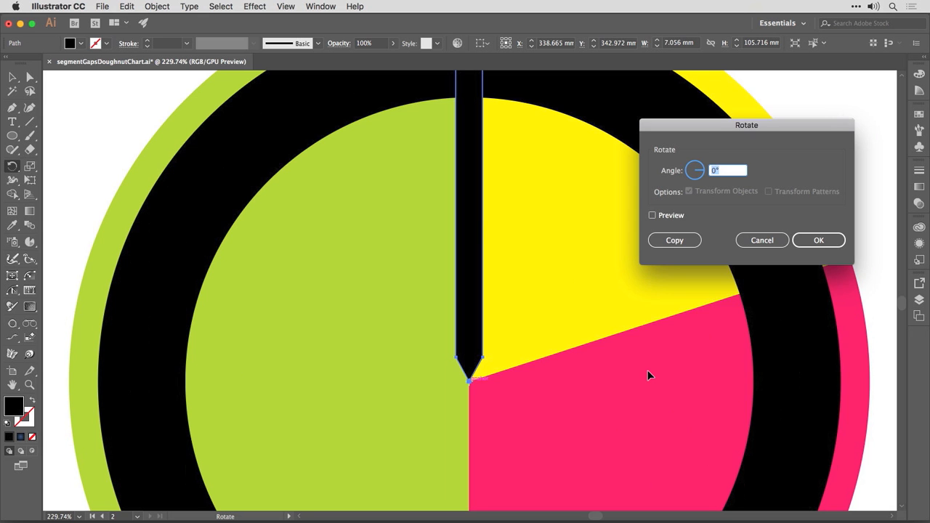
pyautogui.moveTo(607, 283)
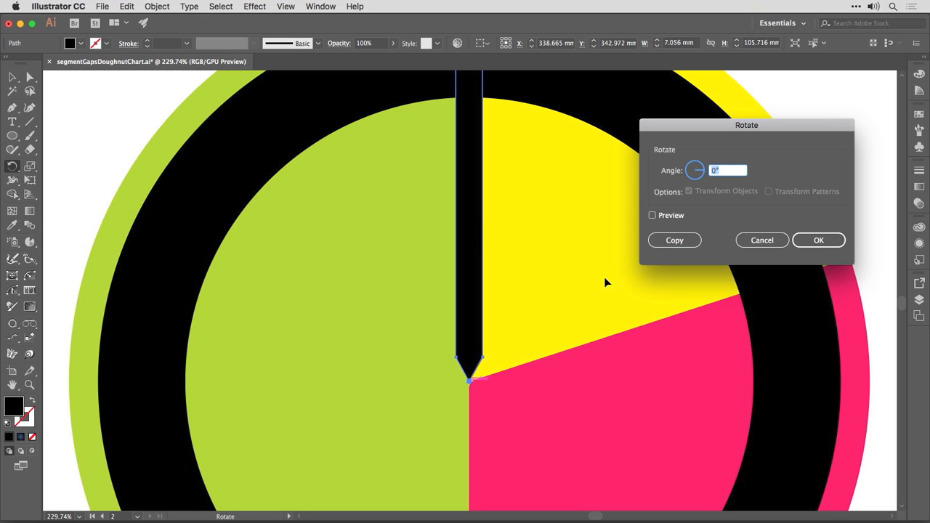
# With Preview on, rotate a copy of the gap bar -72° onto the yellow–pink boundary
pyautogui.click(652, 215)
pyautogui.write('-1')
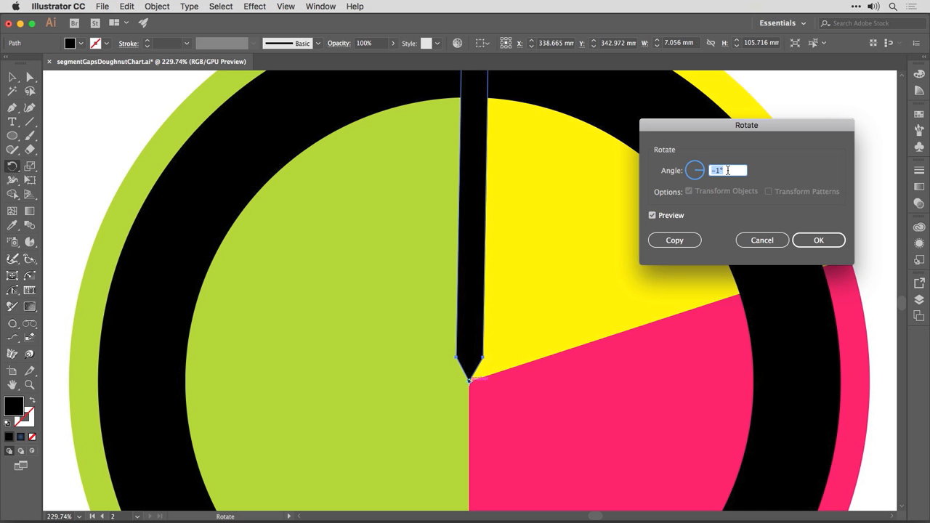
pyautogui.write('0')
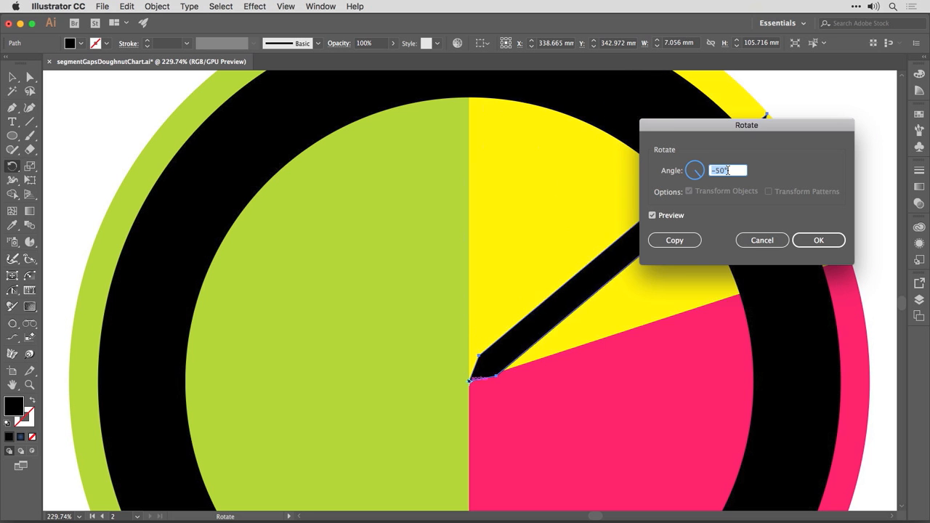
pyautogui.write('-70')
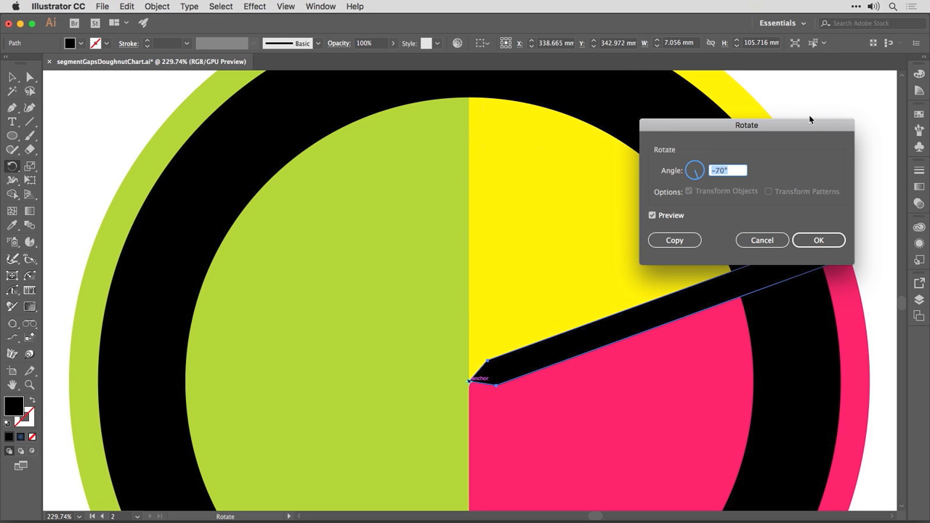
pyautogui.moveTo(746, 124); pyautogui.dragTo(619, 103)
pyautogui.write('-72')
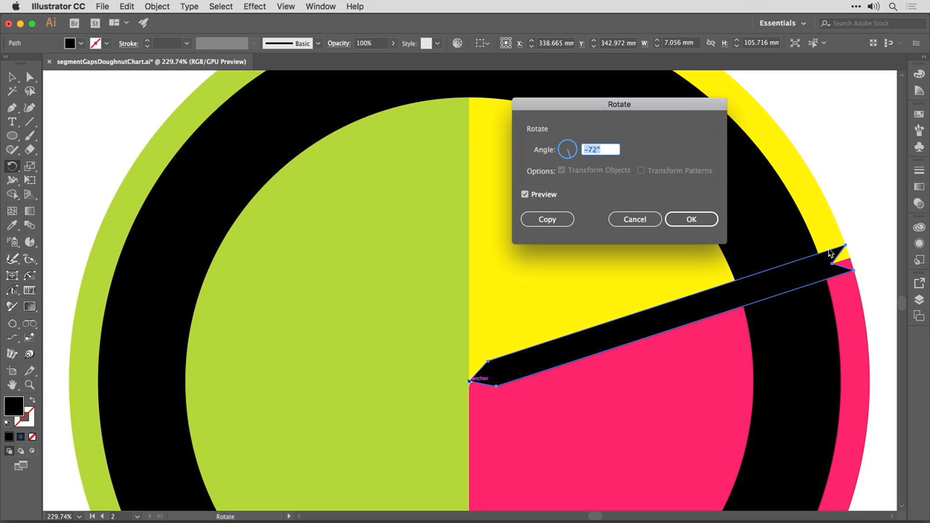
pyautogui.moveTo(819, 272)
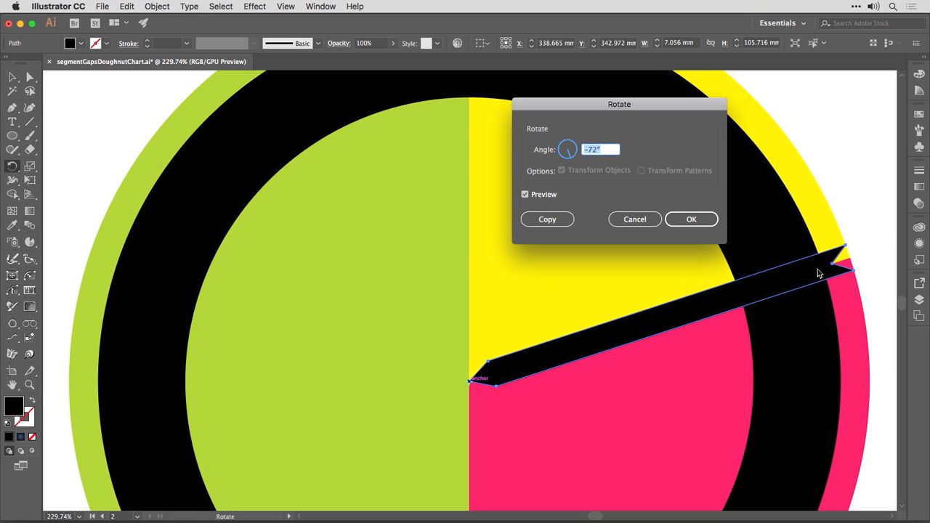
pyautogui.moveTo(844, 269)
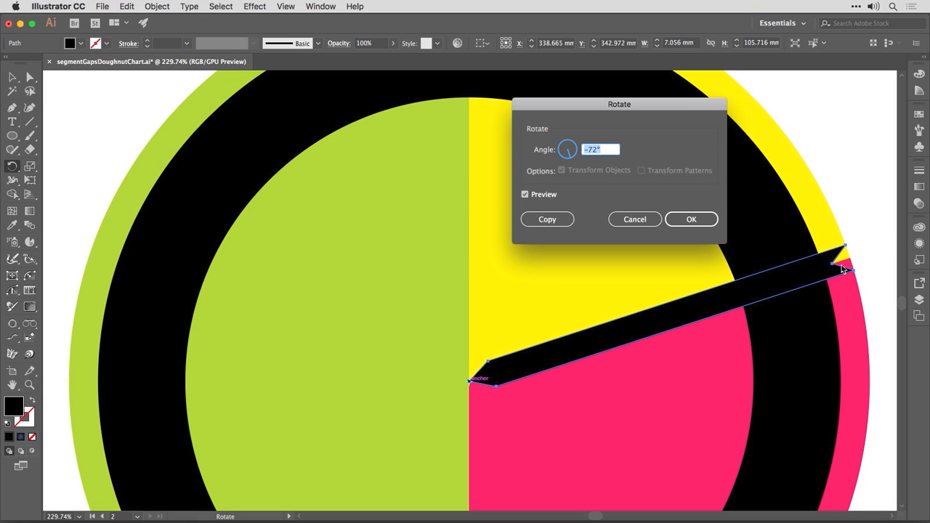
pyautogui.moveTo(836, 269)
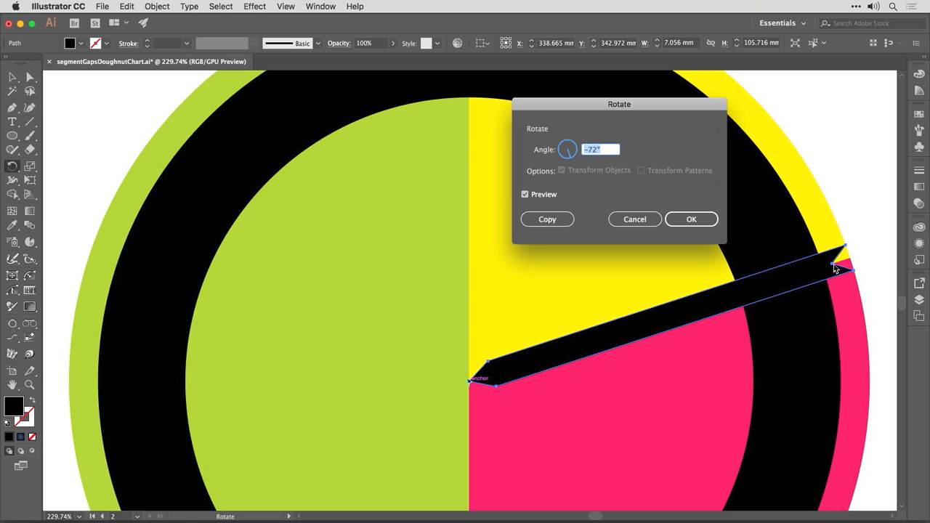
pyautogui.moveTo(590, 244)
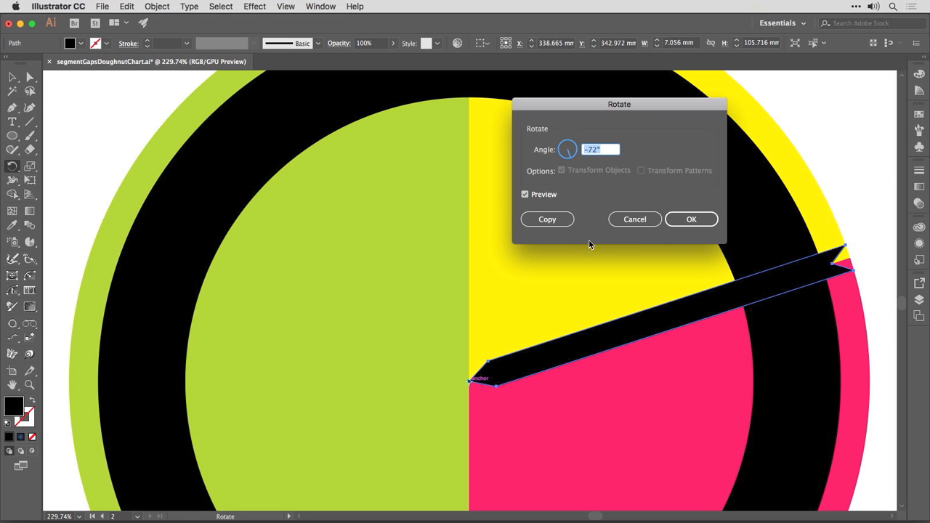
pyautogui.click(691, 219)
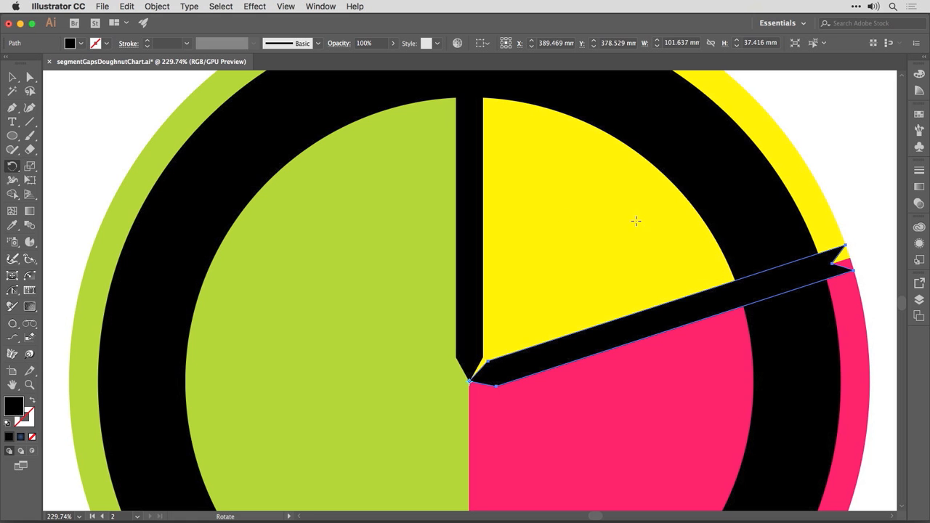
pyautogui.moveTo(840, 308)
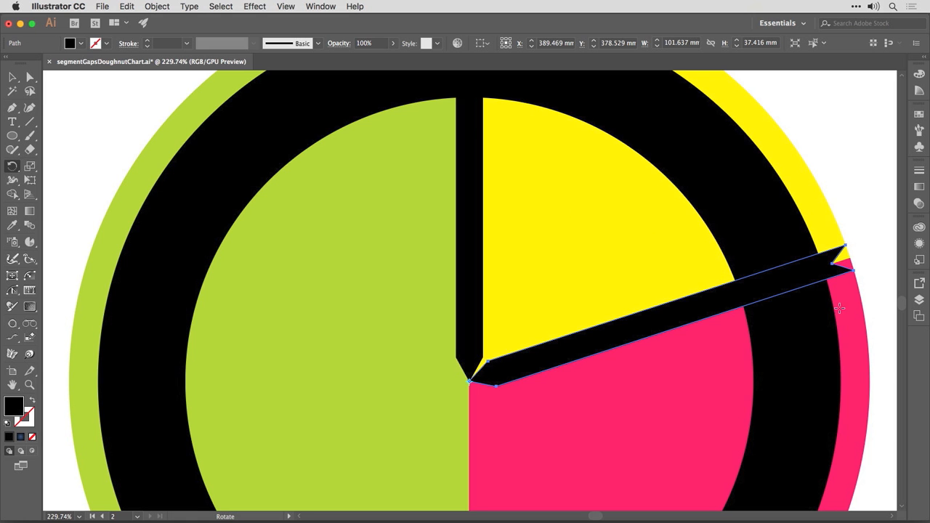
pyautogui.moveTo(473, 219)
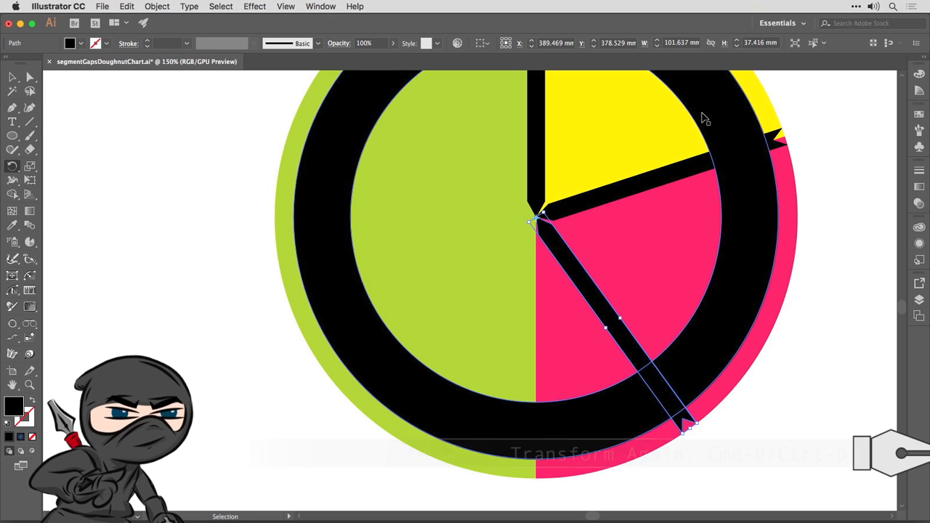
# Repeat the transform, then rotate a further copy -36° so a gap bar points straight down
pyautogui.press('cmd+d')
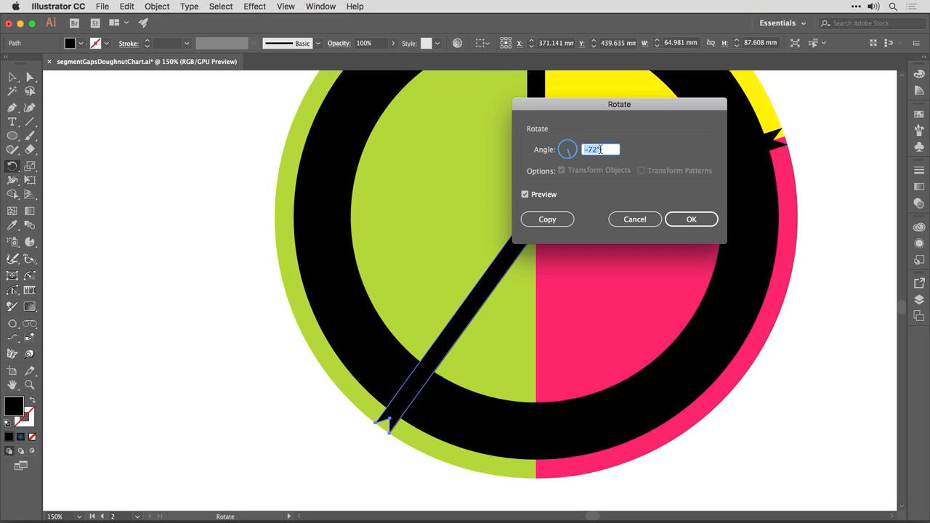
pyautogui.write('-69')
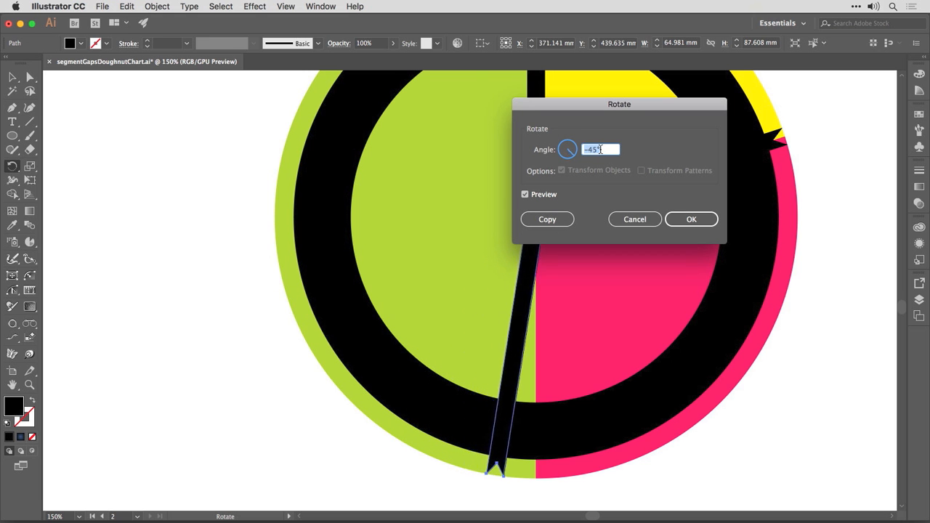
pyautogui.write('-36')
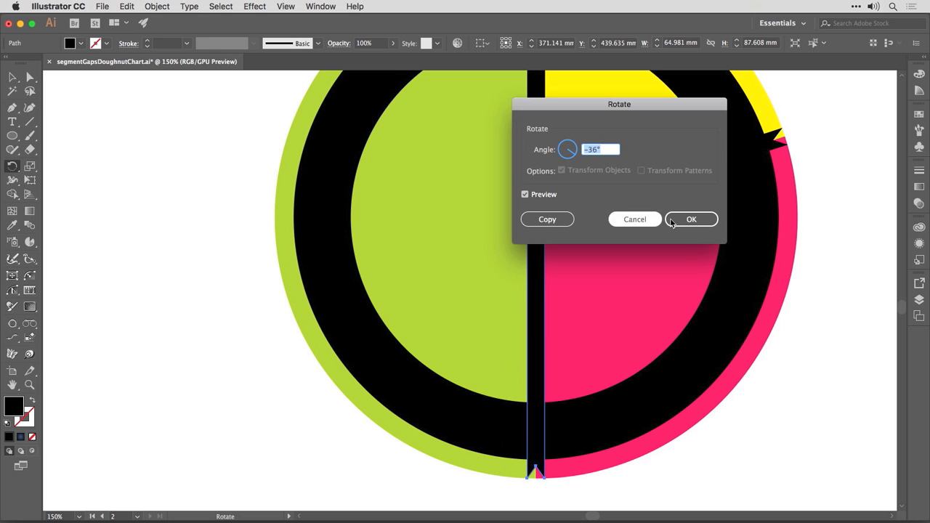
pyautogui.click(690, 218)
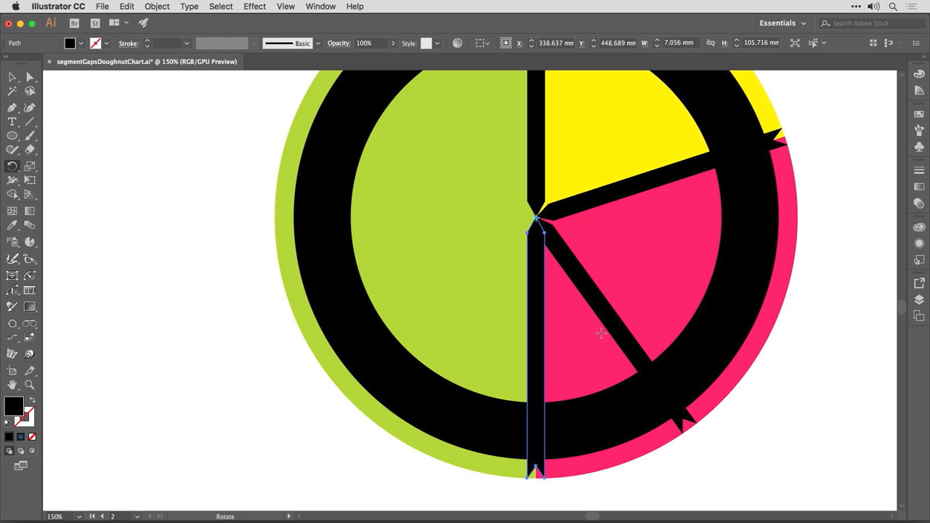
# Delete the unneeded diagonal gap bar left over the pink slice
pyautogui.click(610, 324)
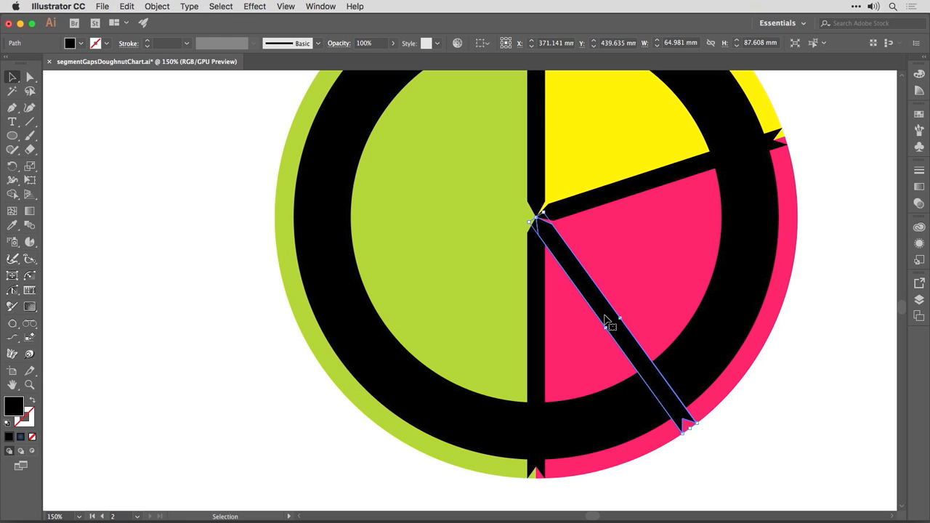
pyautogui.click(841, 216)
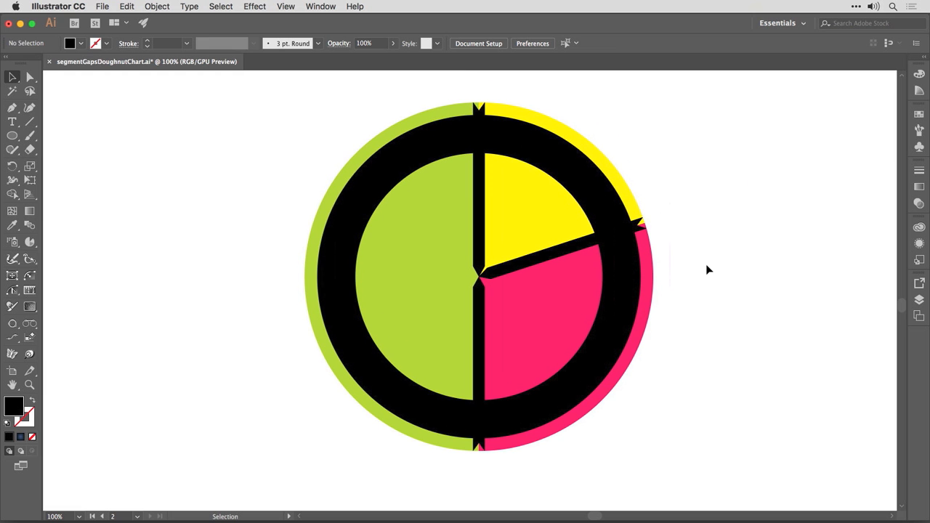
# Marquee-select the pie slices, black ring and all three gap bars together
pyautogui.click(541, 160)
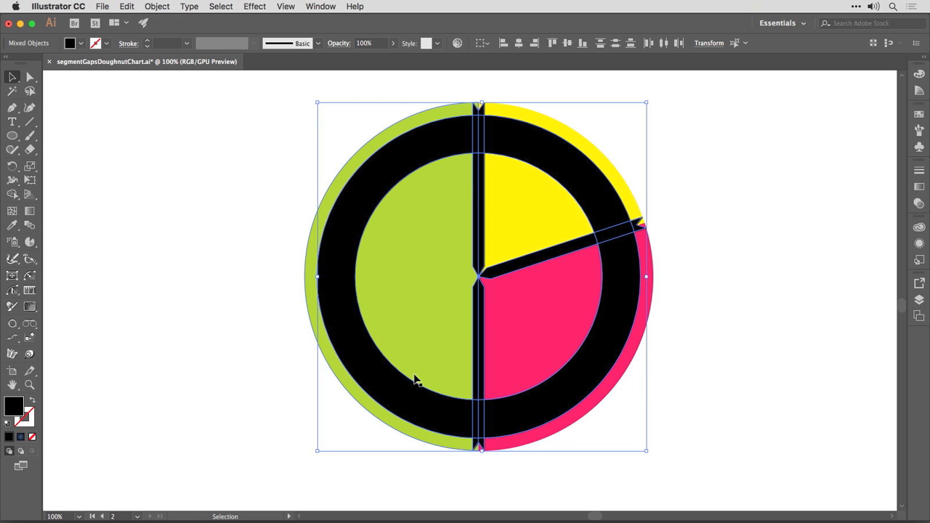
pyautogui.moveTo(744, 232)
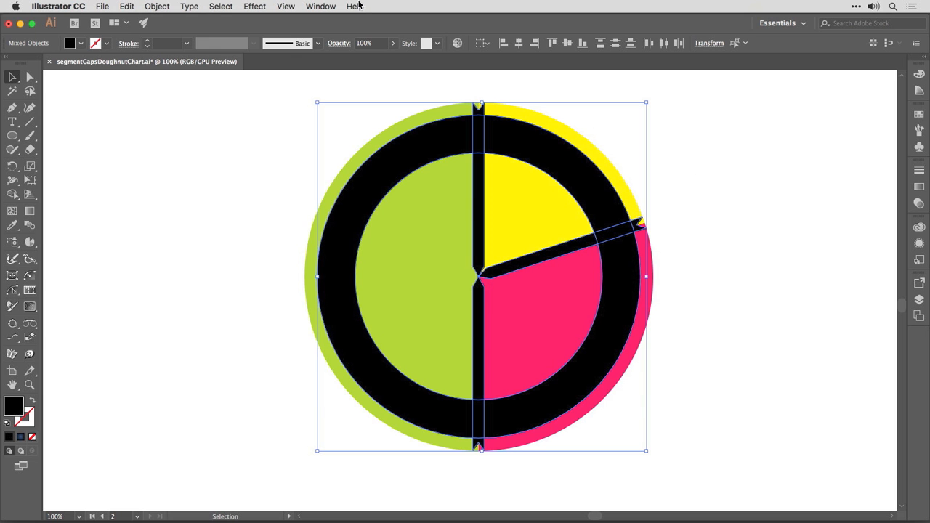
pyautogui.moveTo(316, 7)
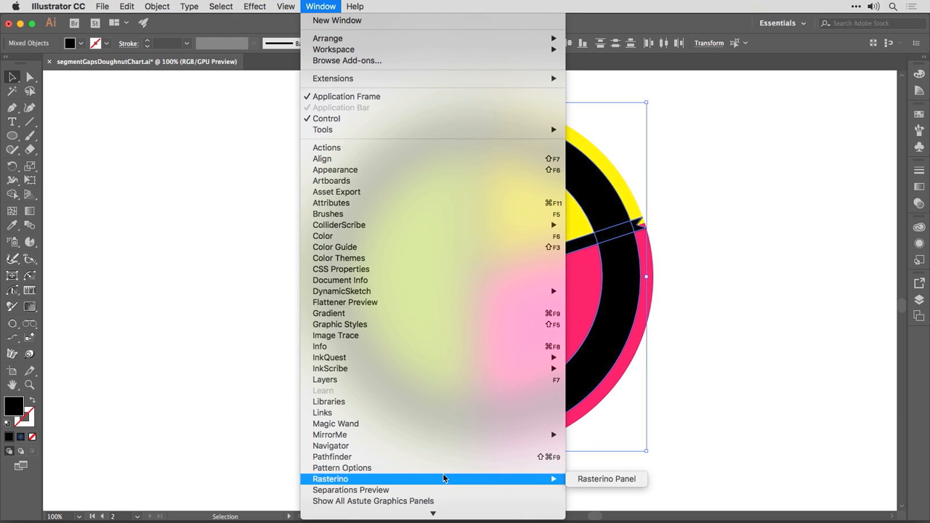
# Use Pathfinder Minus Front to subtract the gap bars from the black ring, then deselect and collapse the panel
pyautogui.click(332, 457)
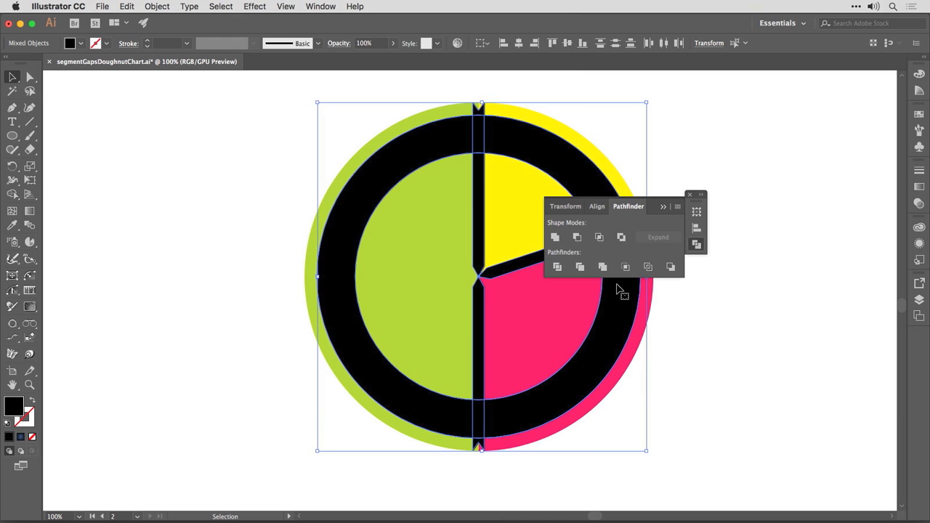
pyautogui.moveTo(696, 202)
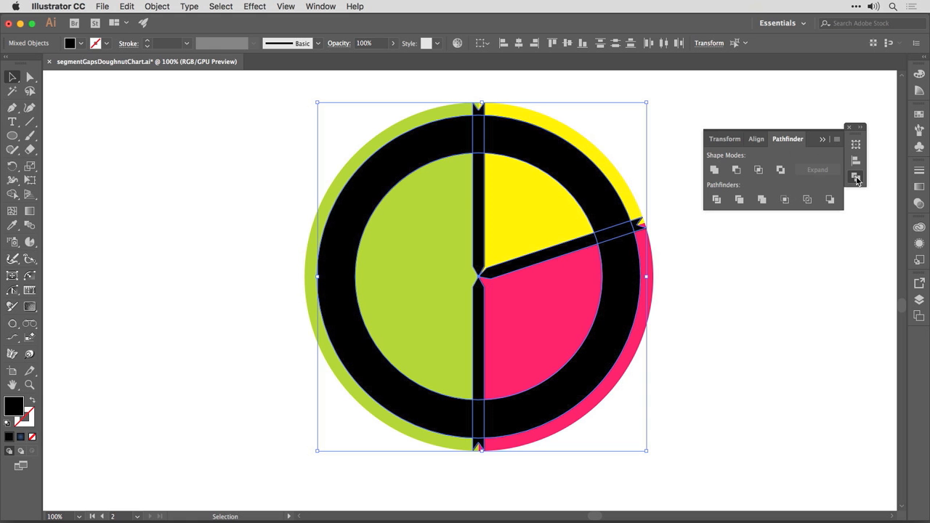
pyautogui.moveTo(857, 179)
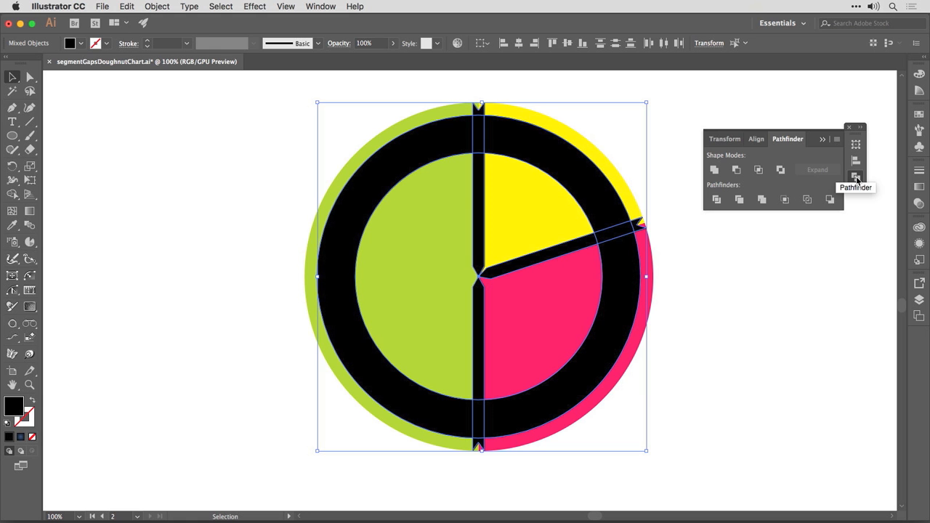
pyautogui.moveTo(736, 169)
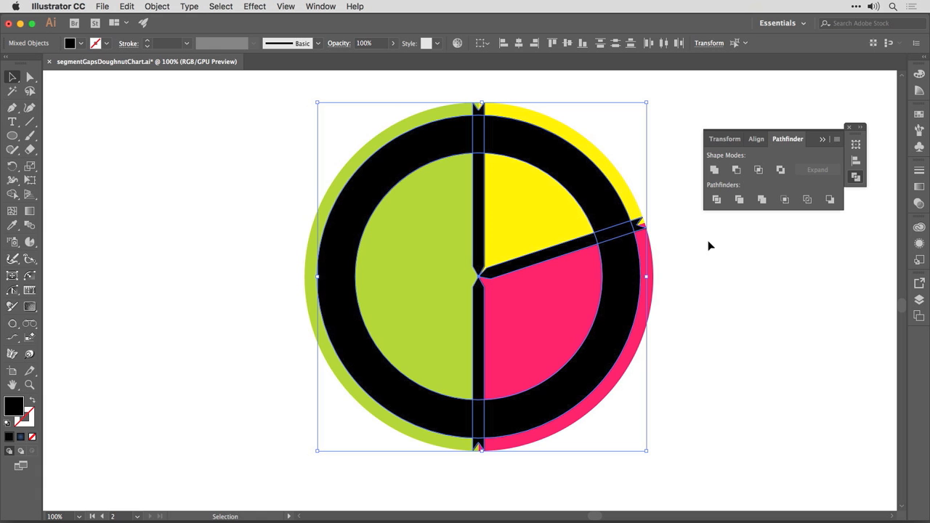
pyautogui.moveTo(737, 170)
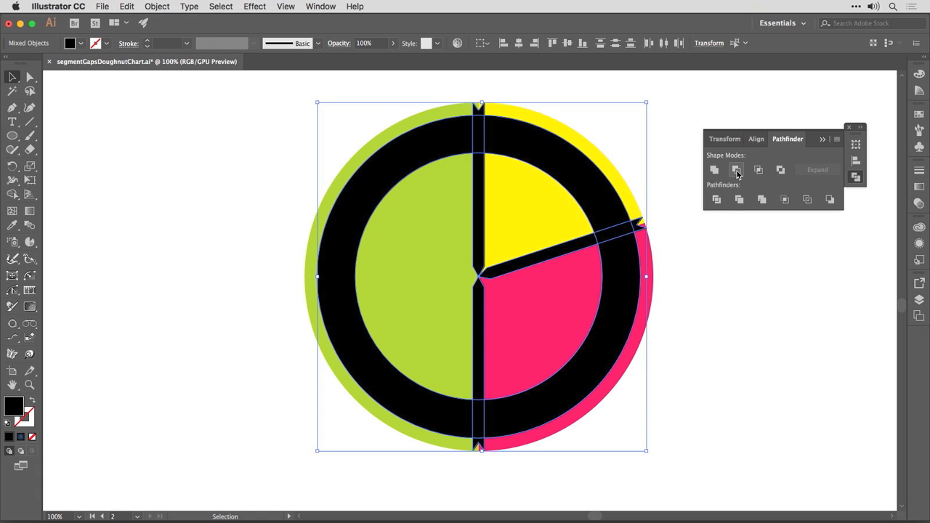
pyautogui.moveTo(736, 170)
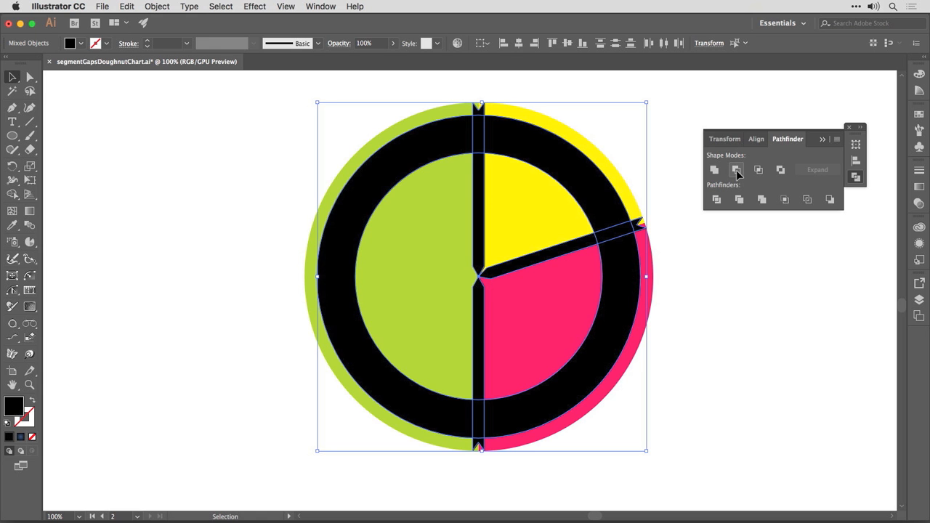
pyautogui.click(736, 170)
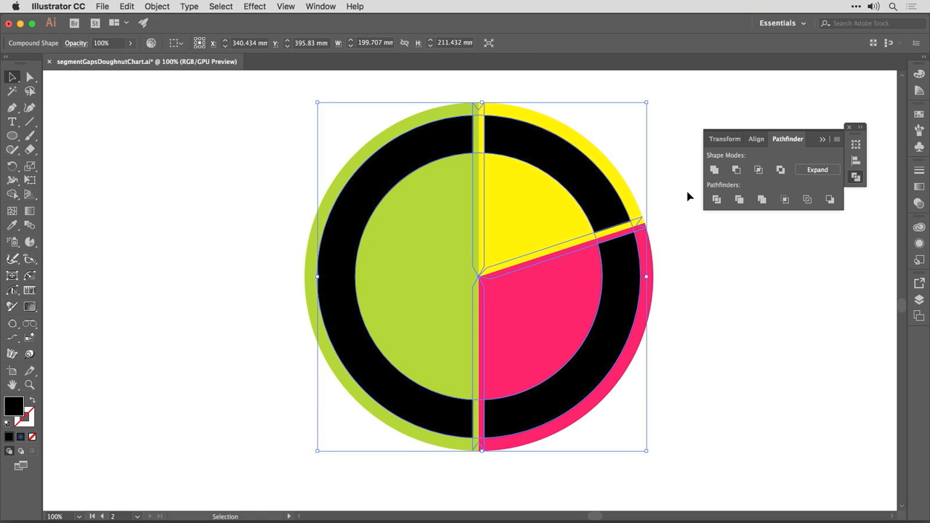
pyautogui.moveTo(671, 380)
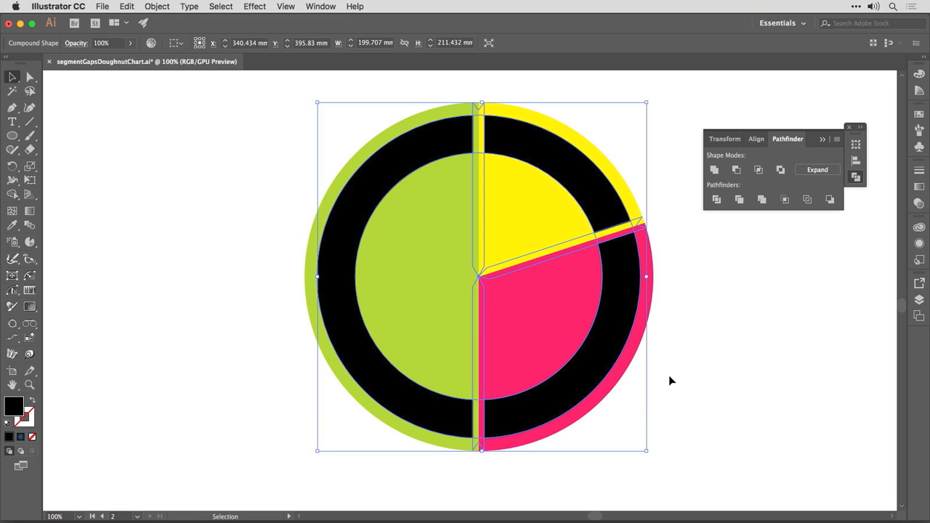
pyautogui.click(703, 284)
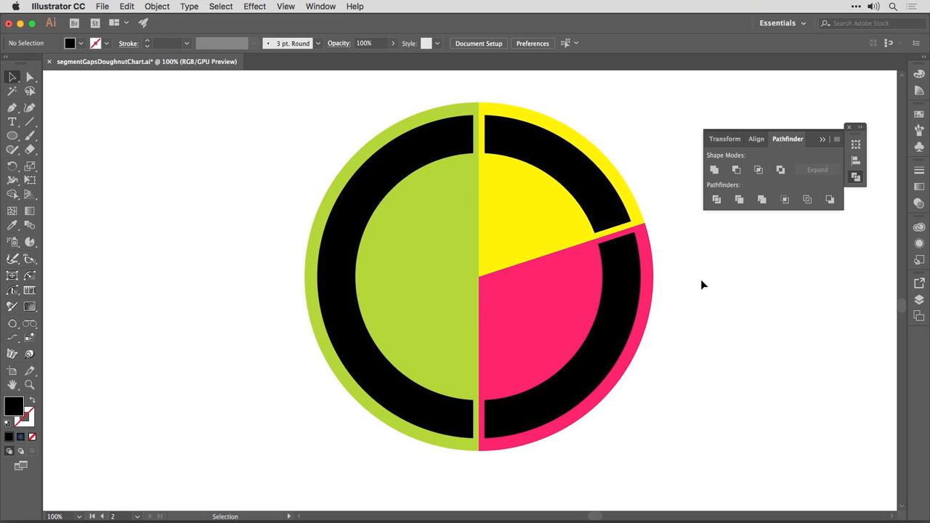
pyautogui.moveTo(826, 255)
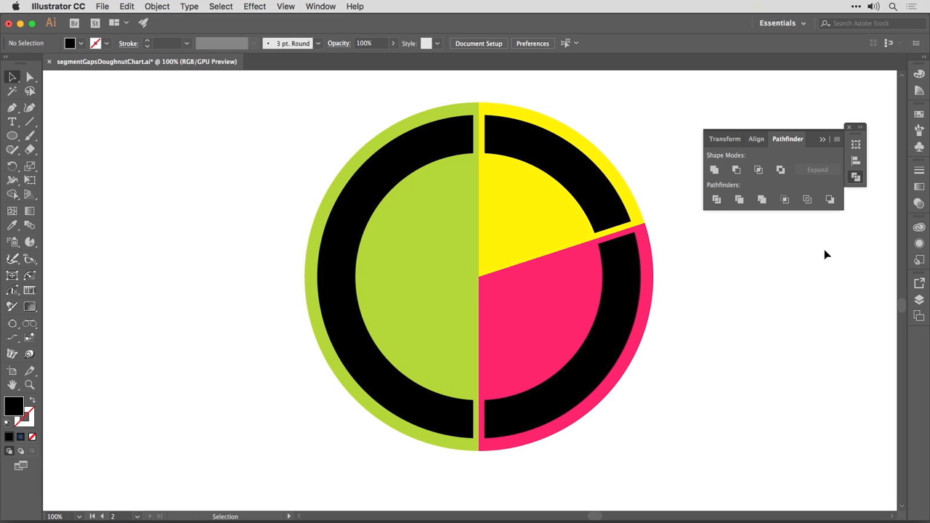
pyautogui.click(849, 127)
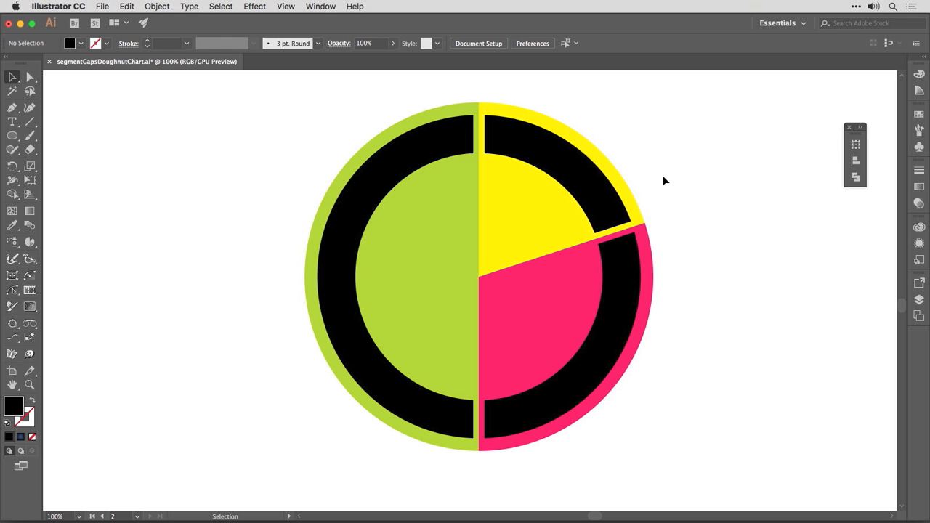
# Select the gapped ring with the pie graph and make a clipping mask (Cmd-7) forming the doughnut
pyautogui.click(516, 349)
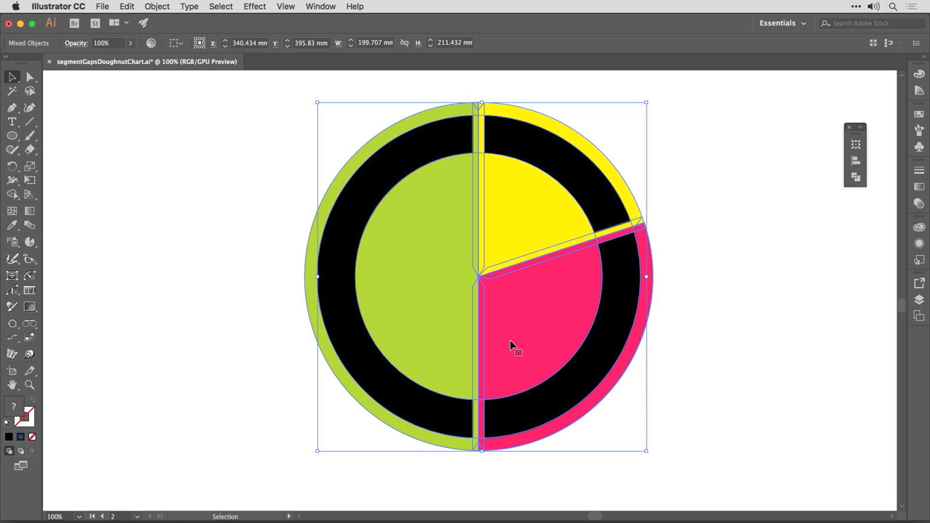
pyautogui.moveTo(556, 274)
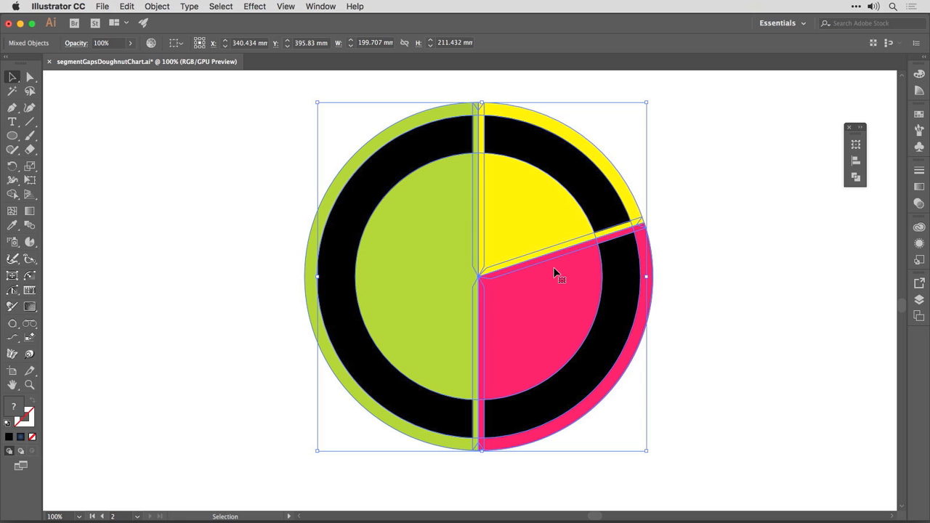
pyautogui.moveTo(572, 300)
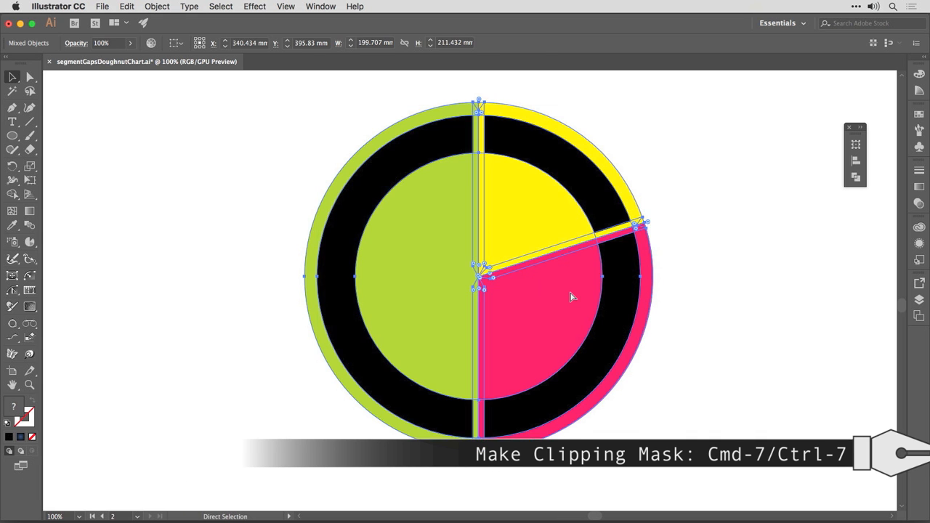
pyautogui.press('cmd+7')
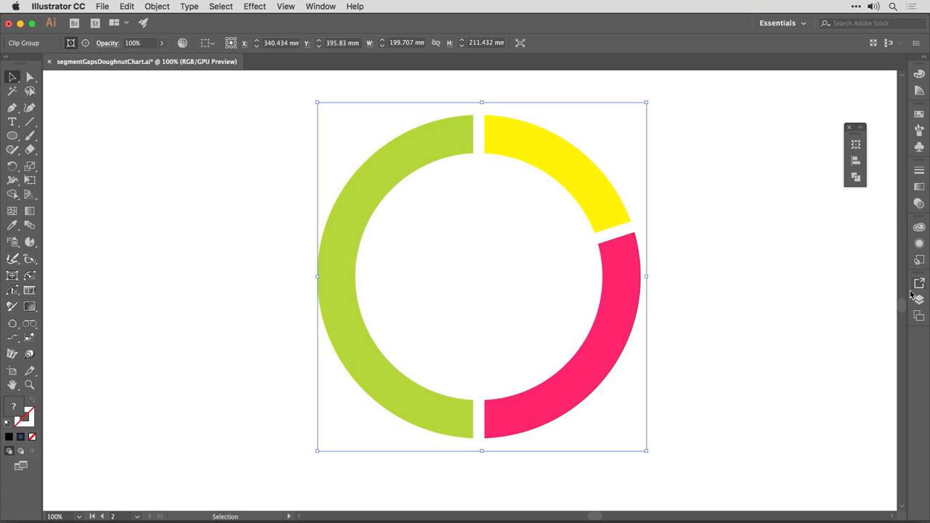
# In the Layers panel expand the Clip Group and target the pie graph inside it
pyautogui.click(918, 301)
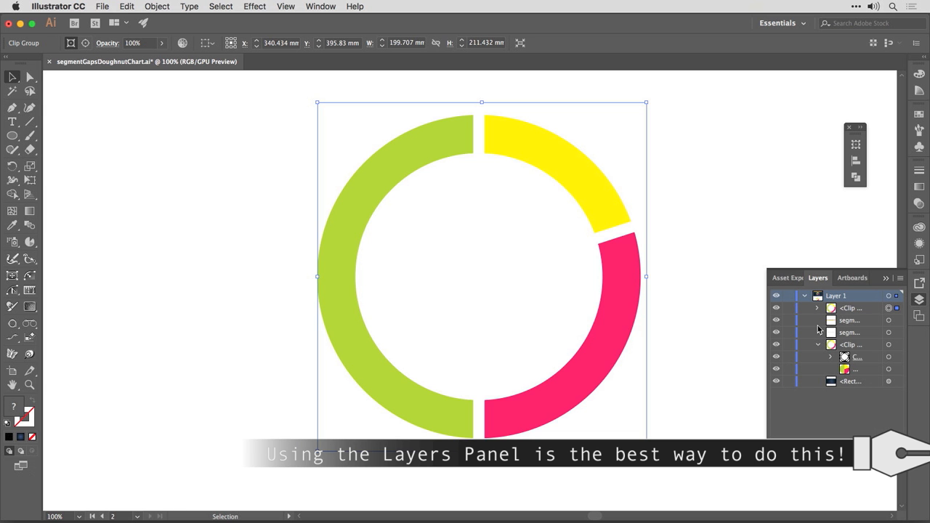
pyautogui.click(816, 308)
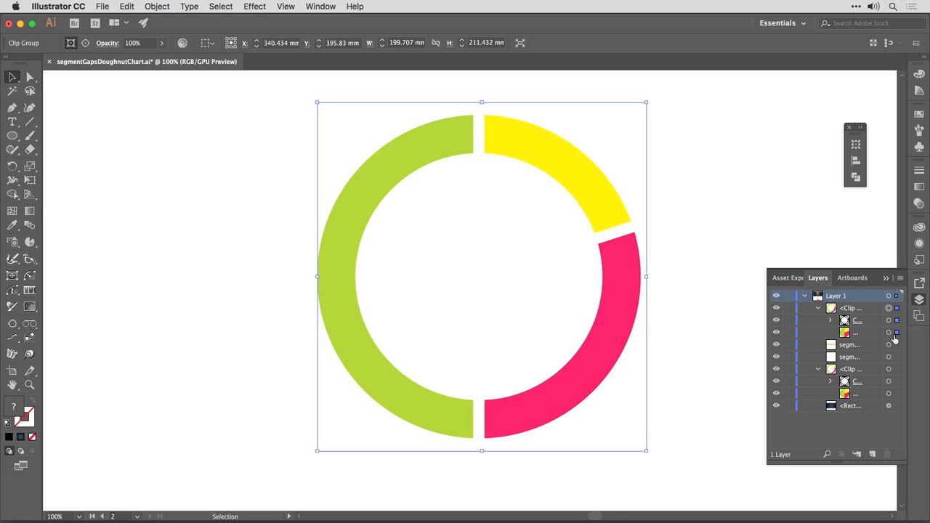
pyautogui.click(888, 332)
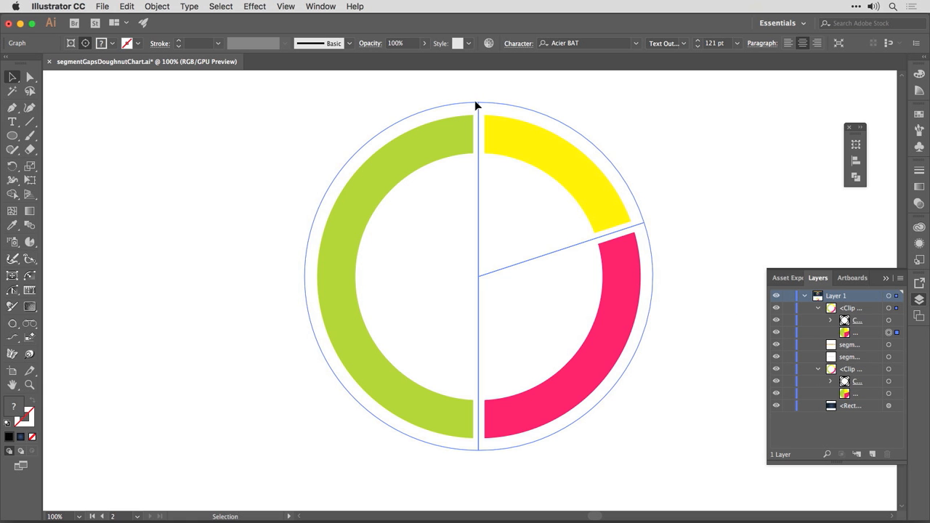
pyautogui.moveTo(588, 247)
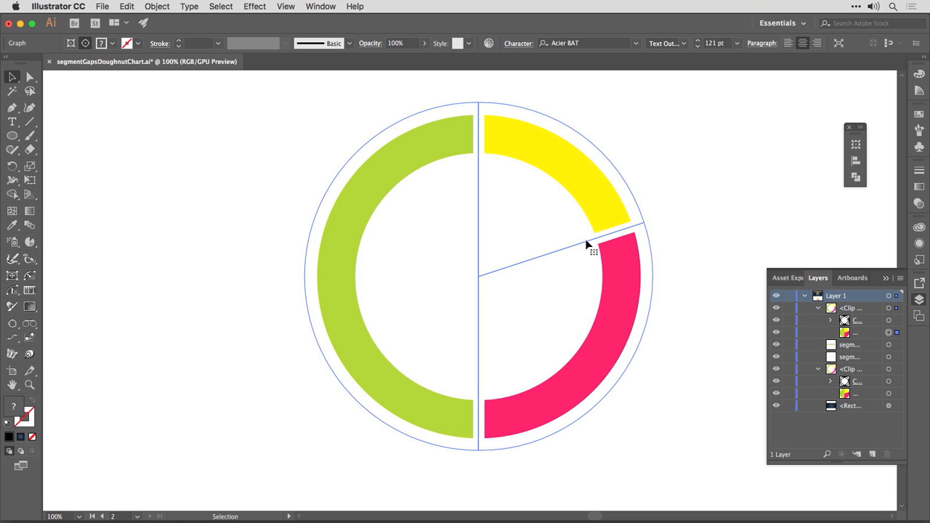
# Enter 27.5, 22.5, 30 and 20 in the graph's Data table so the doughnut gets four segments
pyautogui.rightClick(587, 249)
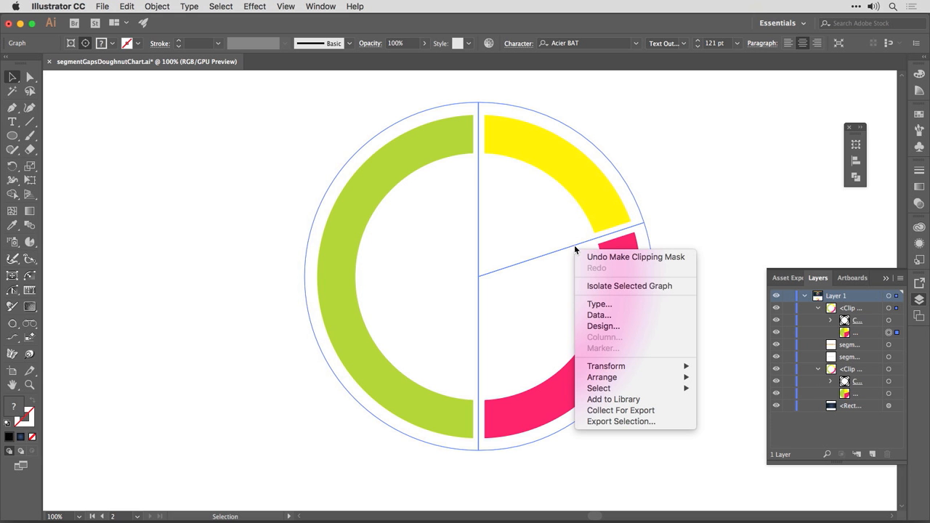
pyautogui.moveTo(598, 315)
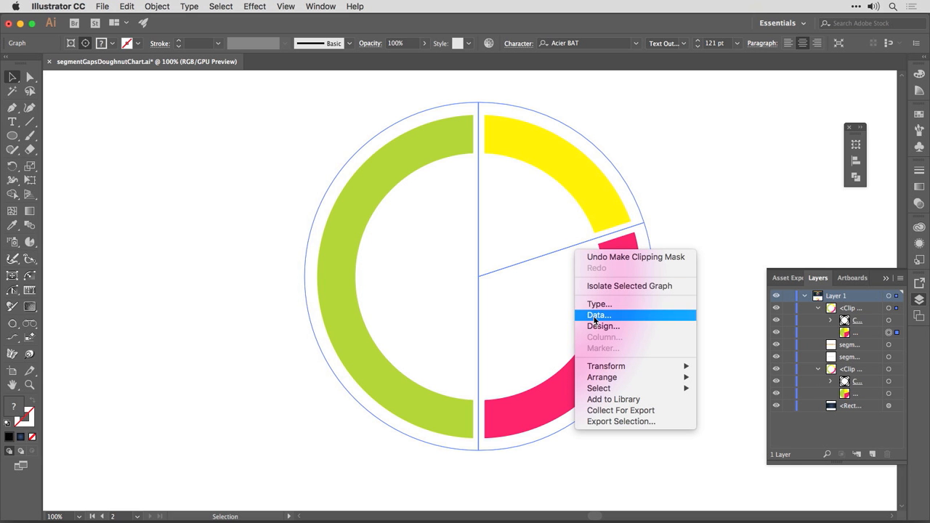
pyautogui.click(598, 315)
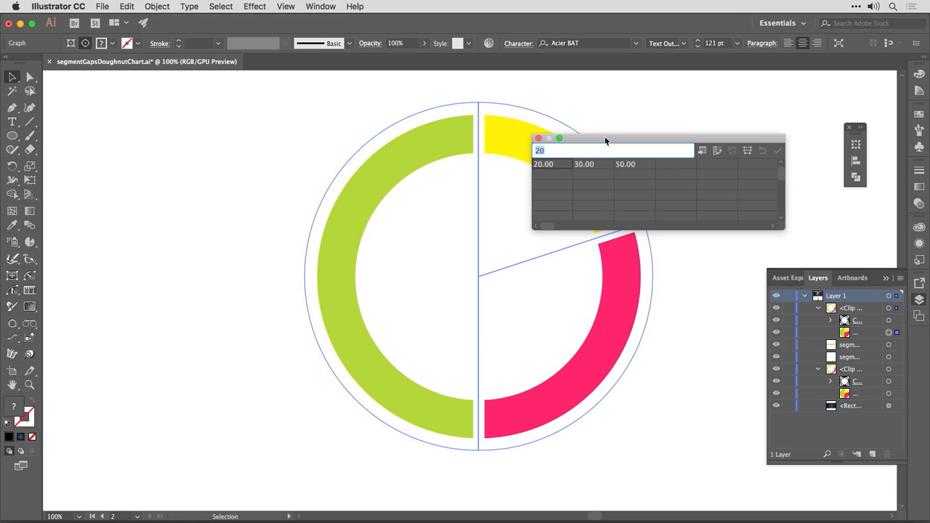
pyautogui.moveTo(606, 140); pyautogui.dragTo(704, 110)
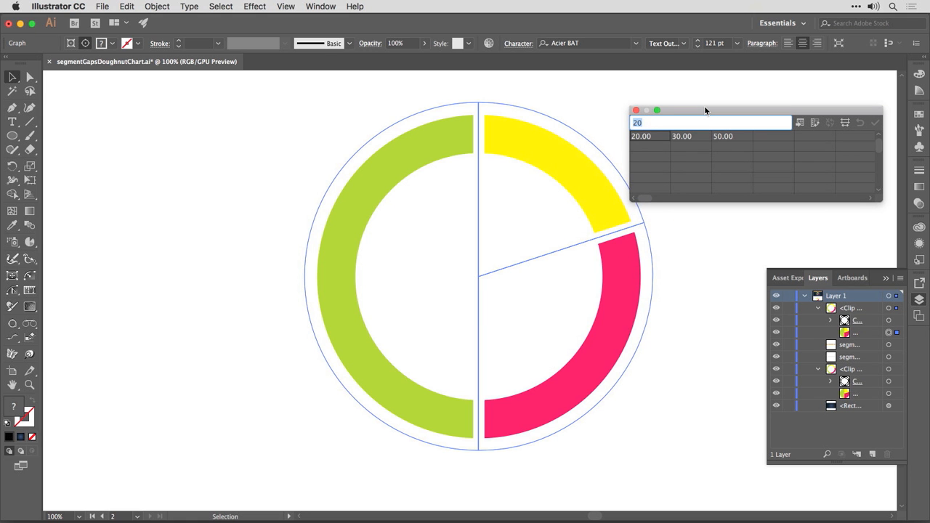
pyautogui.write('27.')
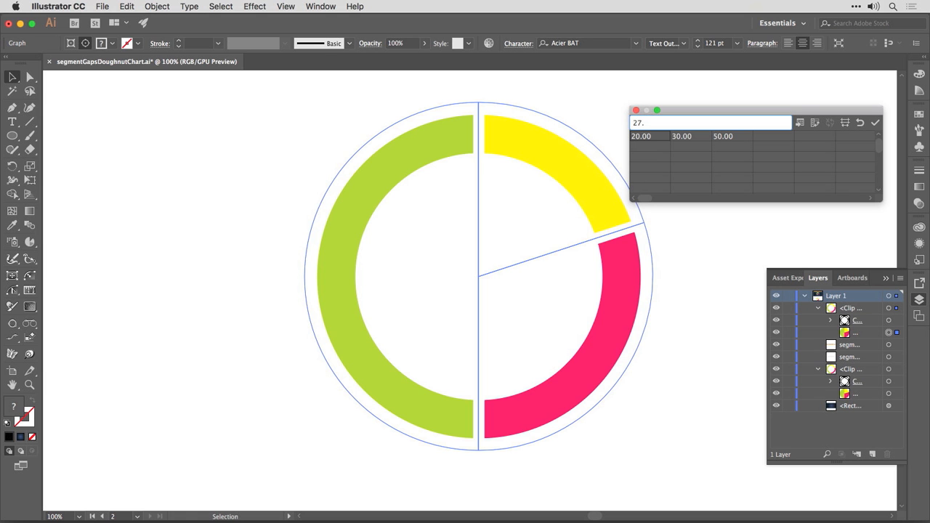
pyautogui.write('30')
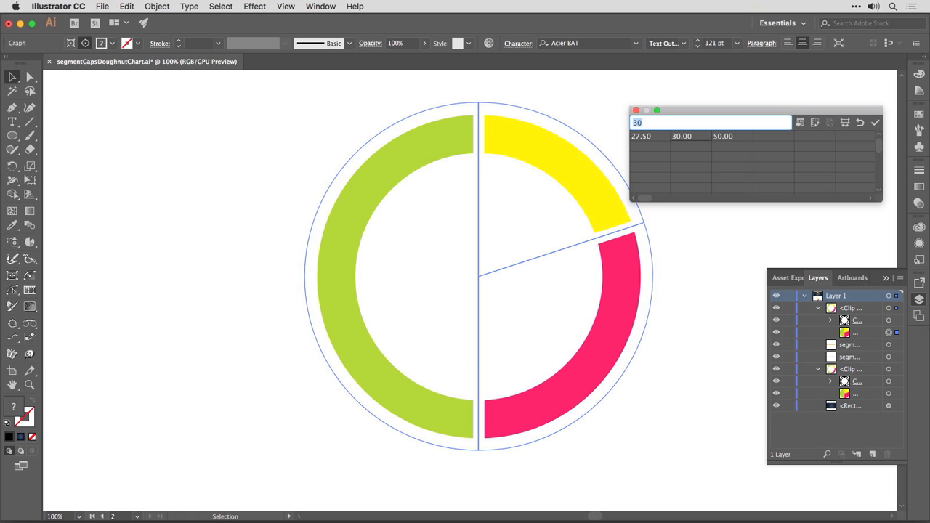
pyautogui.write('22.50')
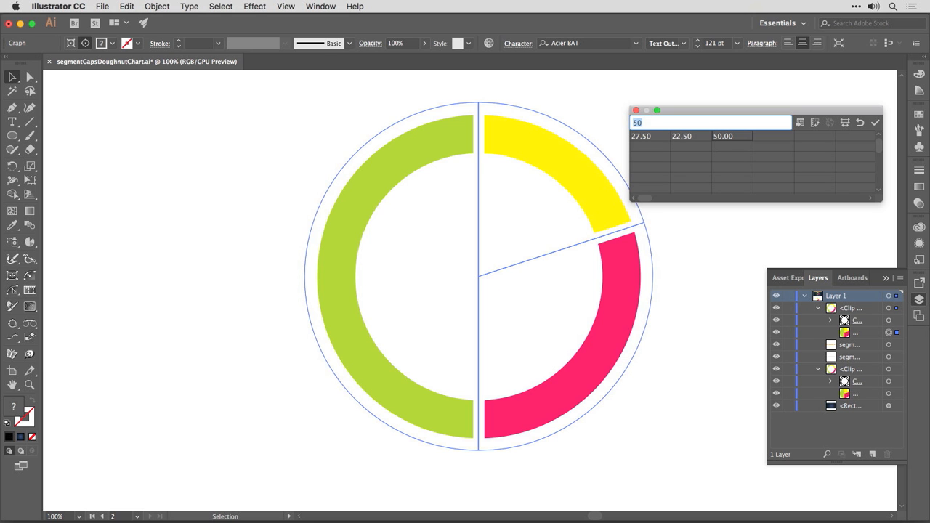
pyautogui.write('20')
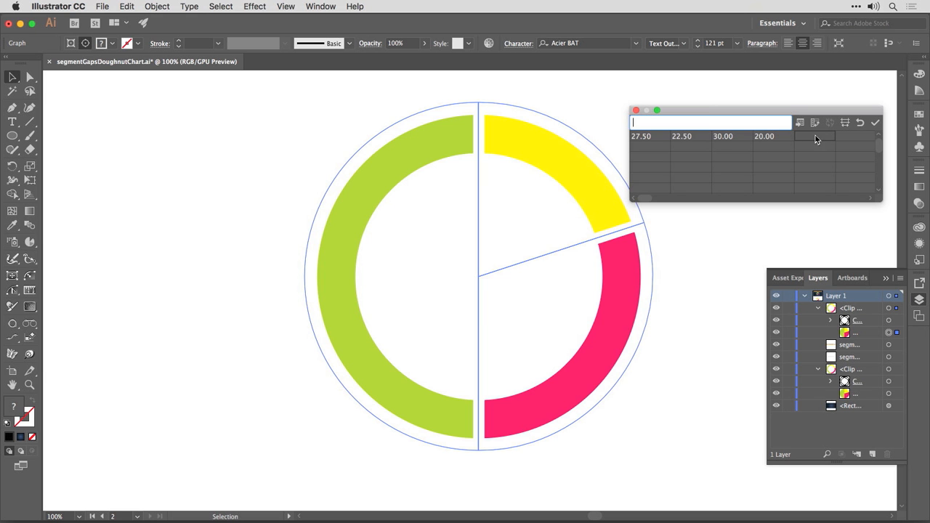
pyautogui.moveTo(876, 122)
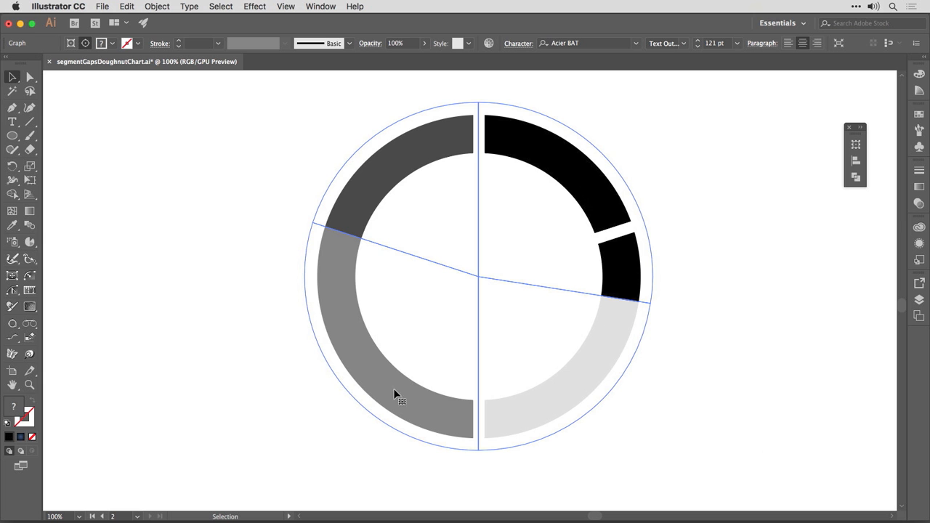
# From Swatches recolour the doughnut segments pink, green and cyan with the Group Selection tool
pyautogui.click(918, 114)
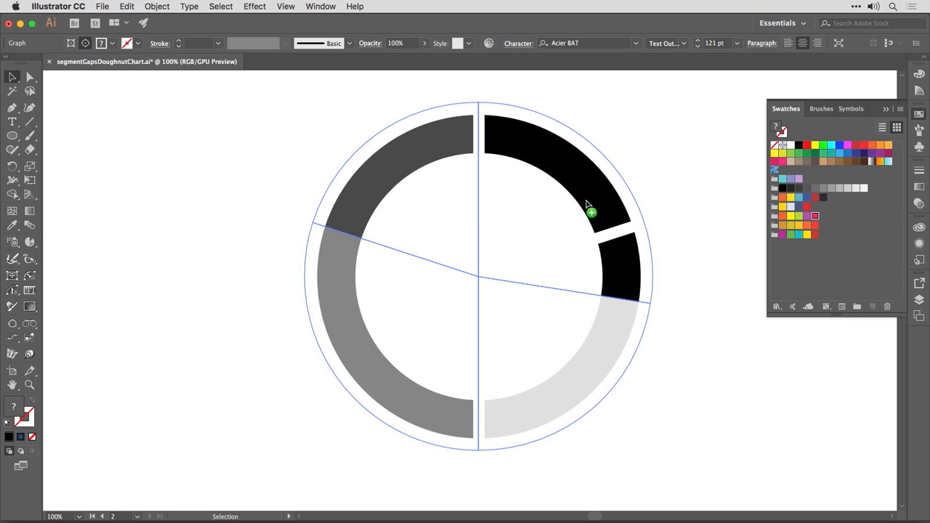
pyautogui.click(814, 216)
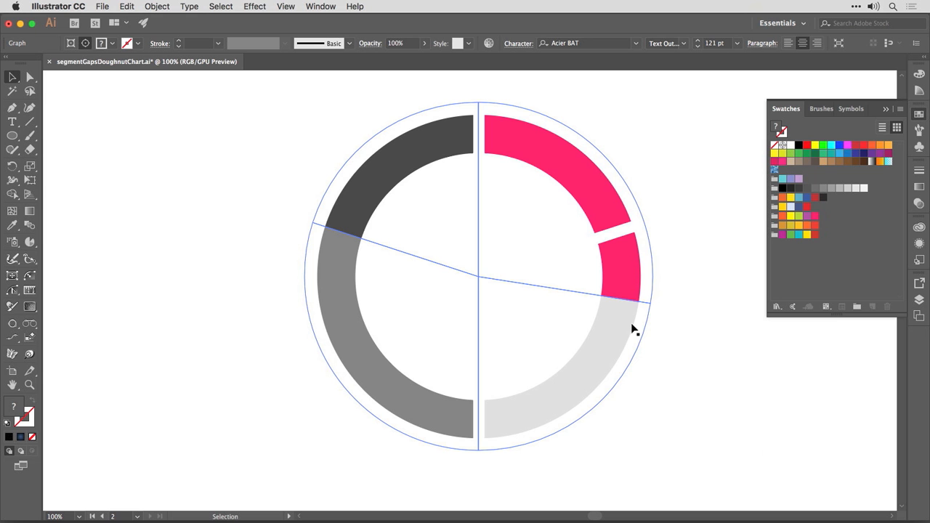
pyautogui.moveTo(600, 275)
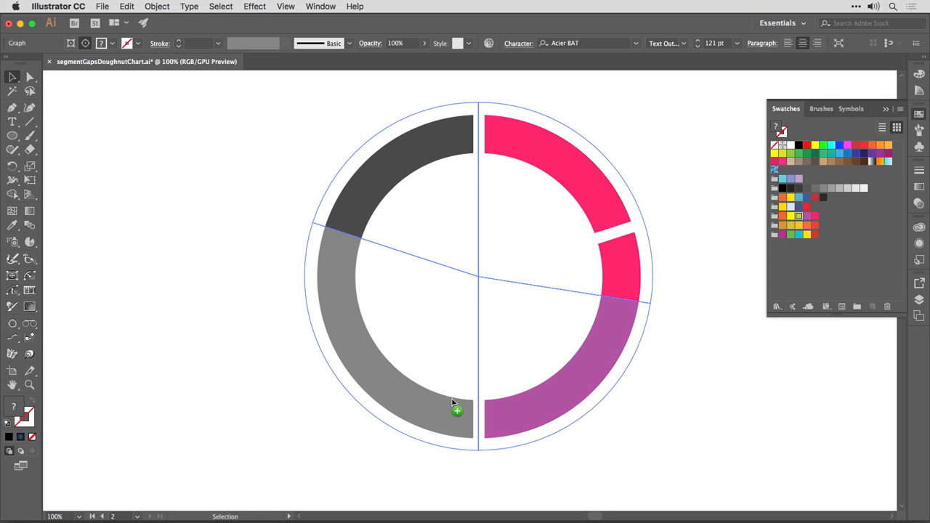
pyautogui.click(794, 216)
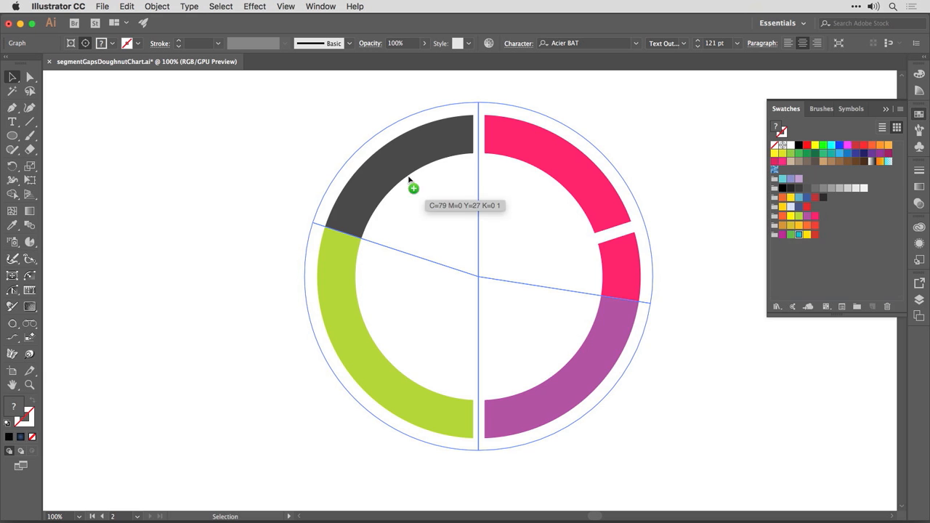
pyautogui.click(799, 233)
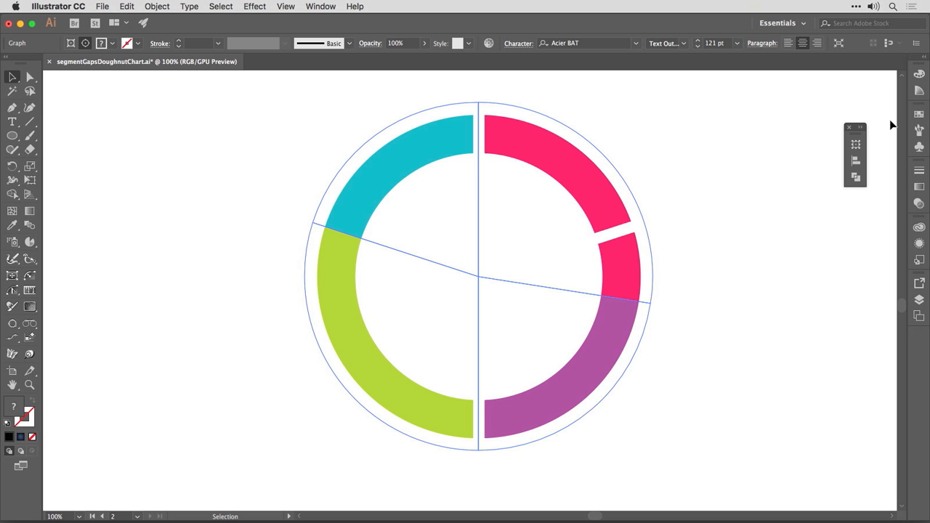
pyautogui.click(320, 6)
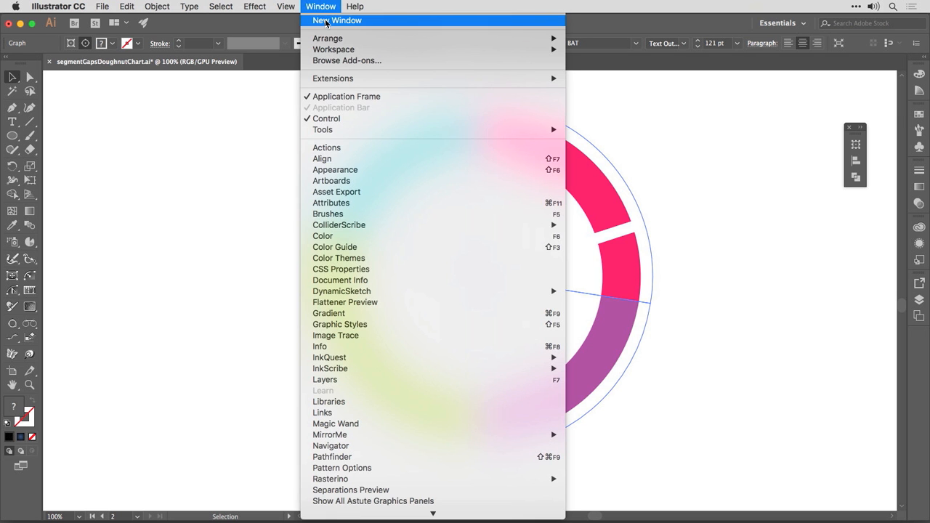
# Open a second window of the document and bring up the Arrange Documents choices
pyautogui.click(336, 20)
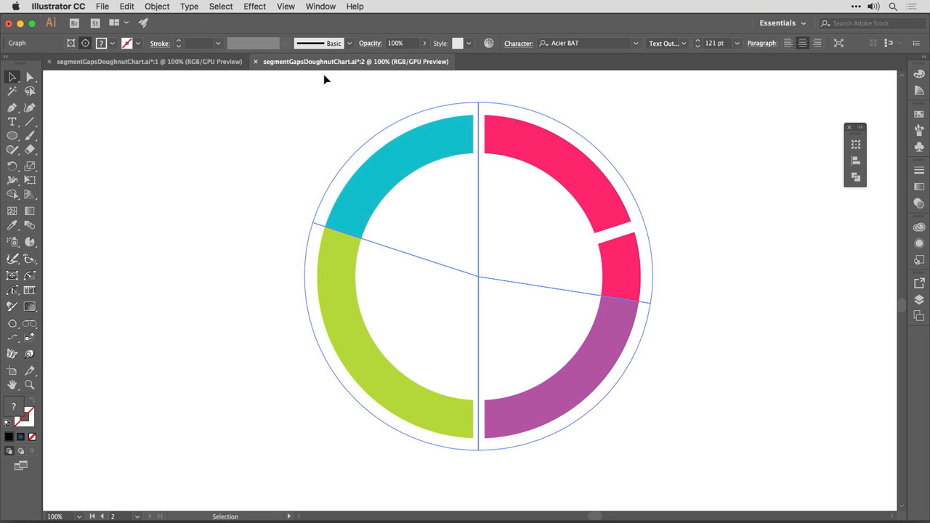
pyautogui.moveTo(348, 69)
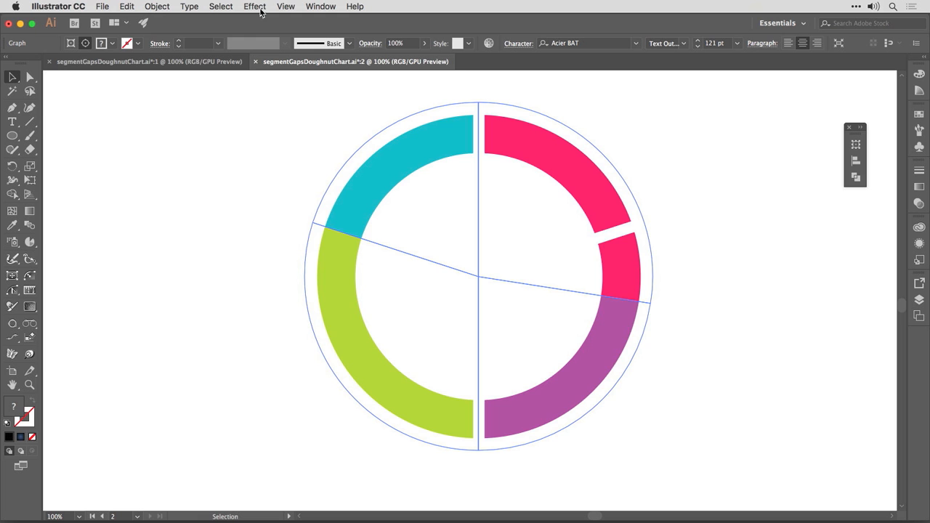
pyautogui.moveTo(128, 22)
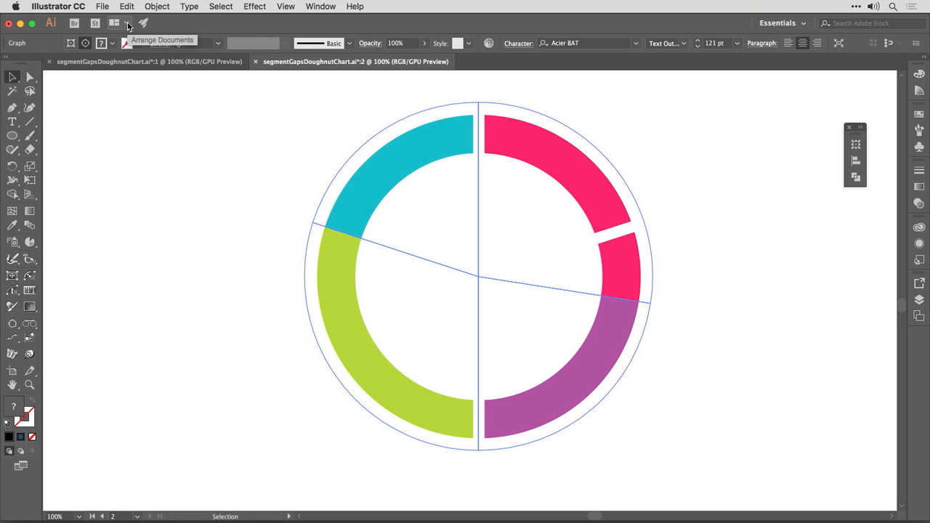
pyautogui.moveTo(73, 23)
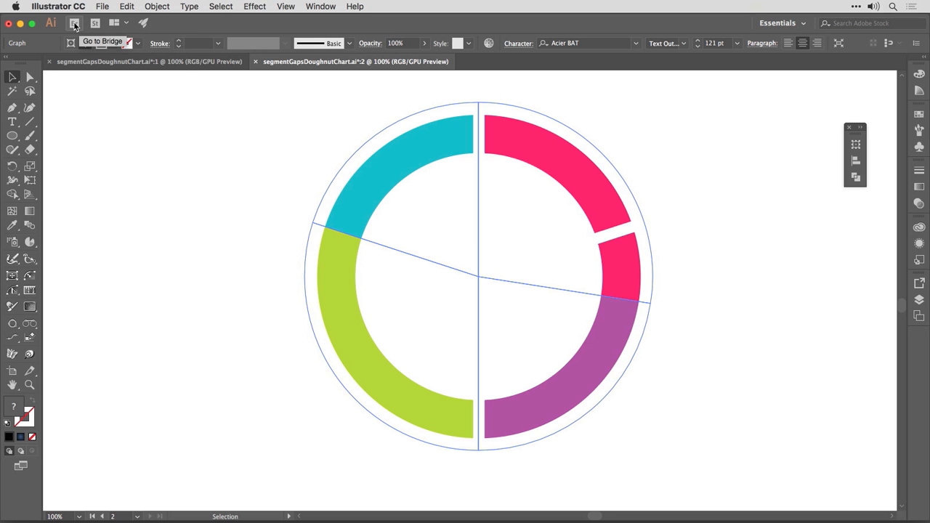
pyautogui.click(120, 22)
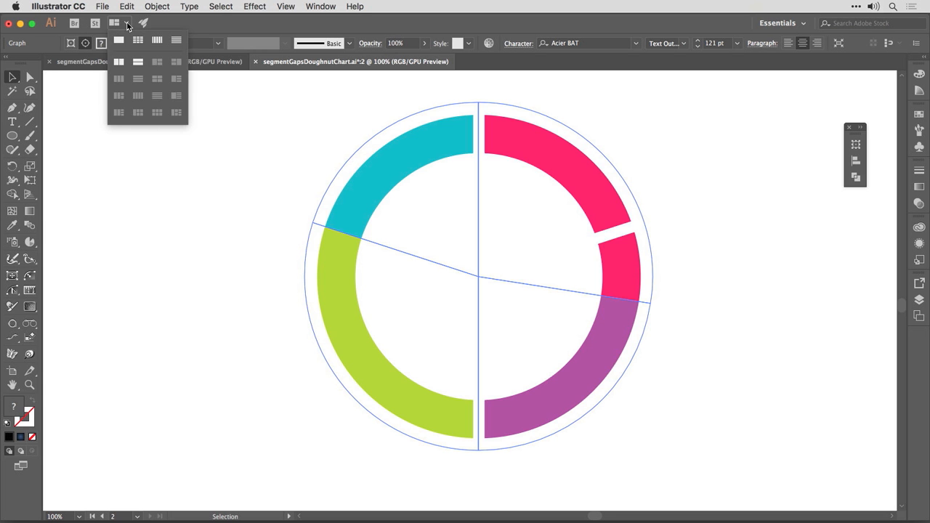
pyautogui.moveTo(119, 62)
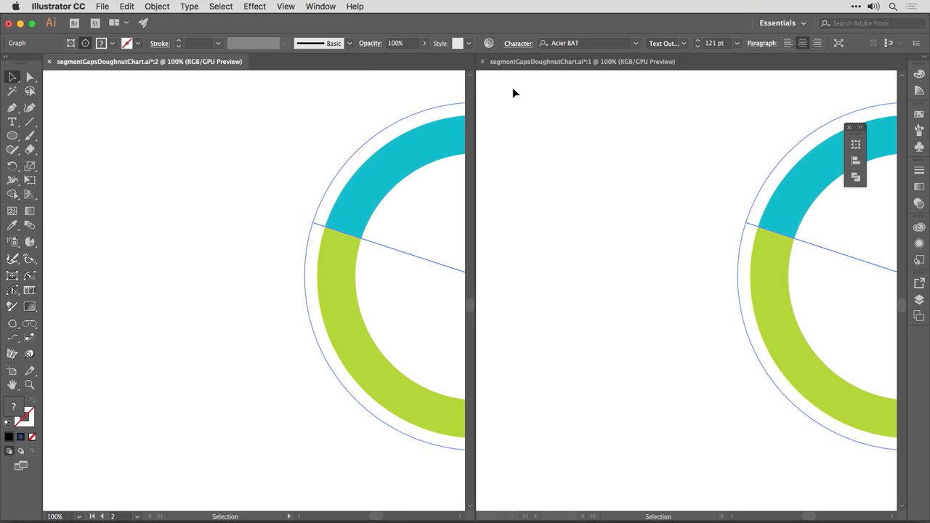
pyautogui.moveTo(722, 159)
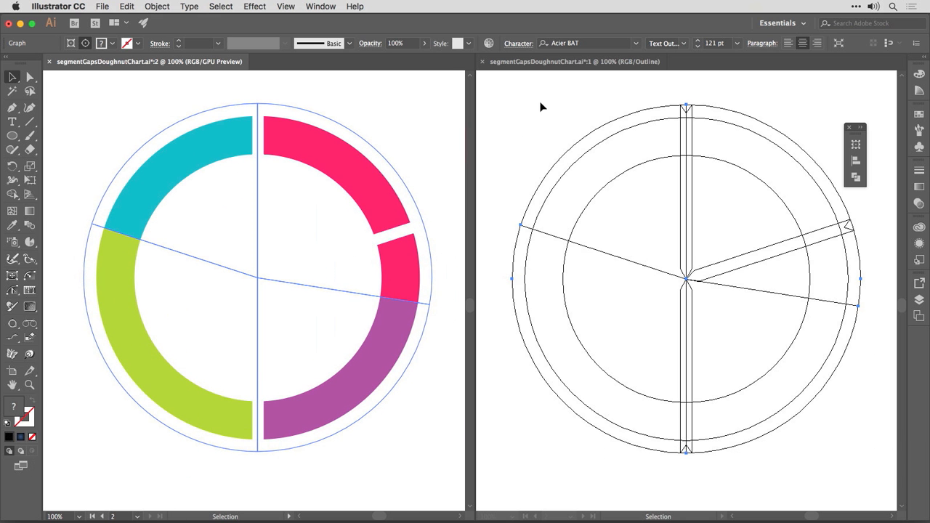
pyautogui.moveTo(682, 137)
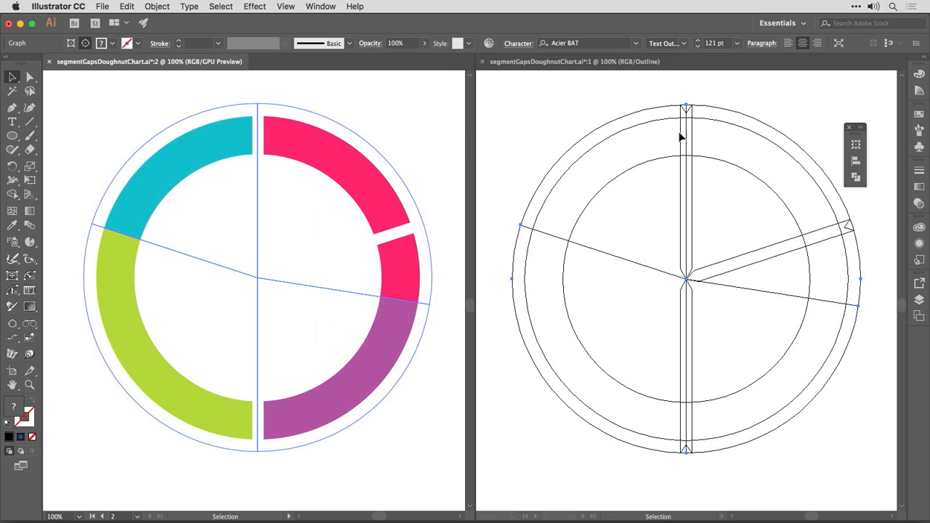
pyautogui.moveTo(843, 260)
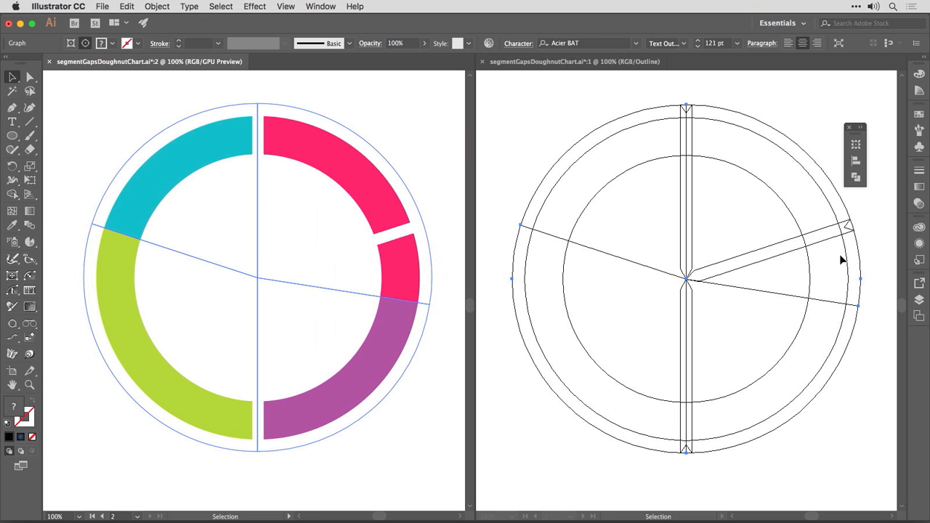
# Group-select the angled gap shape and rotate it -27° between the pink and purple segments
pyautogui.click(30, 77)
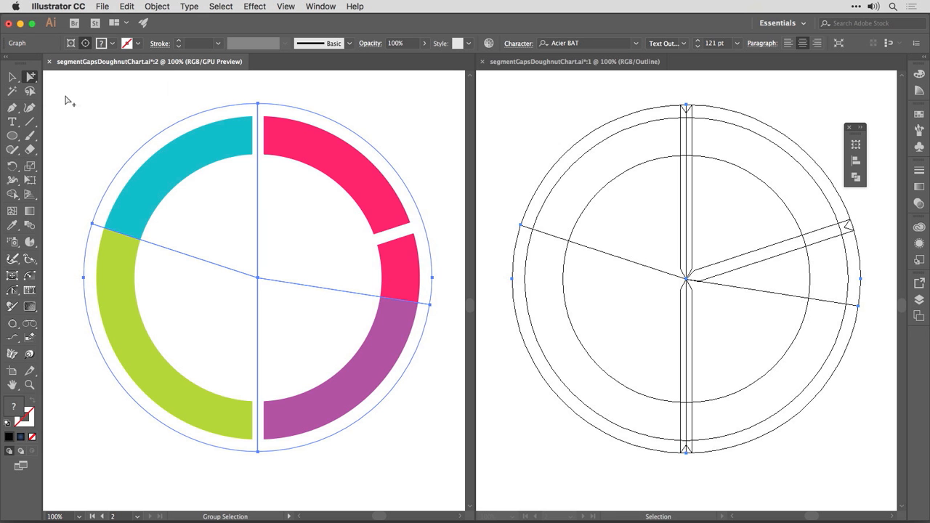
pyautogui.moveTo(162, 97)
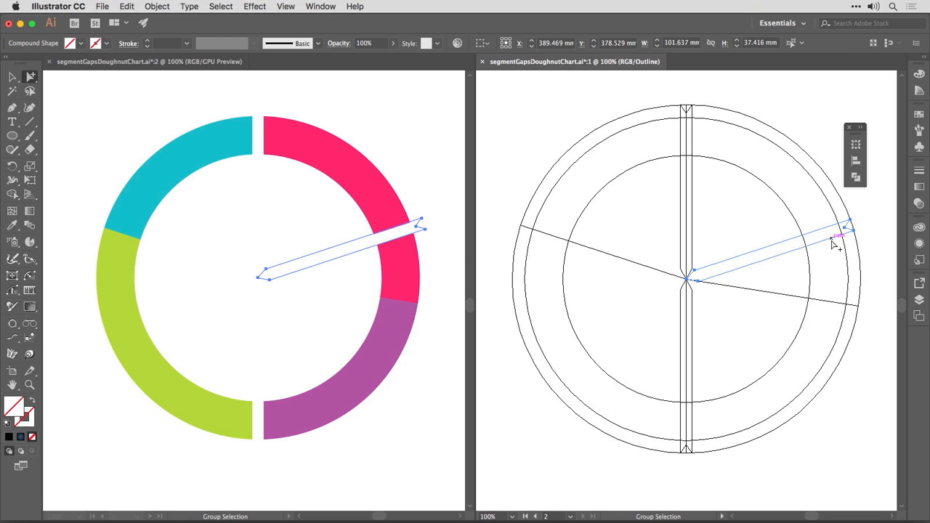
pyautogui.moveTo(809, 247)
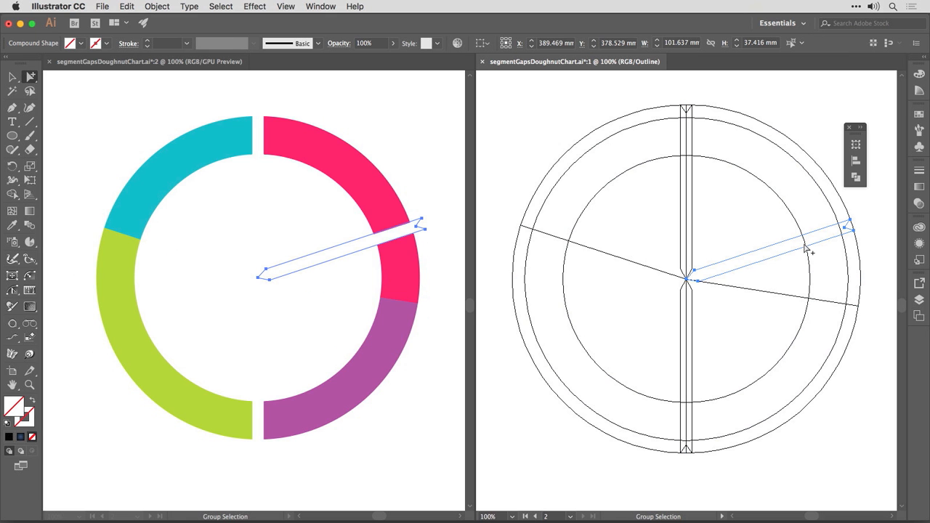
pyautogui.moveTo(677, 306)
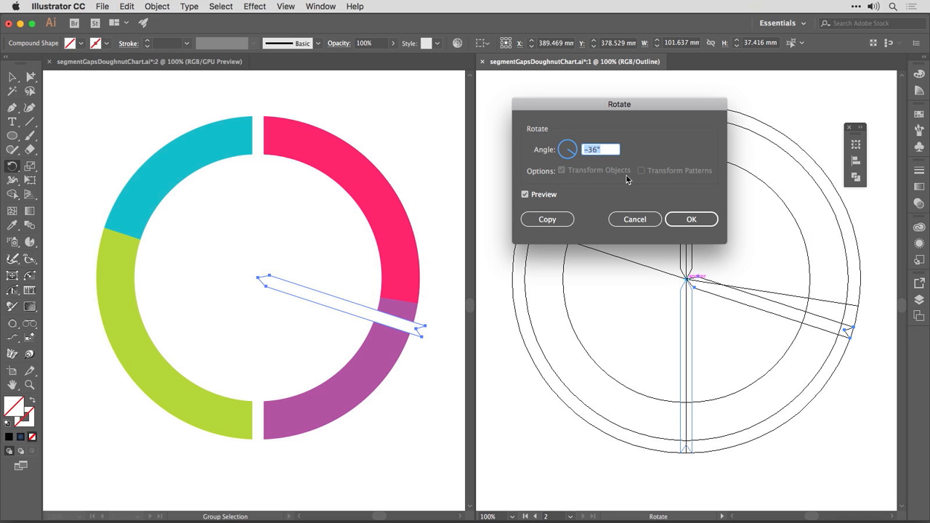
pyautogui.write('-30')
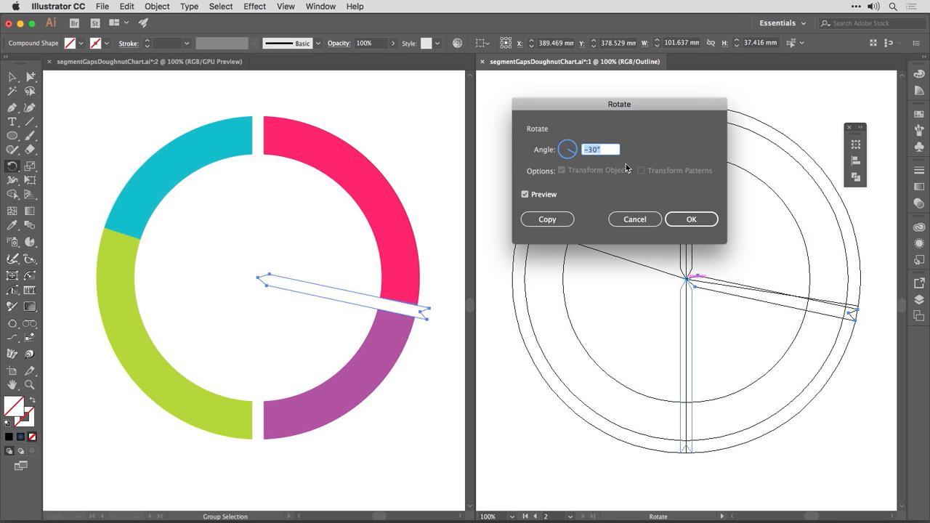
pyautogui.write('-27')
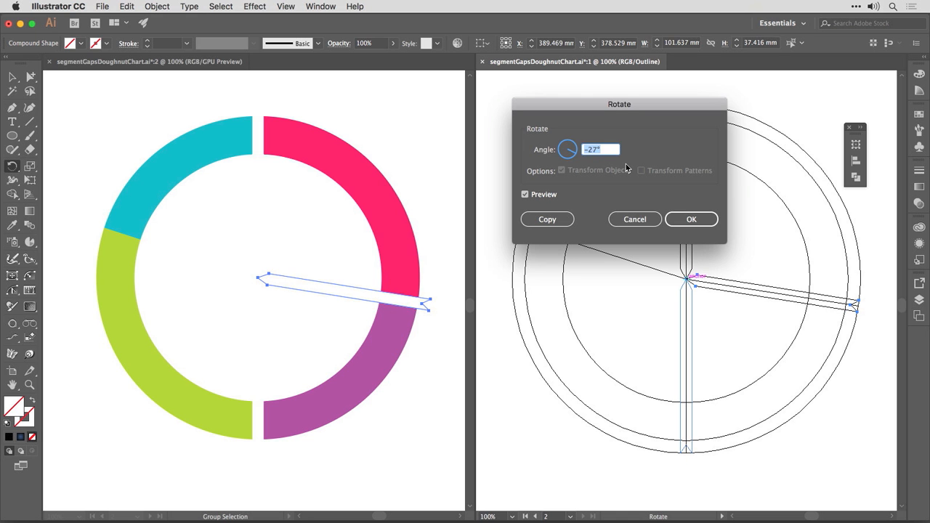
pyautogui.moveTo(547, 219)
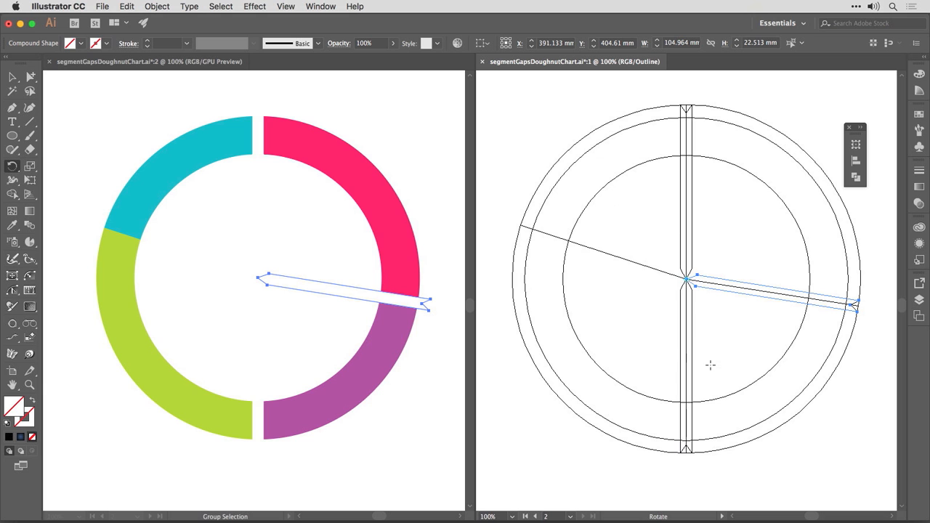
pyautogui.moveTo(654, 358)
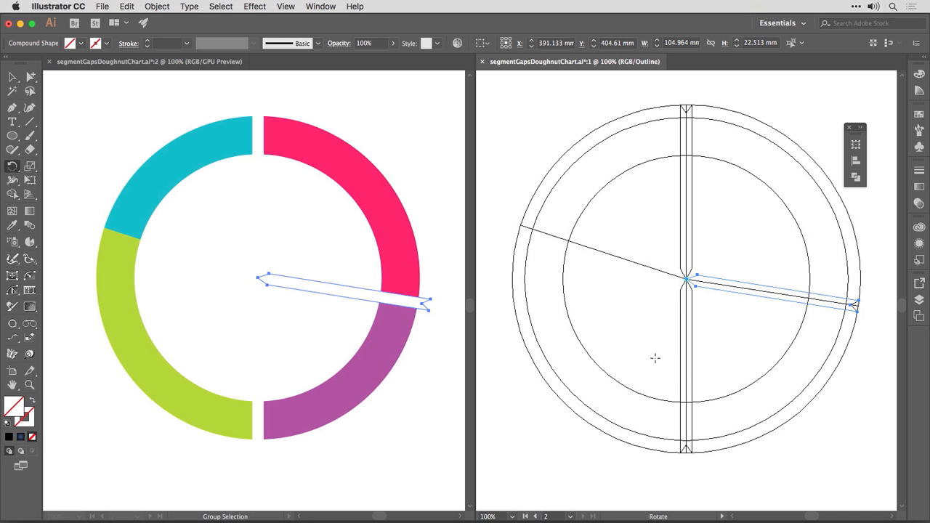
pyautogui.moveTo(611, 255)
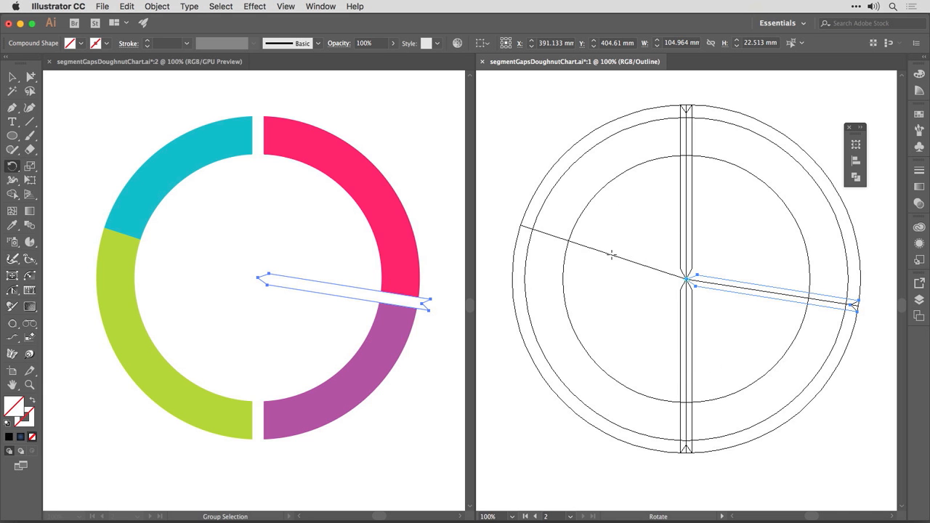
pyautogui.moveTo(693, 320)
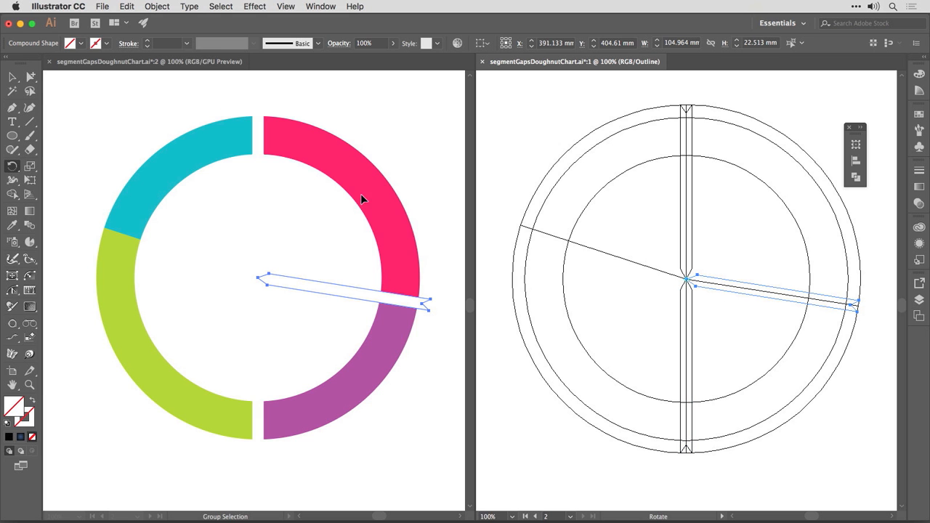
pyautogui.moveTo(681, 366)
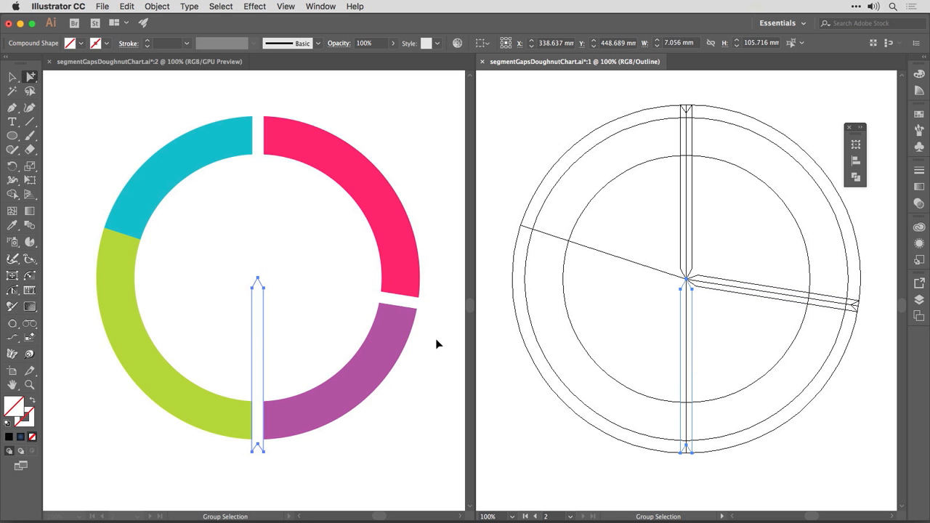
pyautogui.moveTo(131, 245)
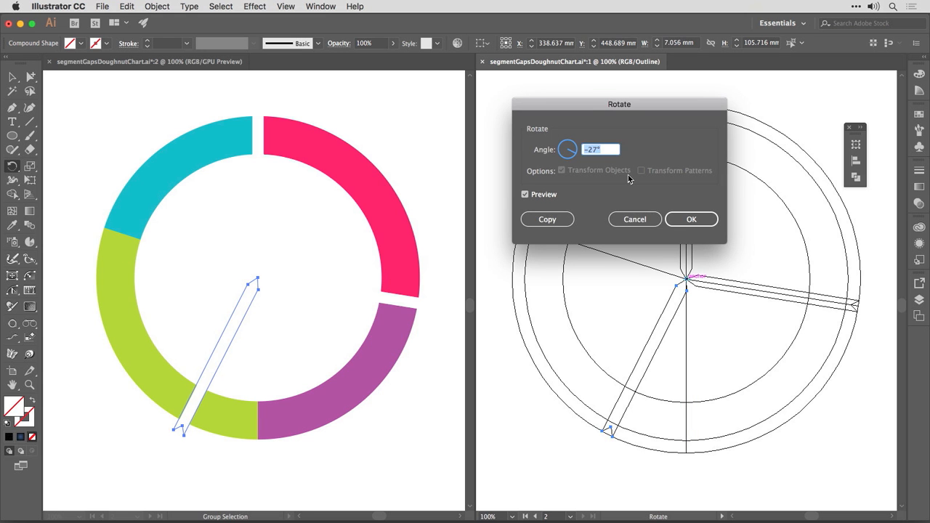
# Rotate a copy of the bottom gap shape -108° to sit between the cyan and green segments
pyautogui.moveTo(619, 104); pyautogui.dragTo(780, 90)
pyautogui.write('-31')
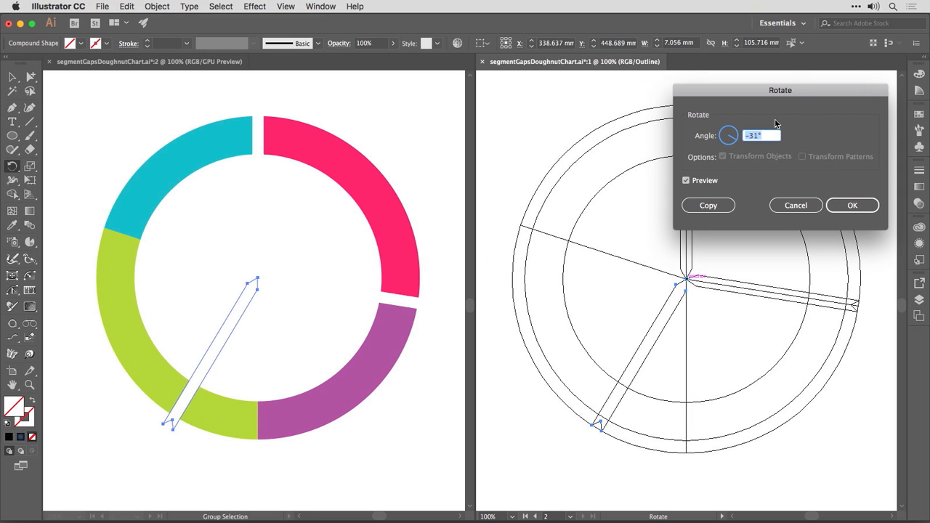
pyautogui.write('-55')
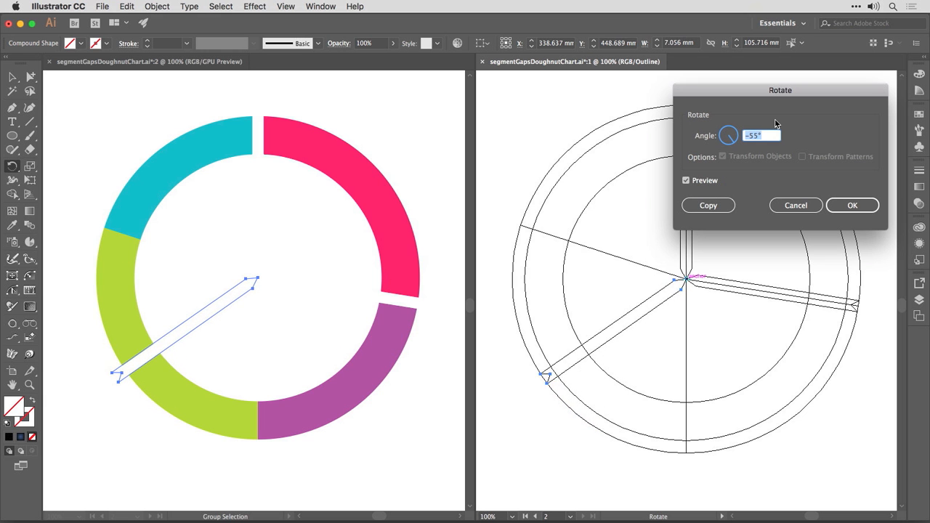
pyautogui.write('-78')
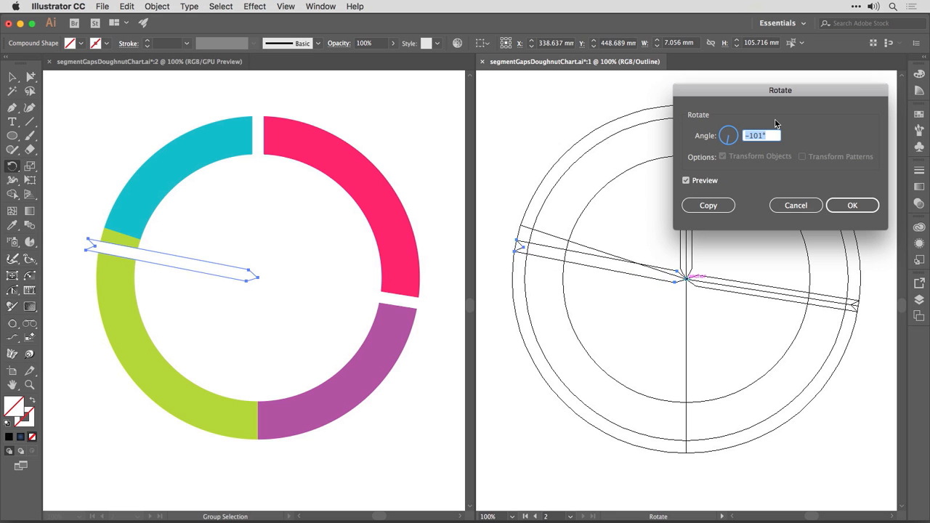
pyautogui.write('-108')
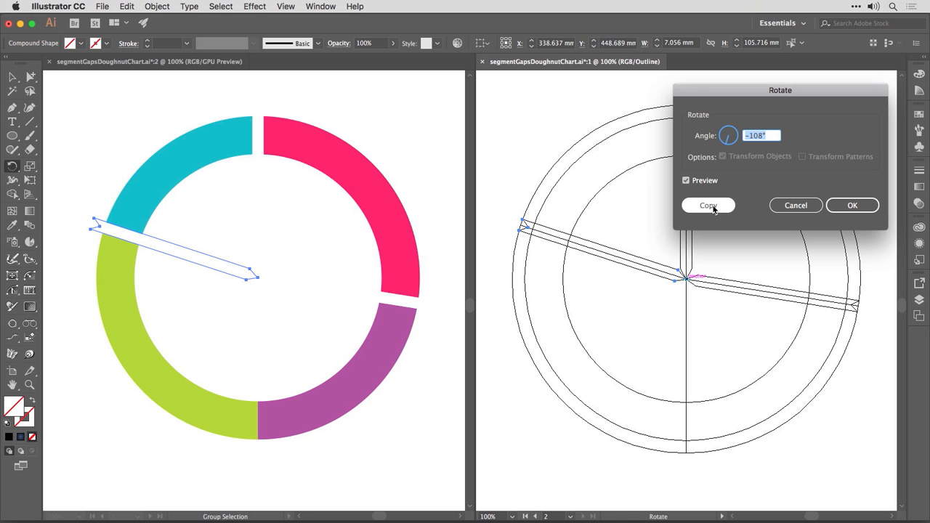
pyautogui.click(707, 205)
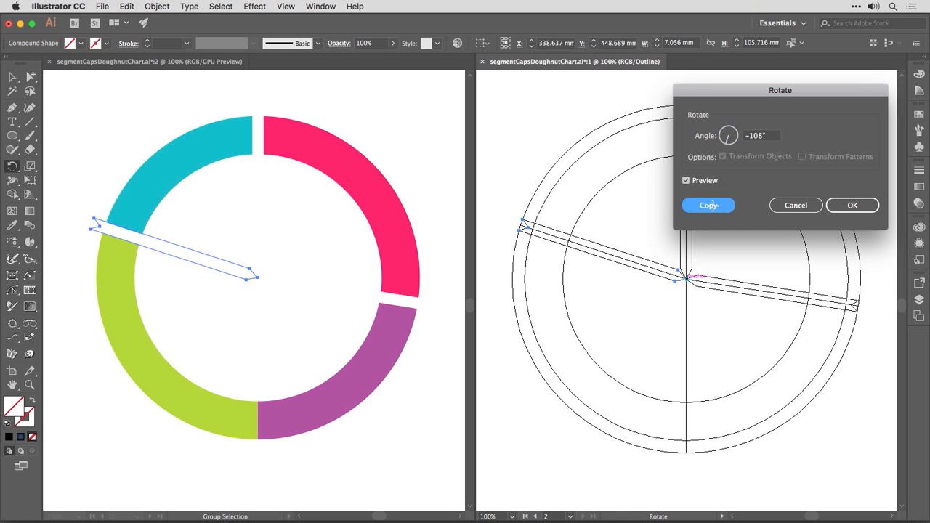
pyautogui.click(707, 205)
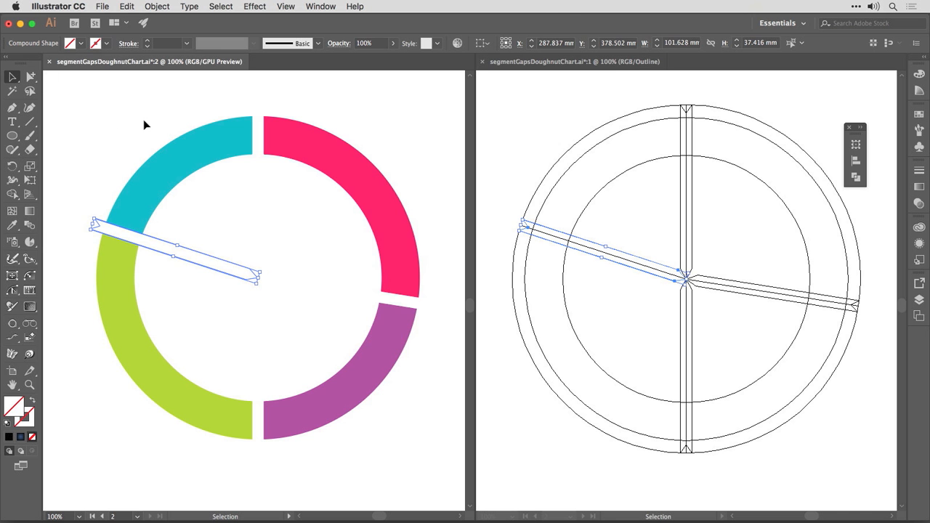
# Deselect and draw a black-filled square sent behind the doughnut chart as a backdrop
pyautogui.click(324, 451)
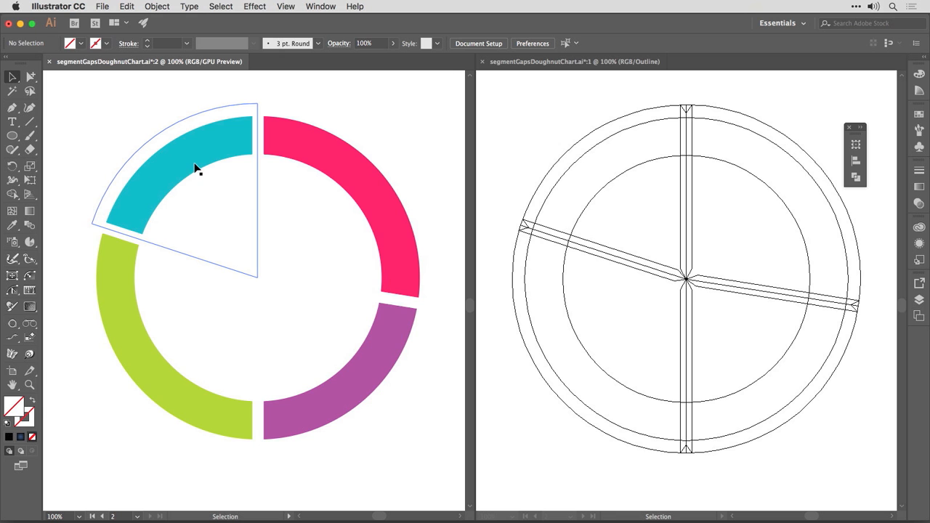
pyautogui.click(298, 145)
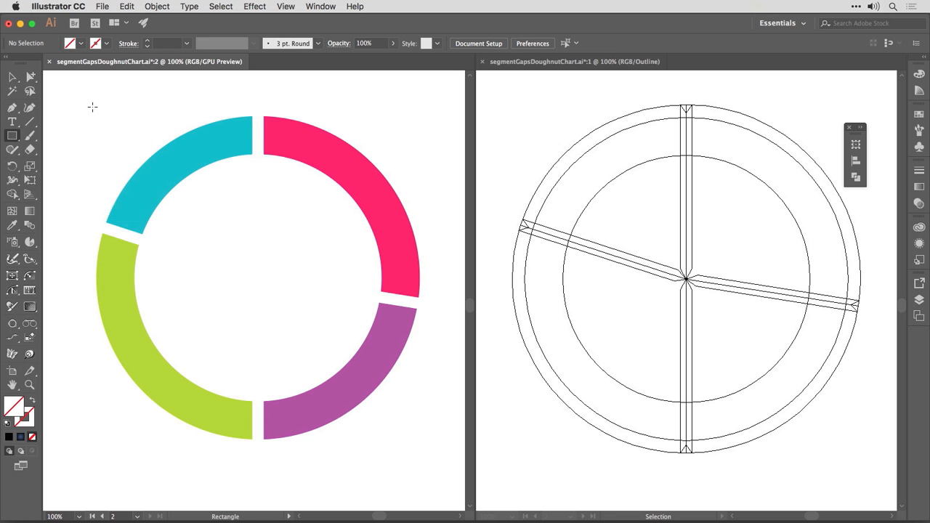
pyautogui.click(264, 286)
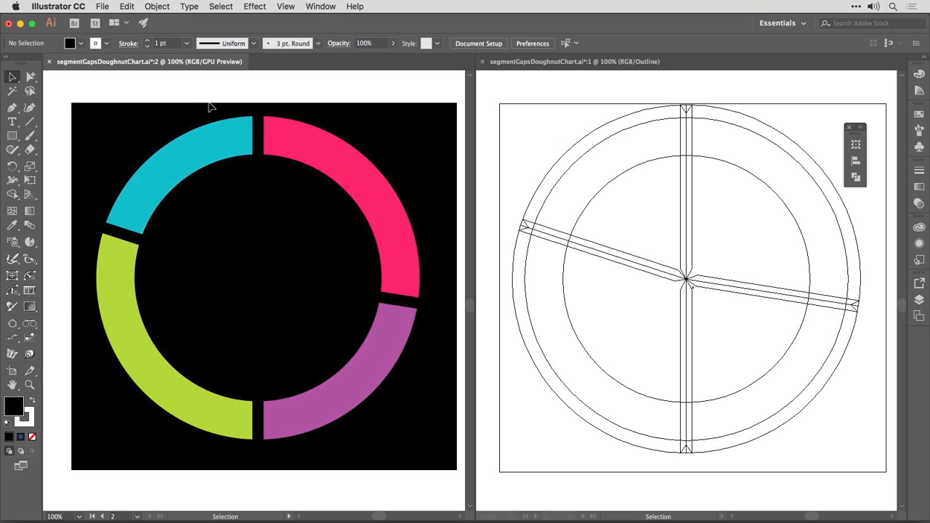
pyautogui.moveTo(361, 99)
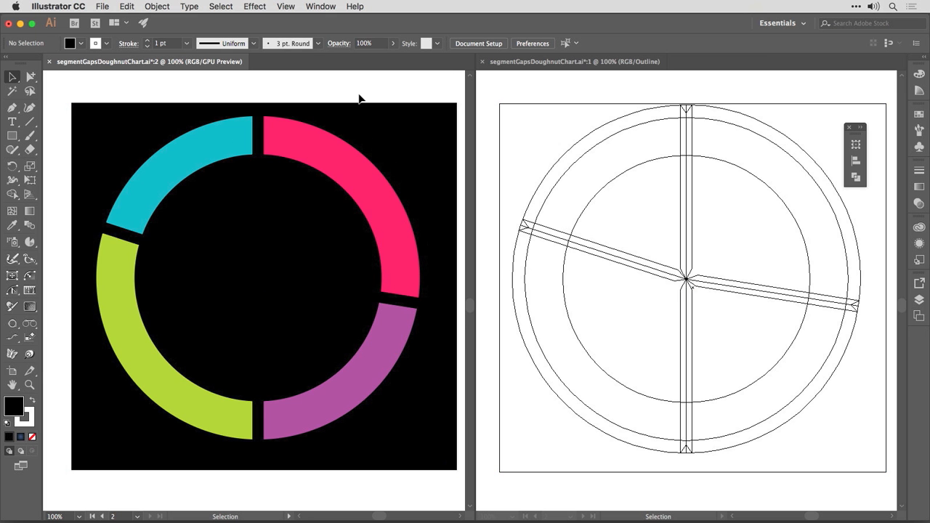